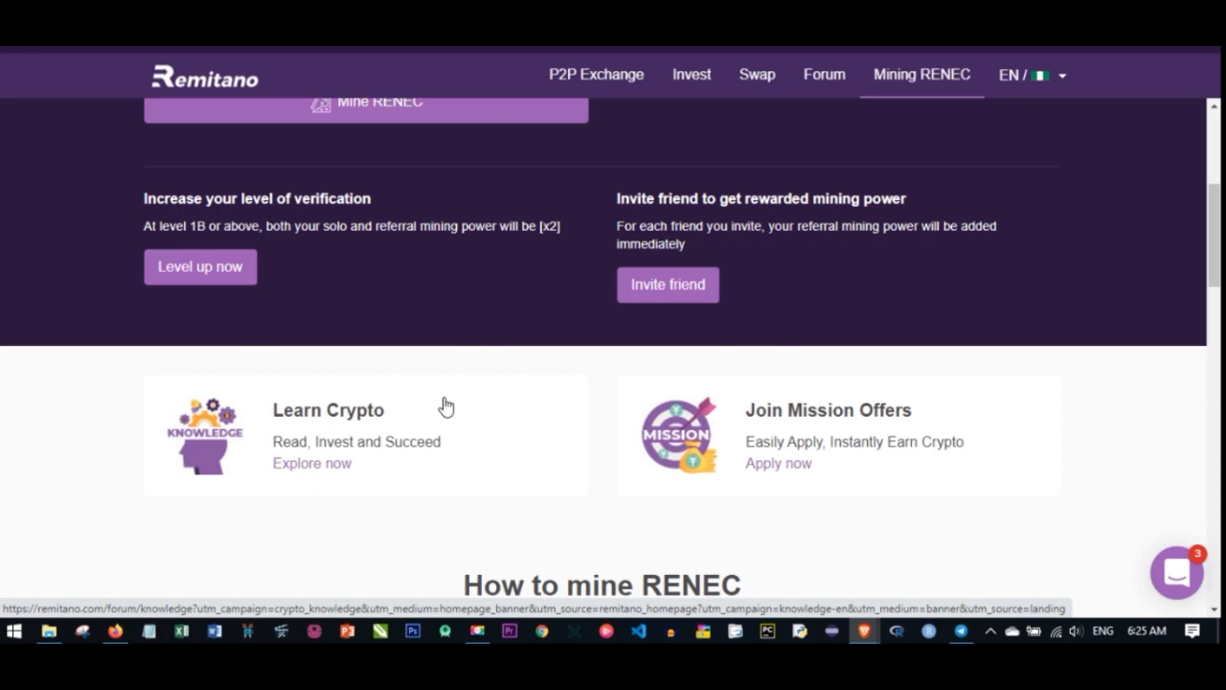
mouse_move(441, 410)
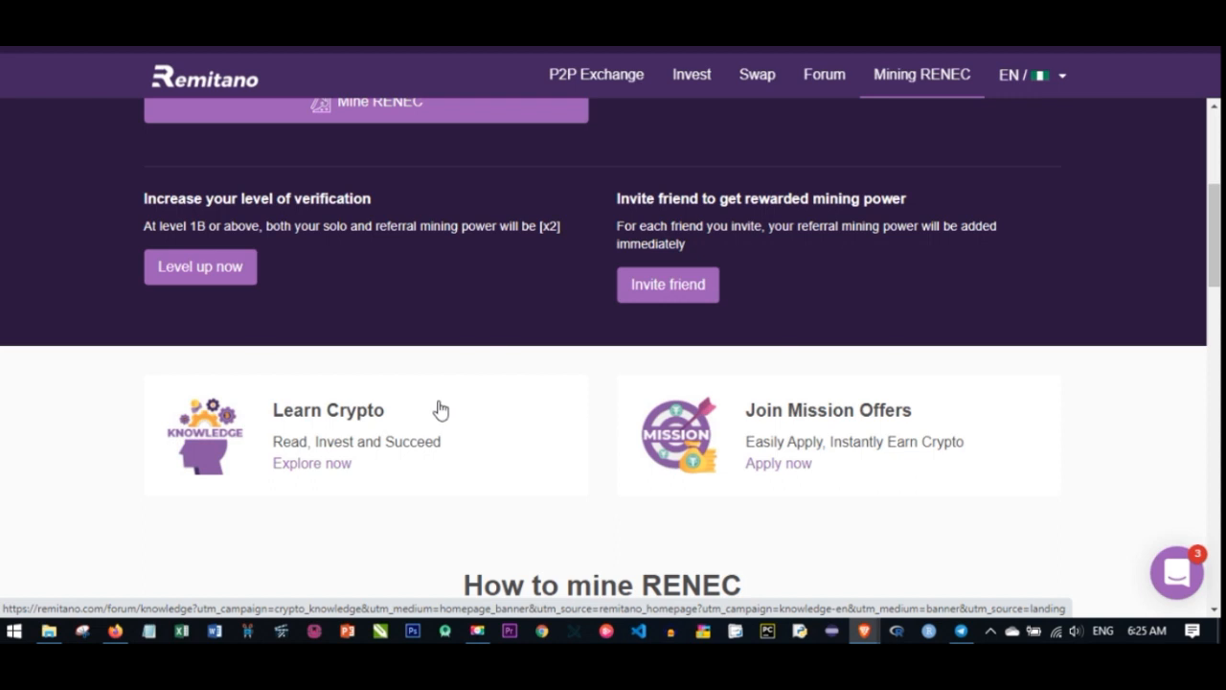
mouse_move(422, 394)
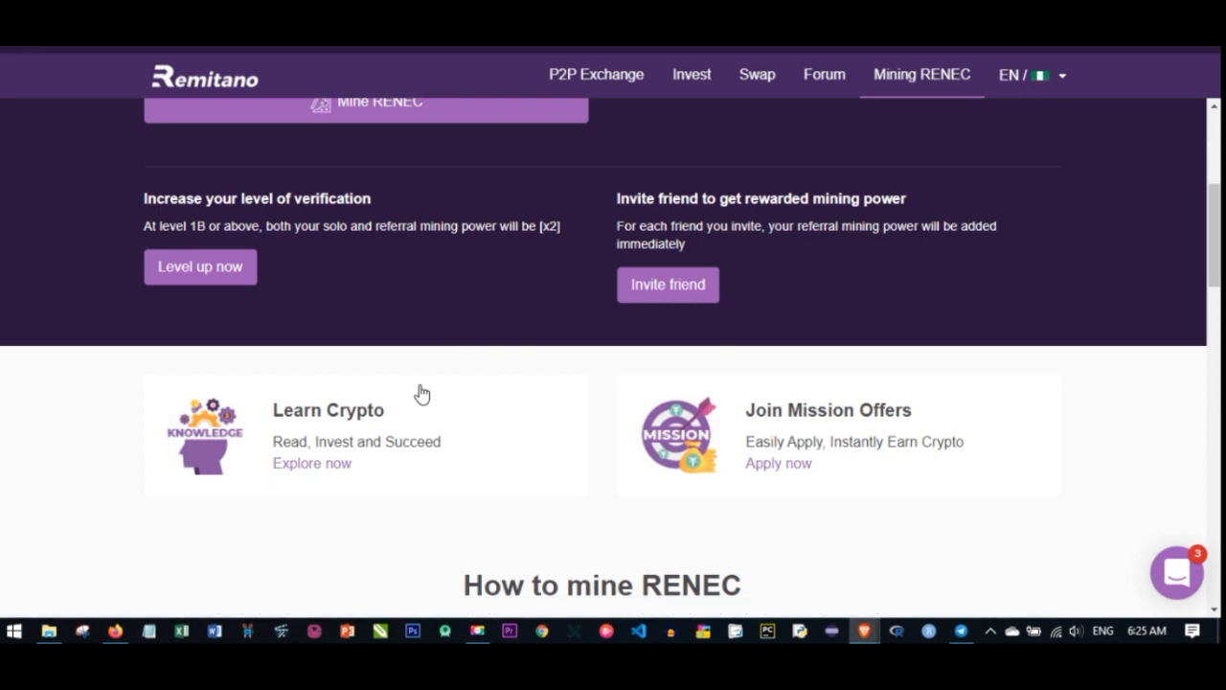
- Scroll the Mining RENEC page to the Remitano Network panel with solo/referral mining power and RENEC balance
scroll(up, 3)
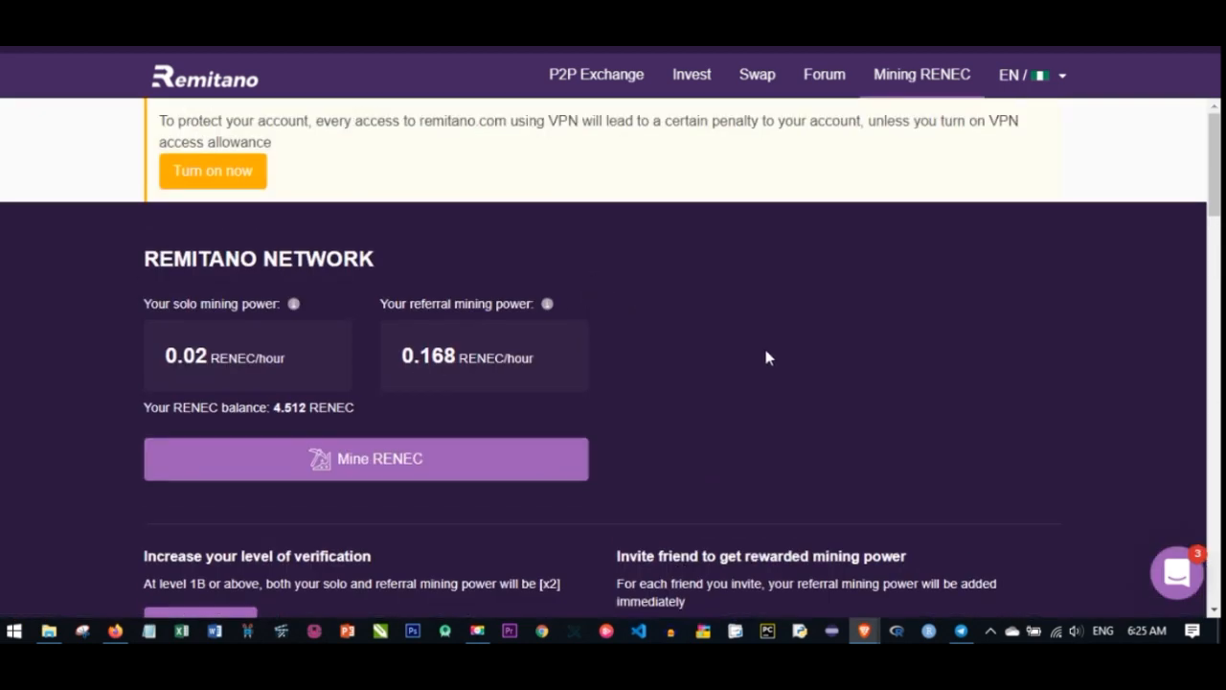
mouse_move(696, 338)
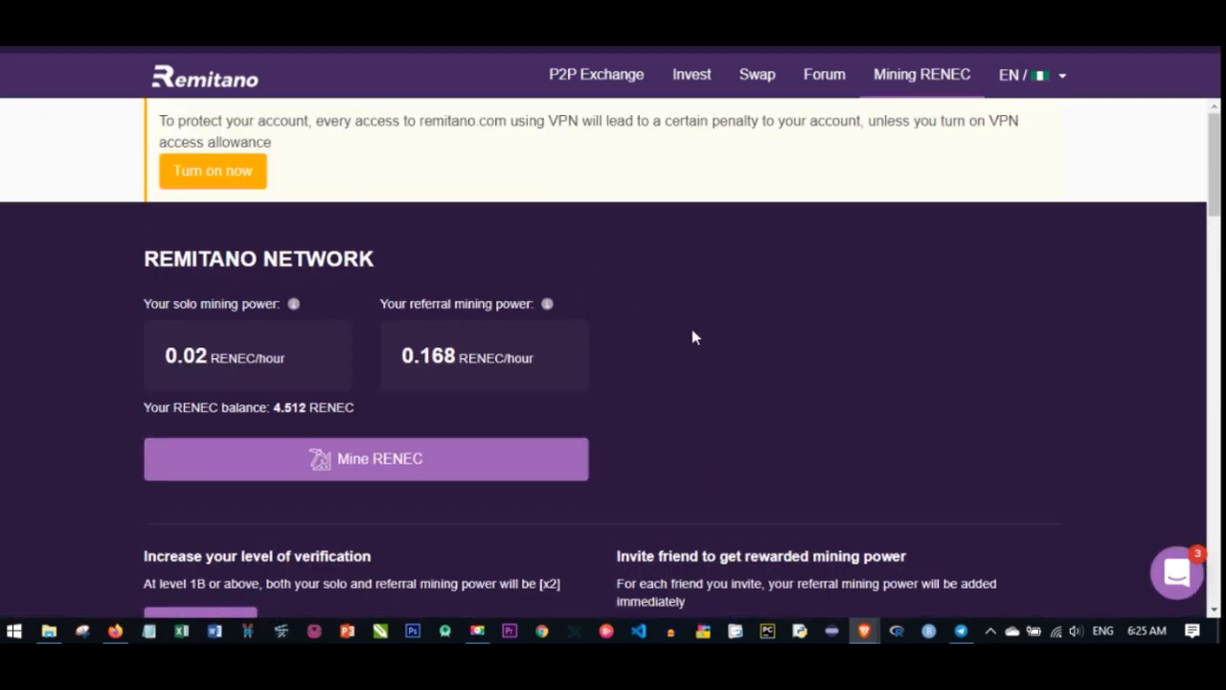
scroll(down, 3)
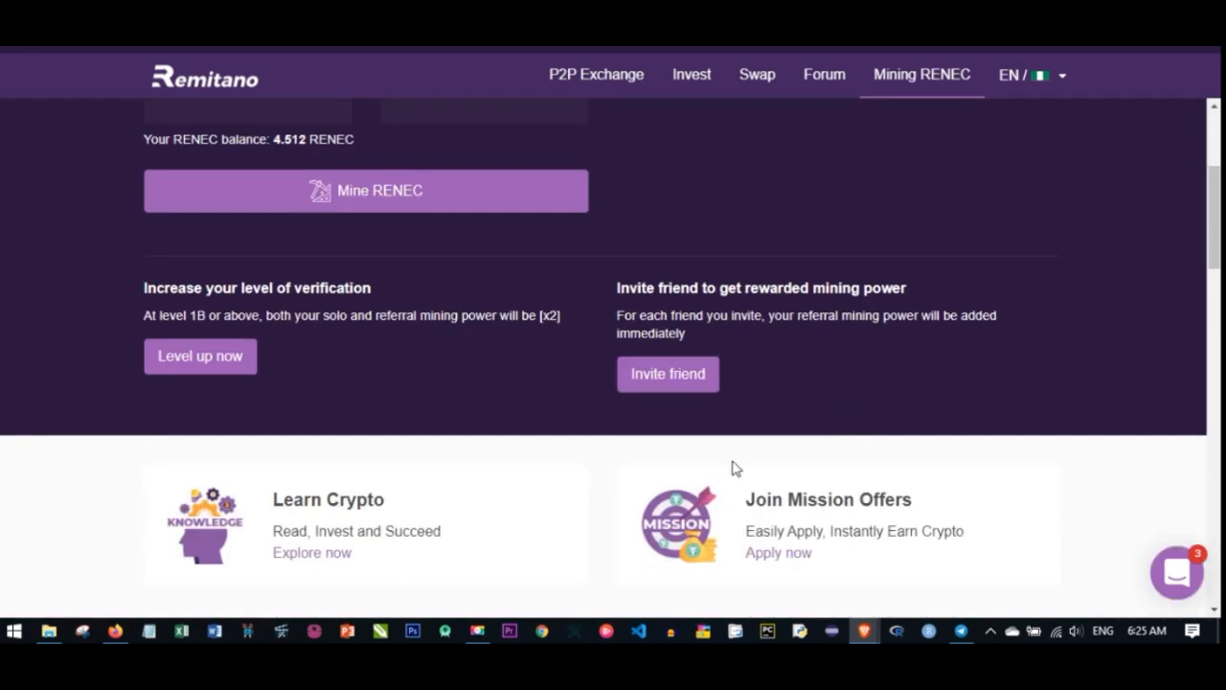
scroll(up, 3)
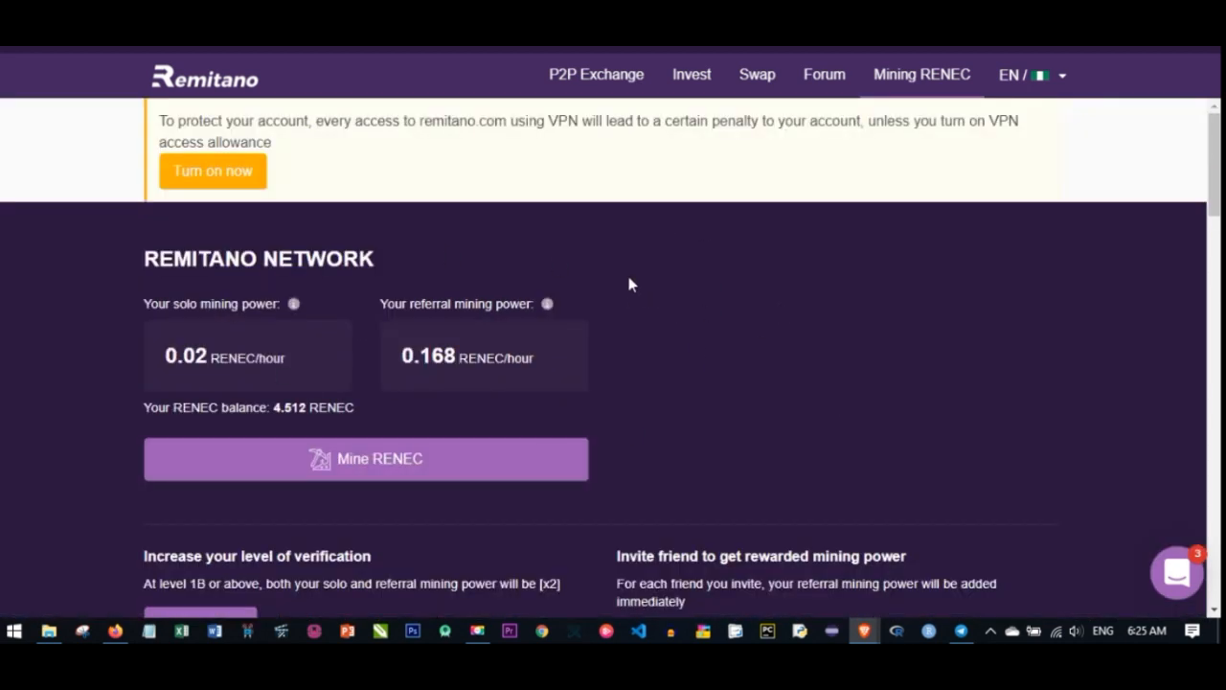
mouse_move(678, 345)
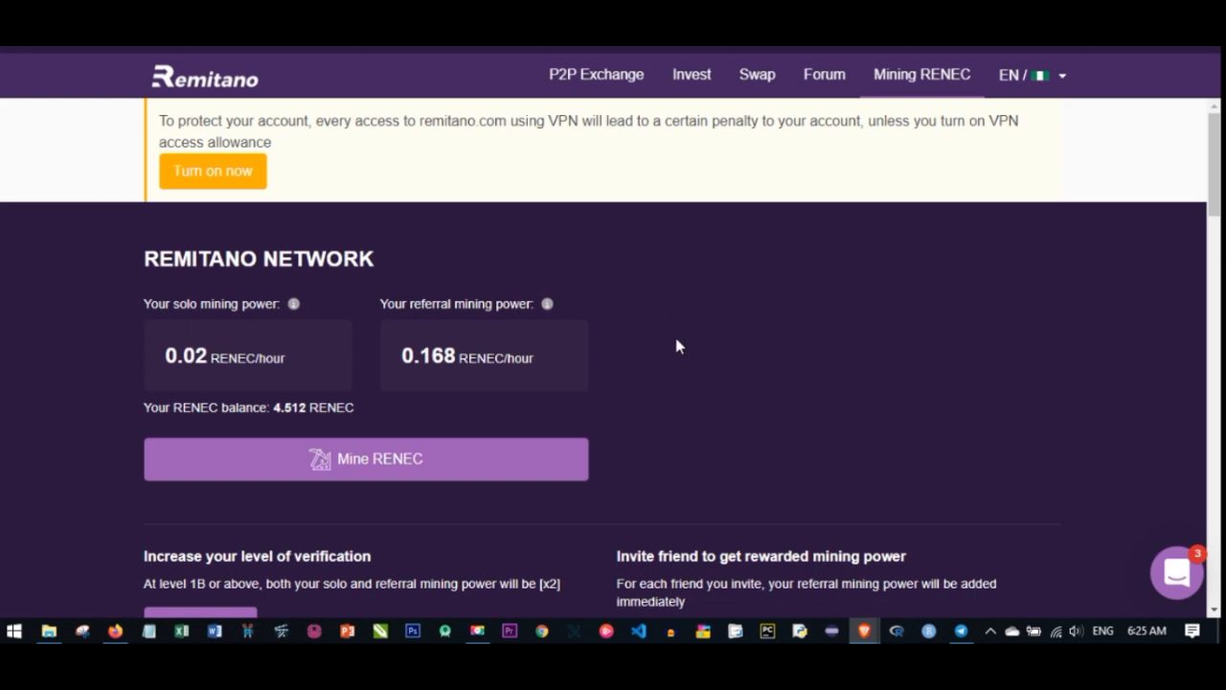
mouse_move(692, 355)
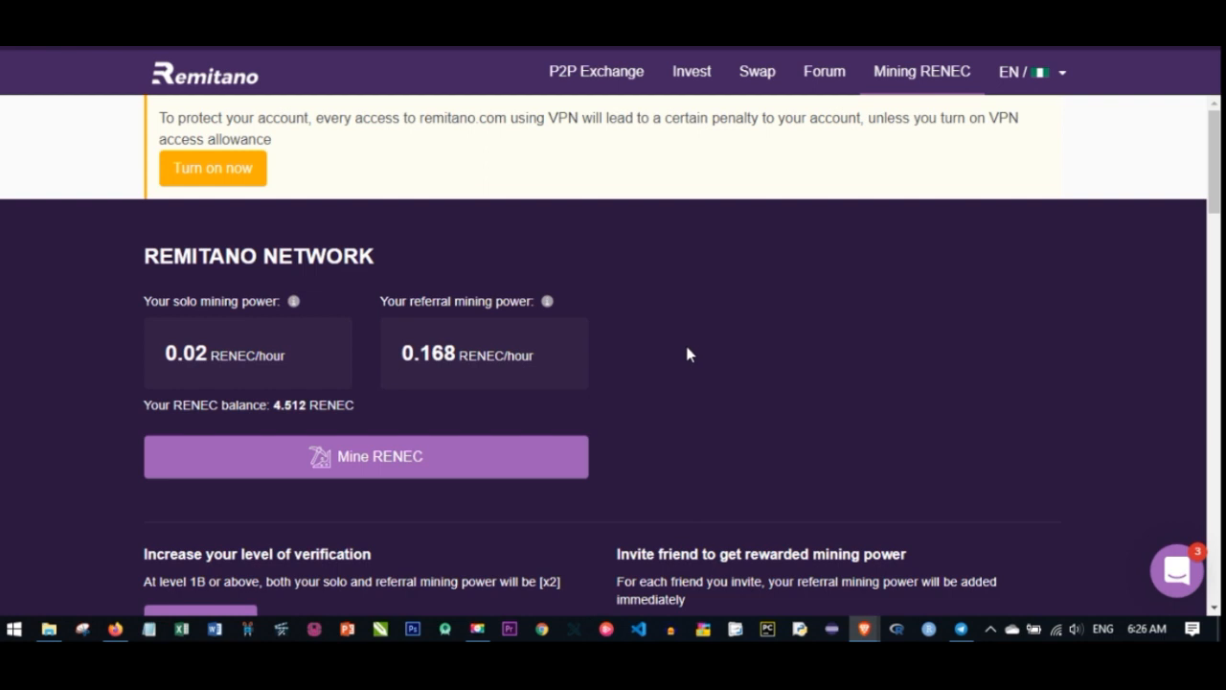
- Scroll down through Why RENEC and Mobile Apps, then back up to How to mine RENEC
scroll(down, 3)
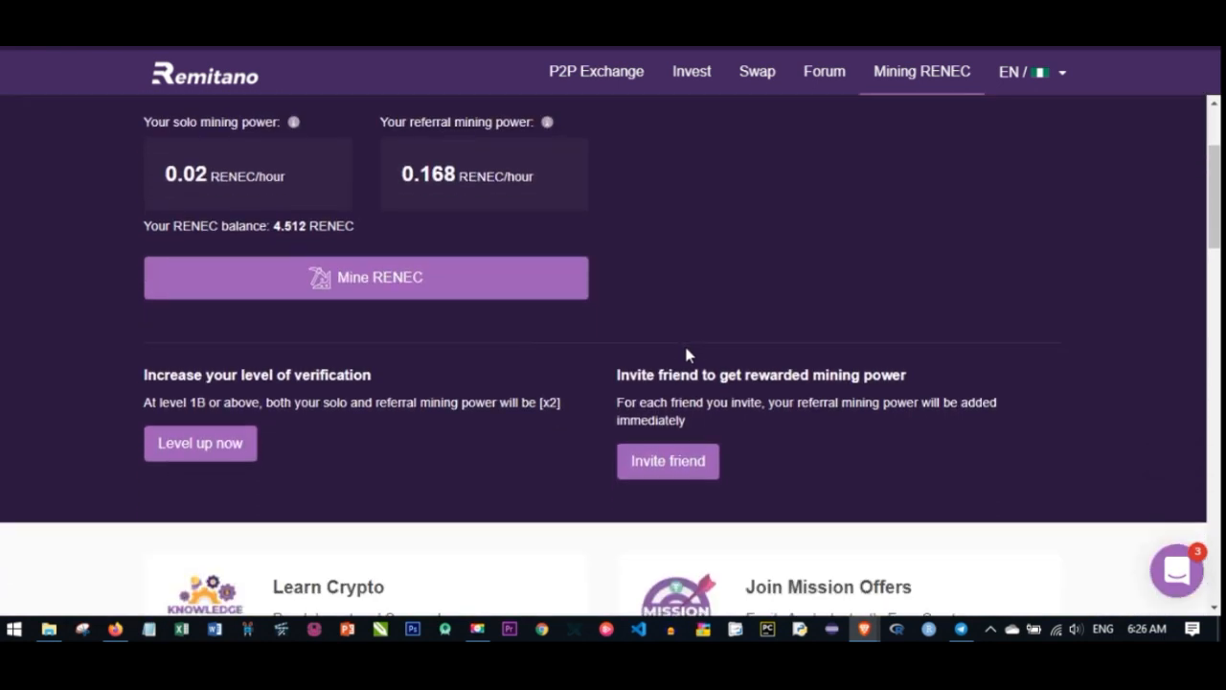
scroll(down, 3)
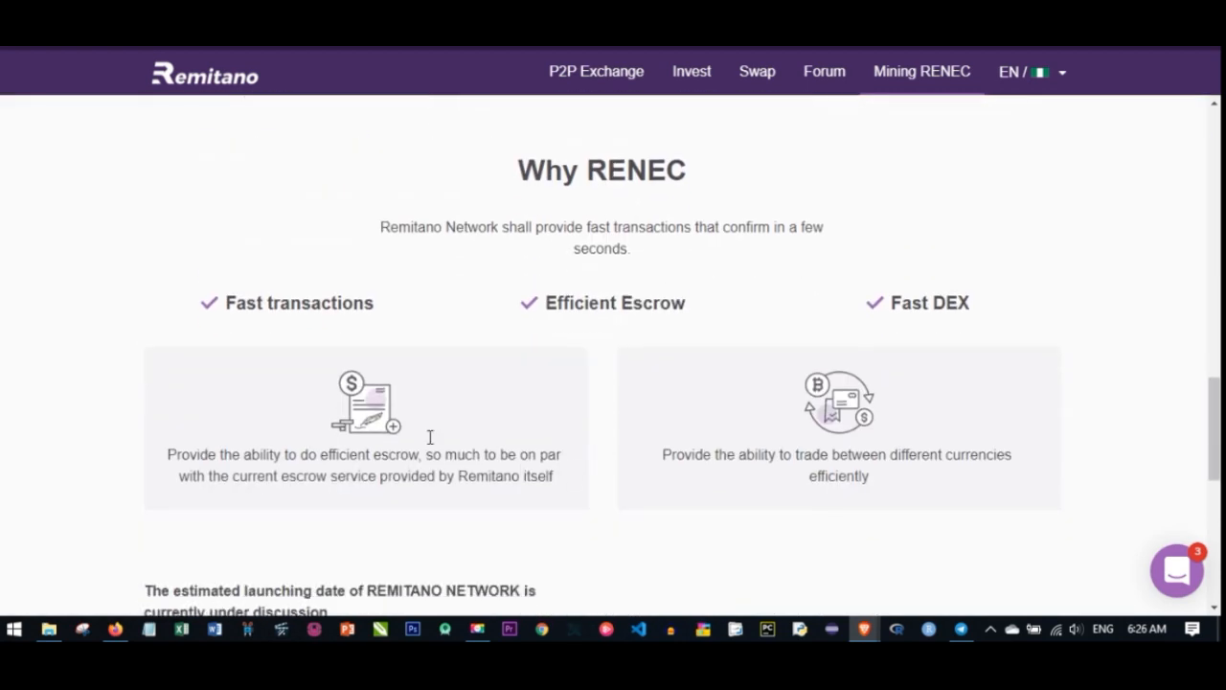
mouse_move(620, 414)
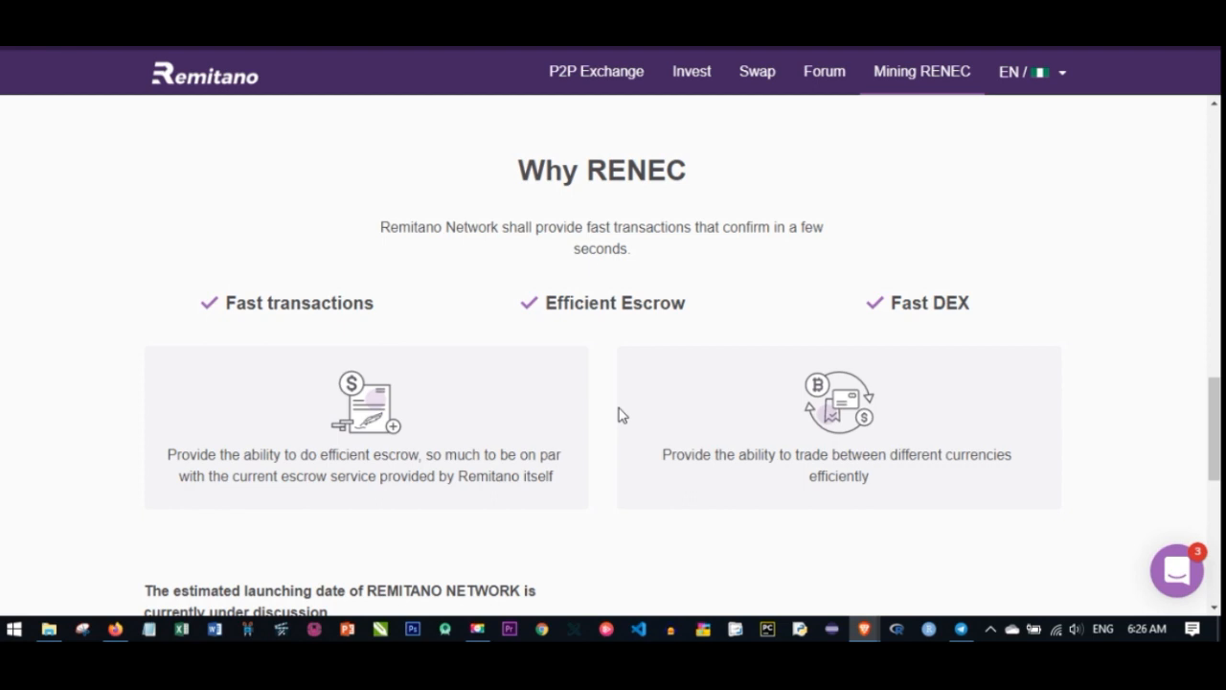
mouse_move(541, 377)
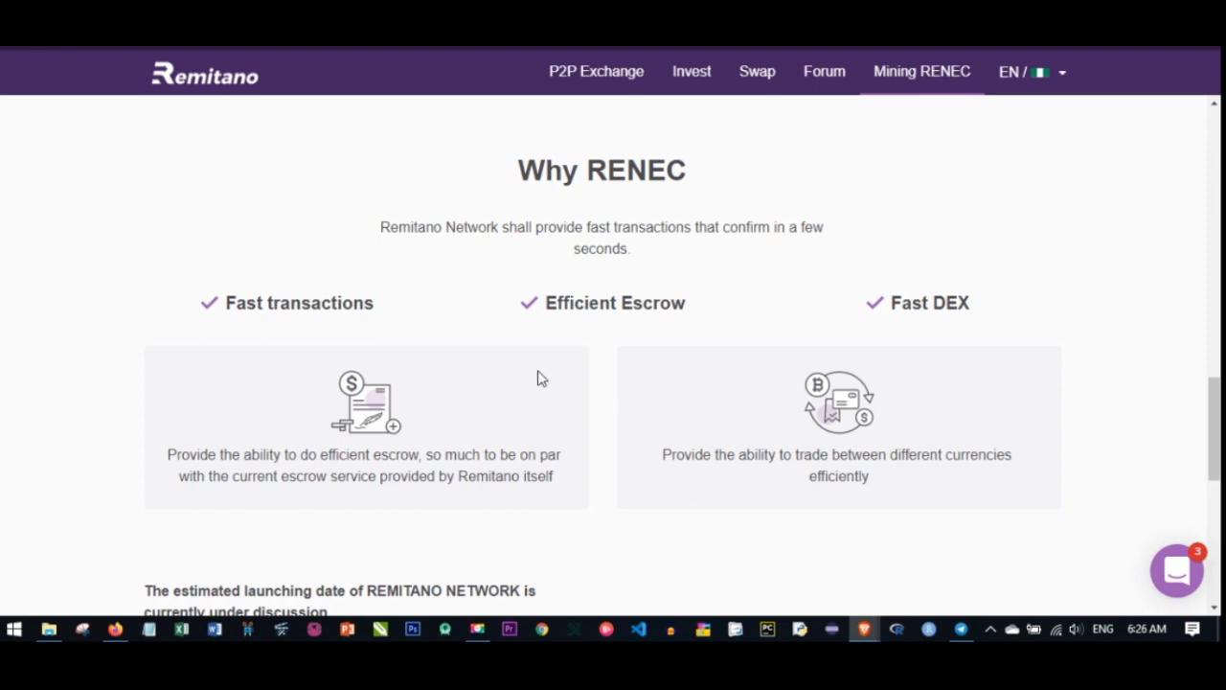
scroll(up, 3)
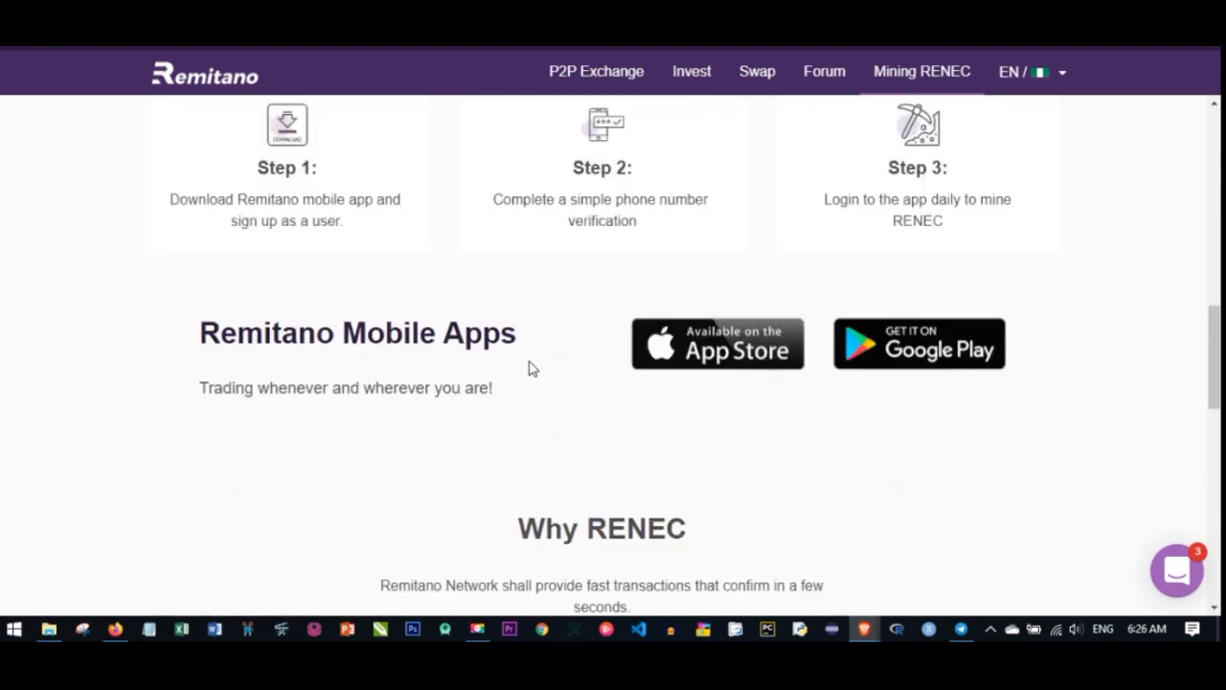
scroll(up, 3)
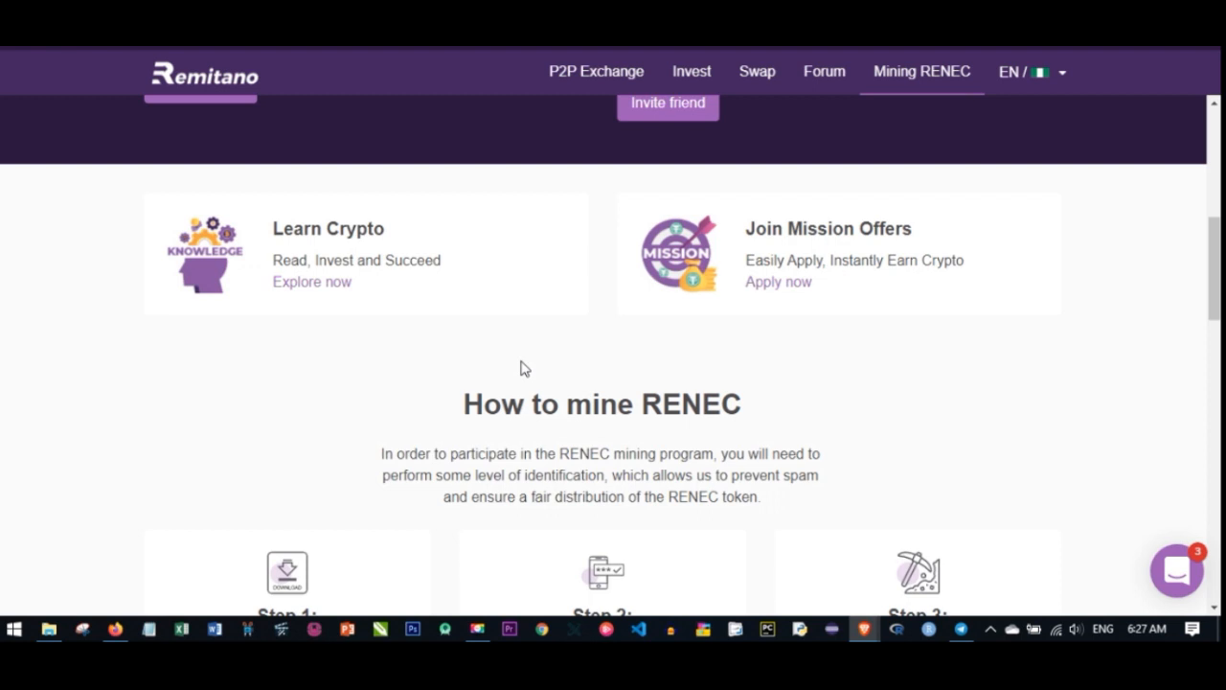
mouse_move(563, 460)
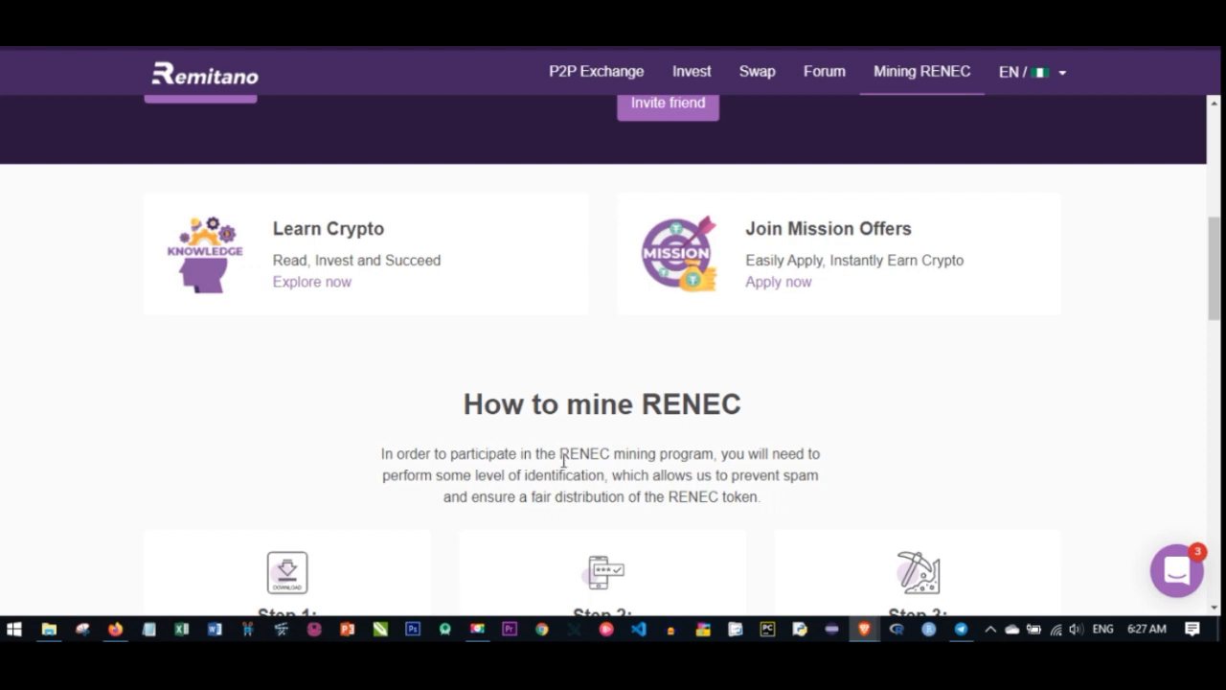
scroll(up, 3)
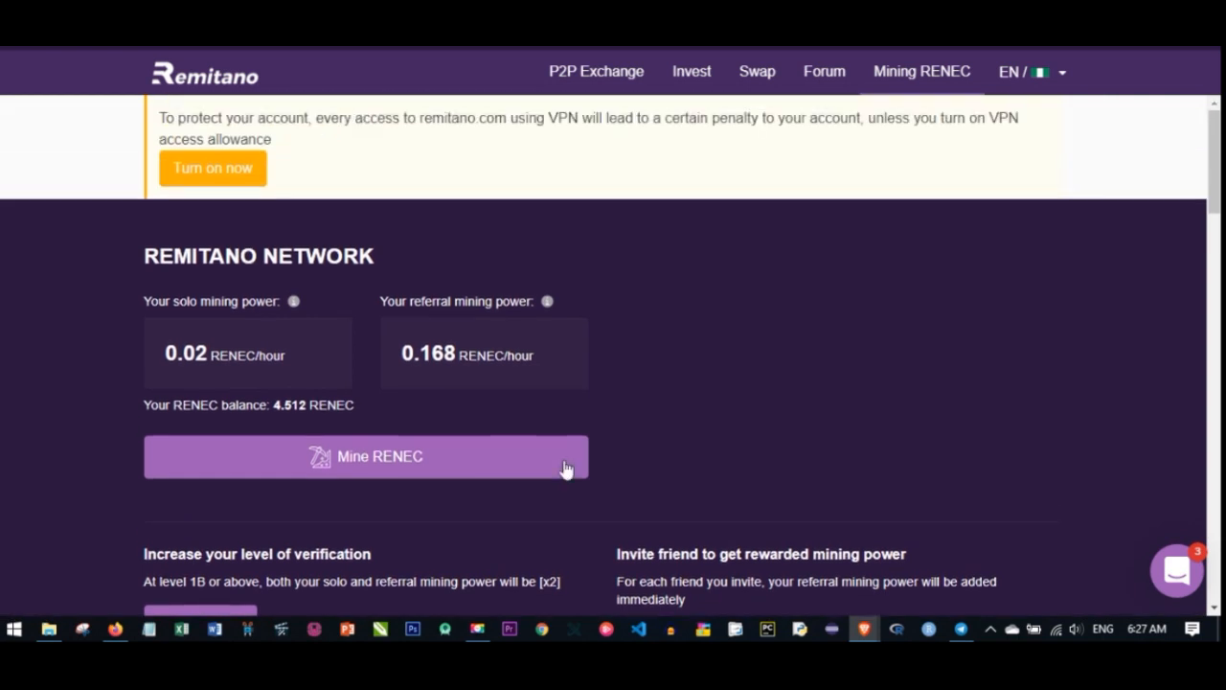
mouse_move(399, 468)
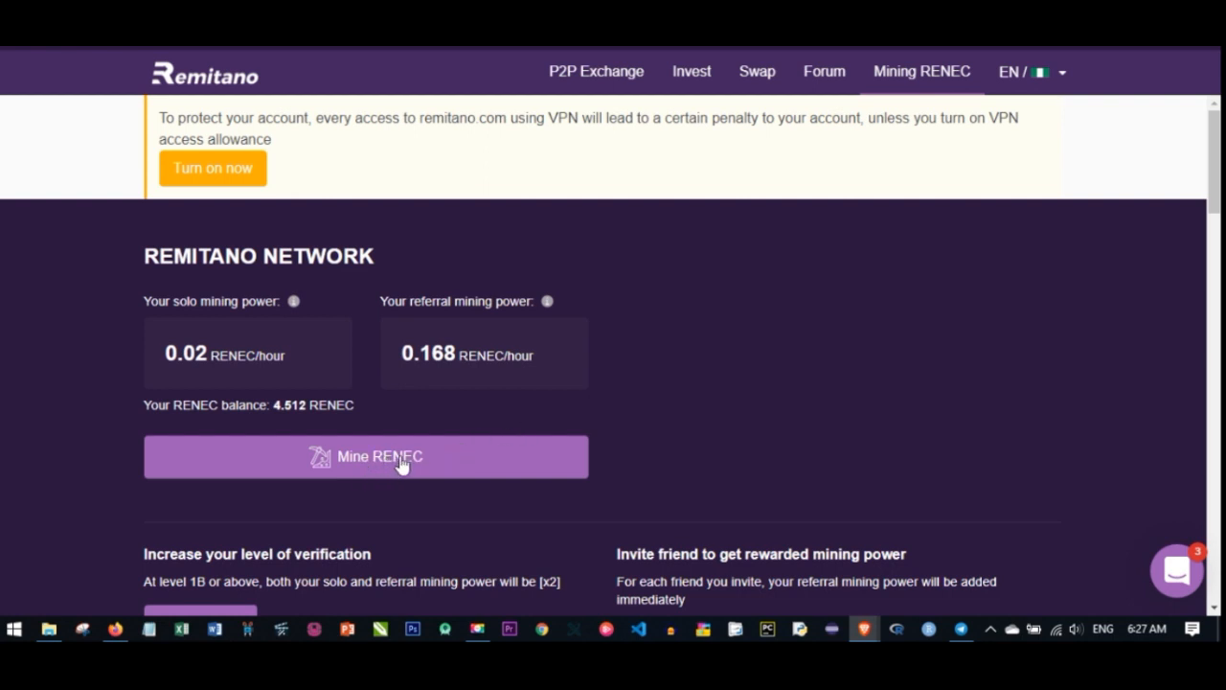
mouse_move(304, 414)
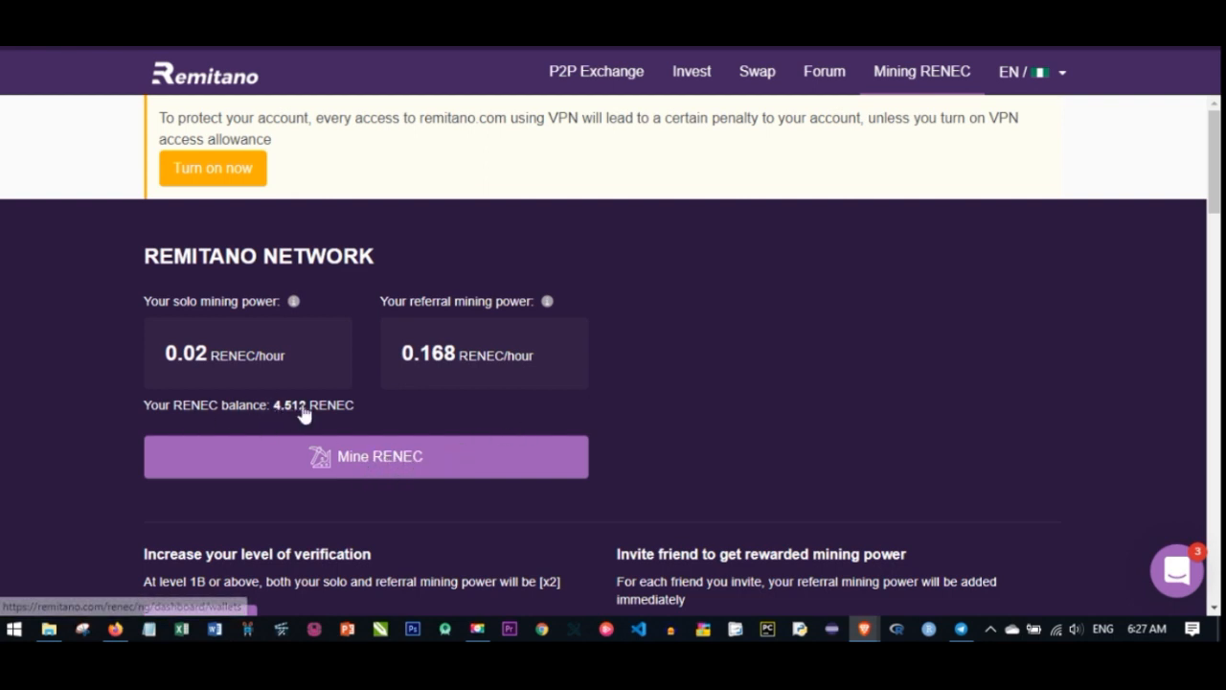
mouse_move(378, 502)
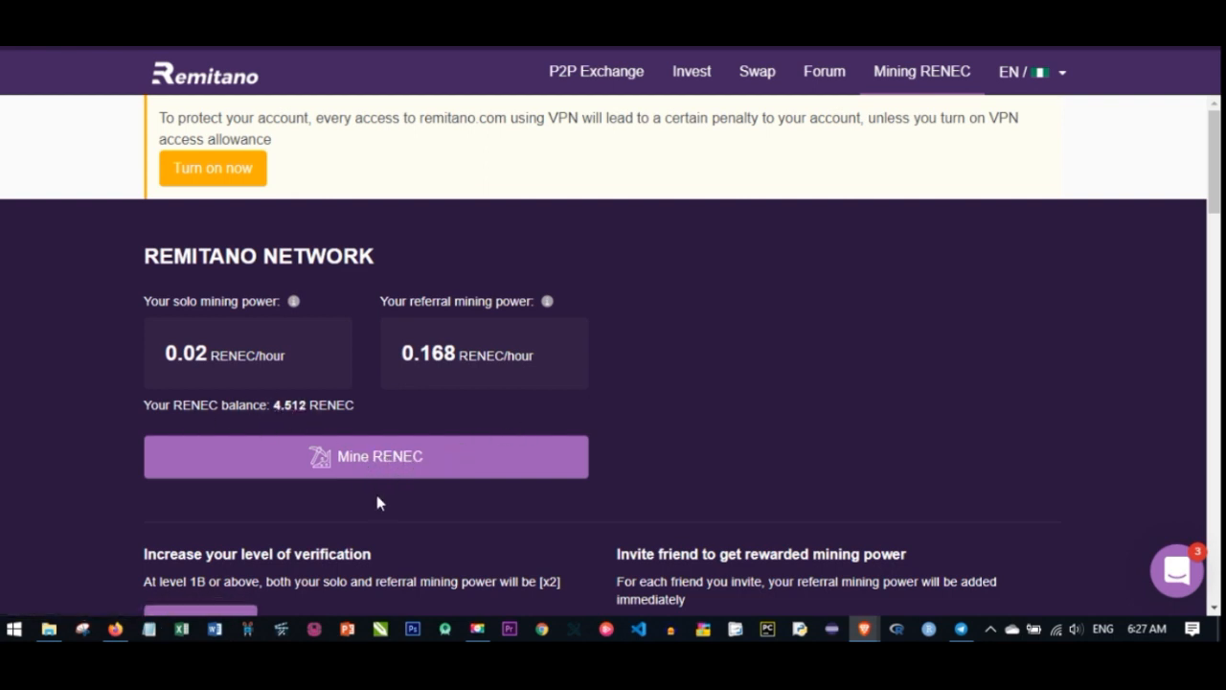
mouse_move(203, 292)
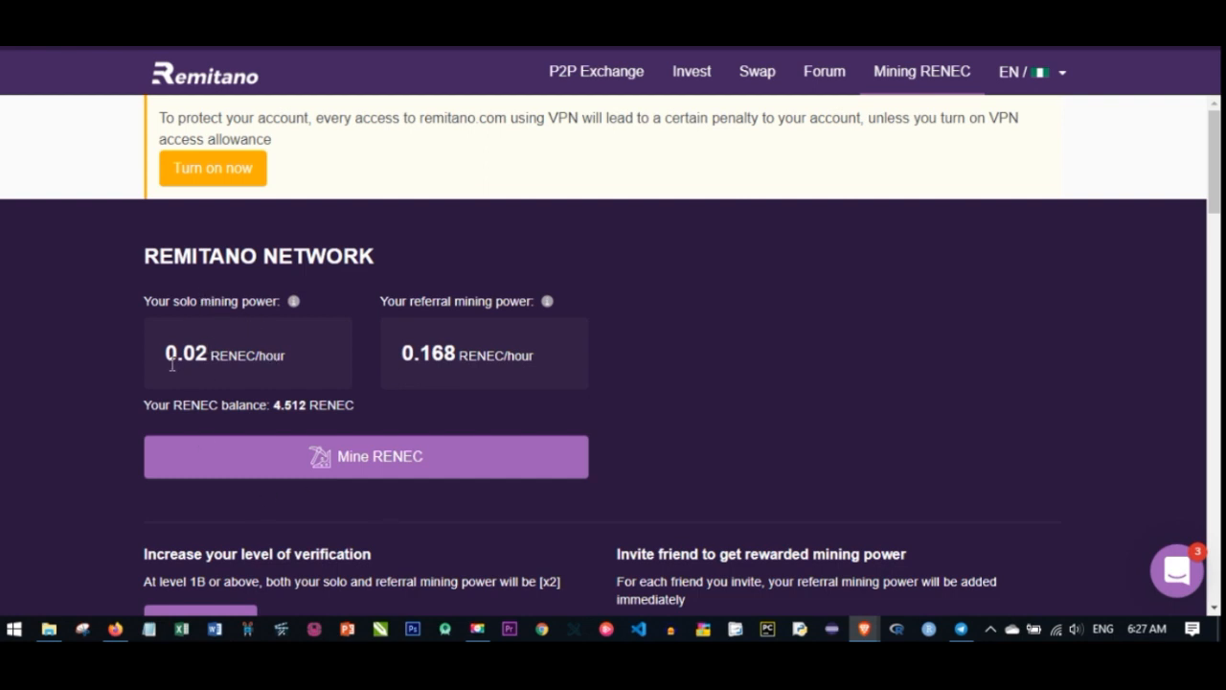
mouse_move(164, 370)
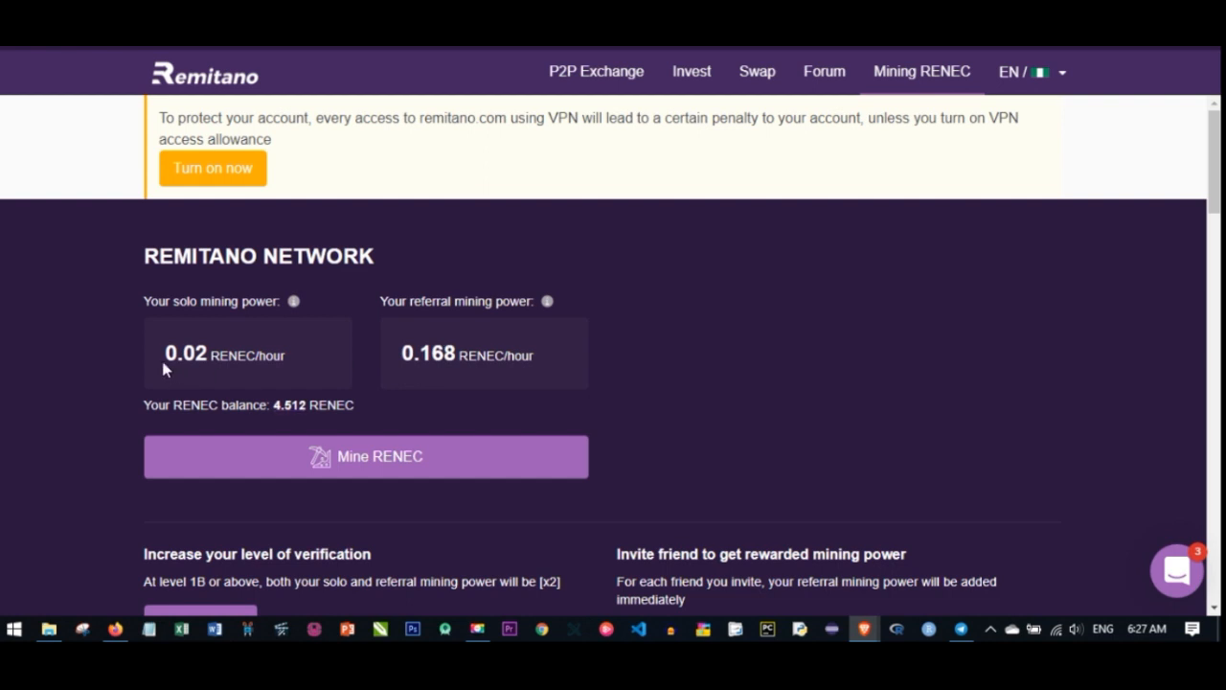
mouse_move(165, 353)
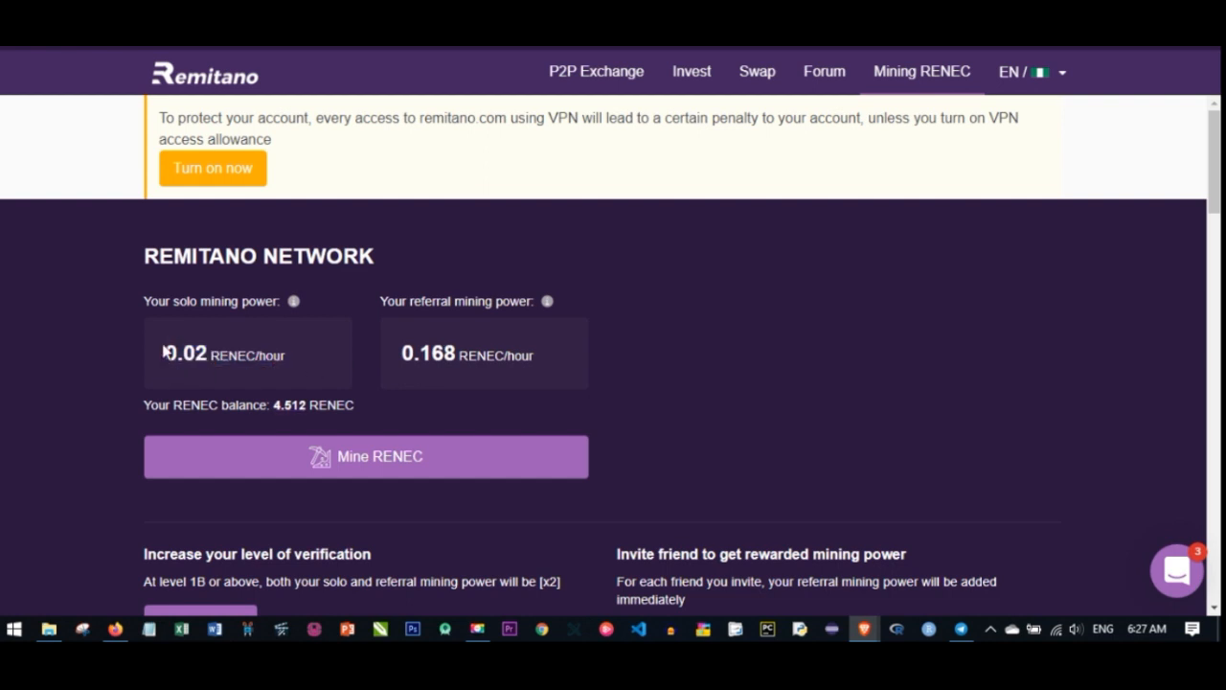
mouse_move(335, 387)
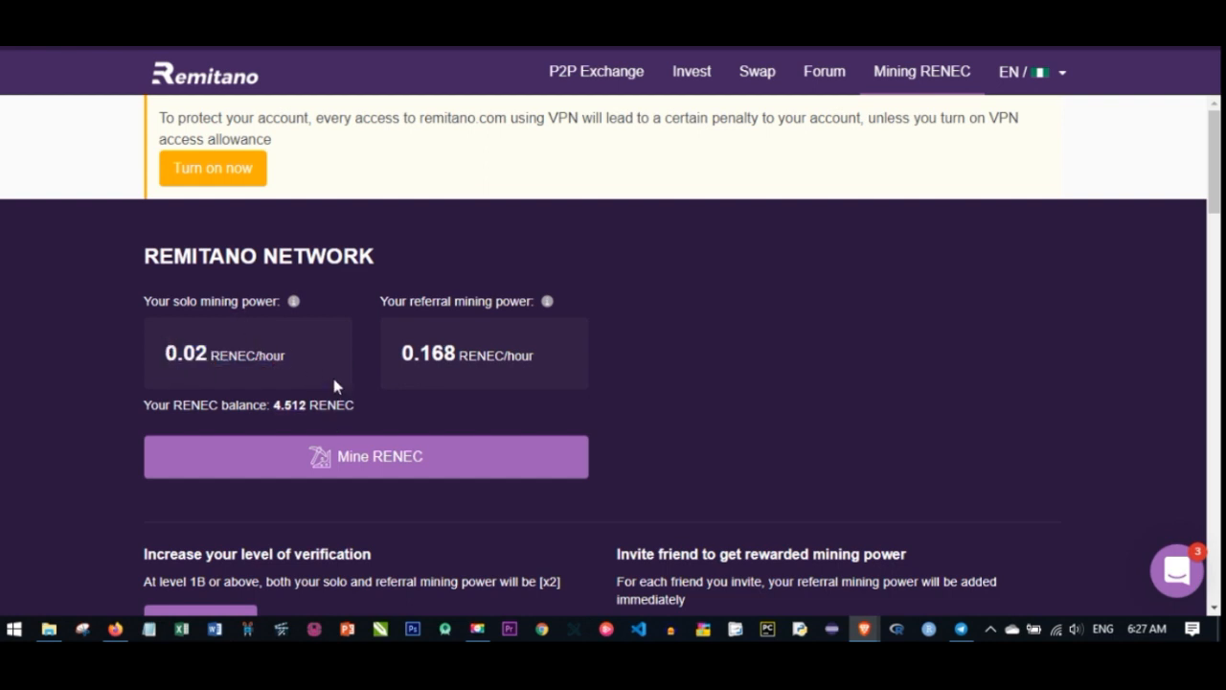
double_click(272, 355)
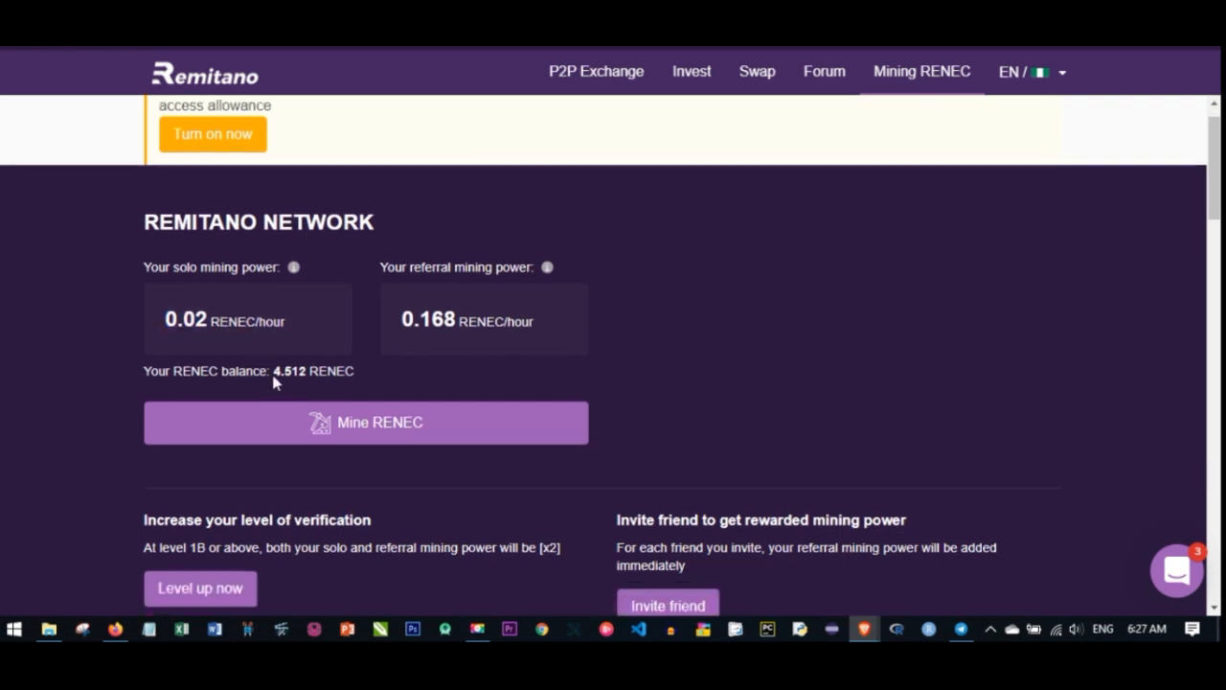
scroll(down, 3)
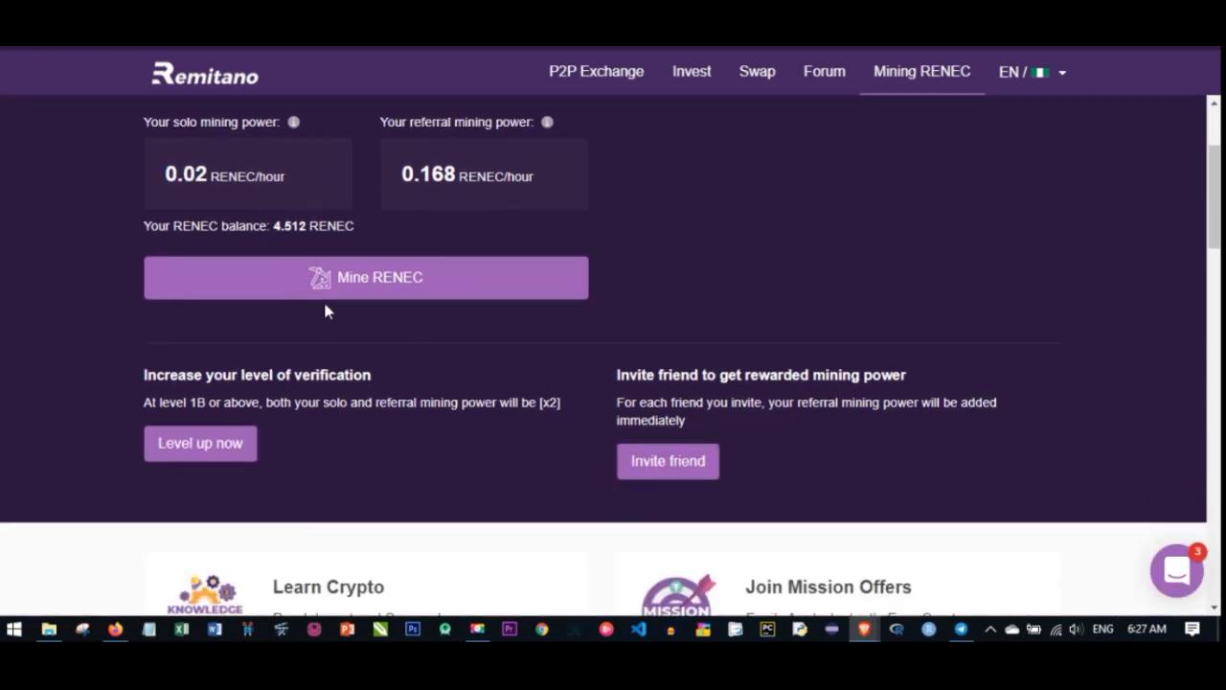
mouse_move(590, 368)
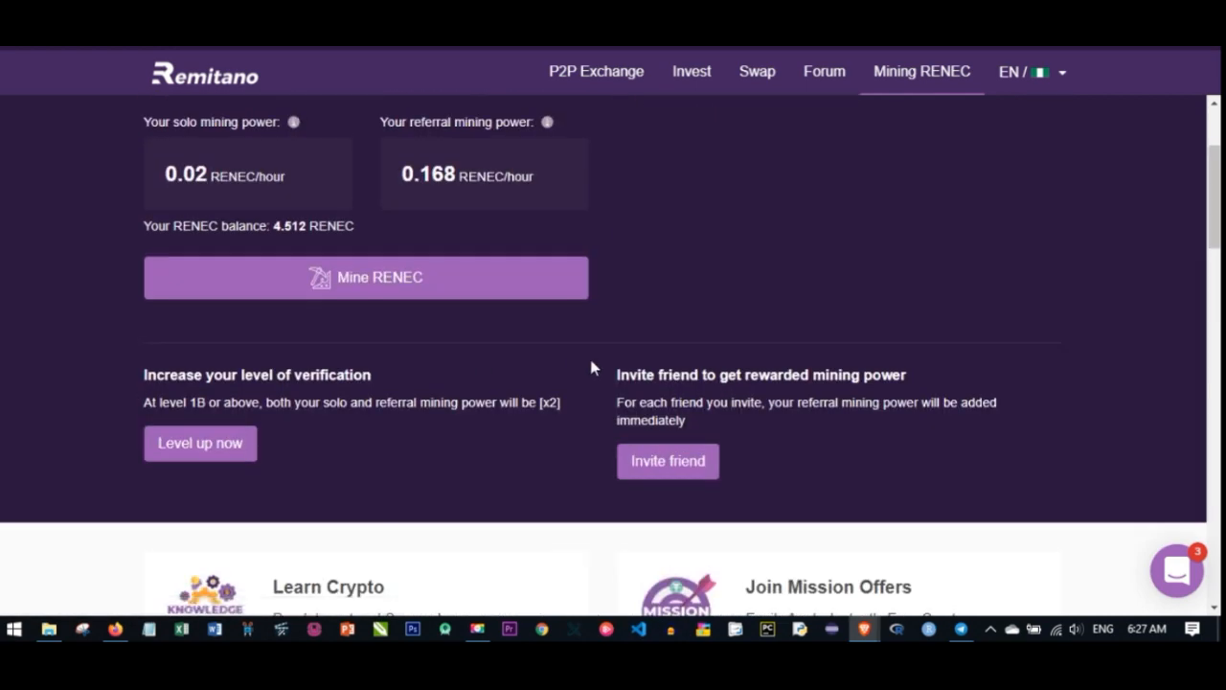
mouse_move(782, 361)
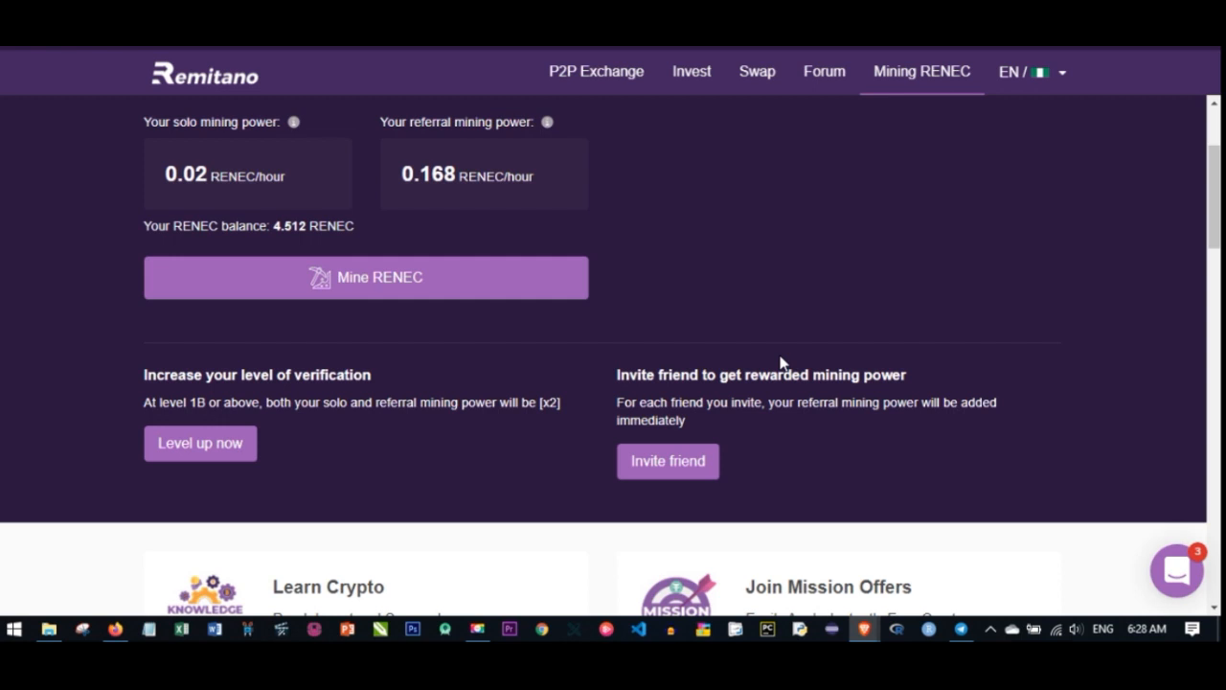
mouse_move(623, 397)
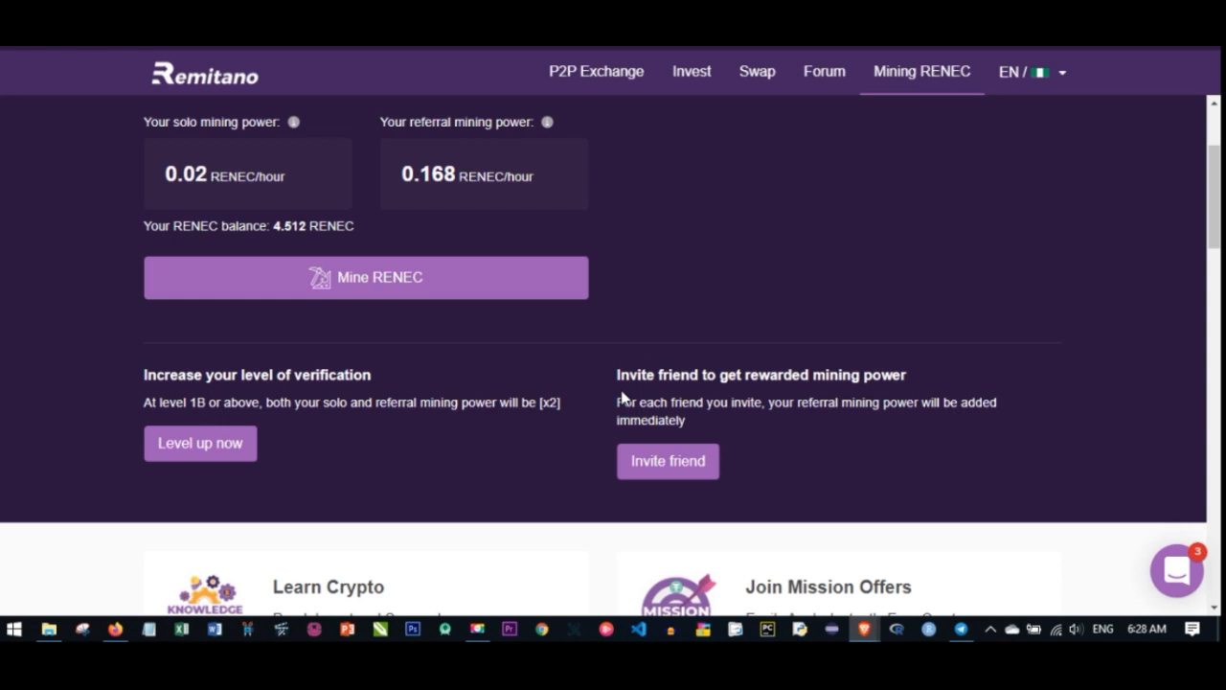
mouse_move(460, 306)
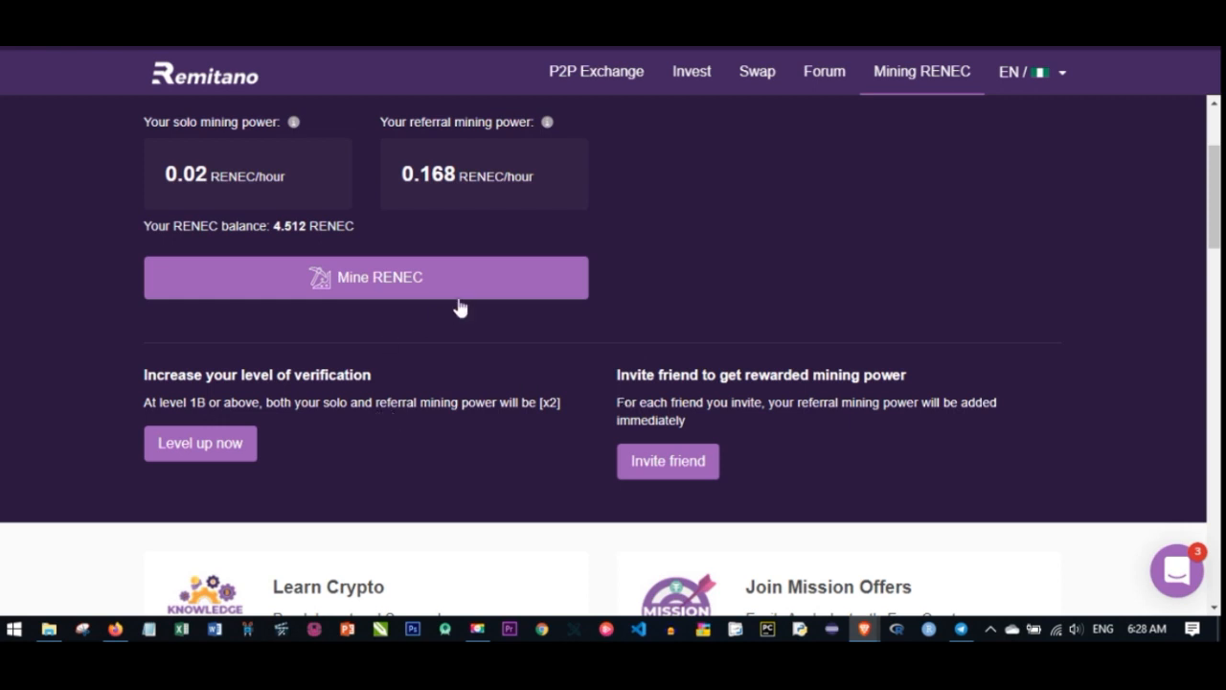
mouse_move(450, 316)
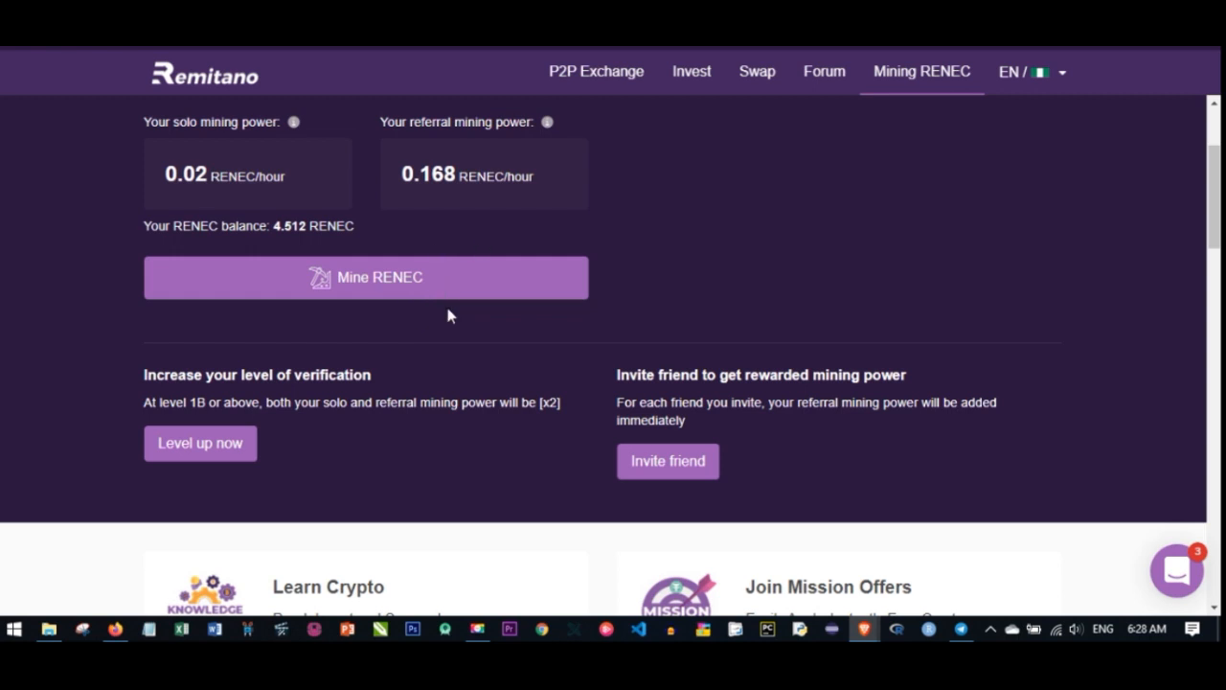
- Scroll down past Why RENEC to the footer with About Us, Buy Anywhere and Help Center
scroll(down, 3)
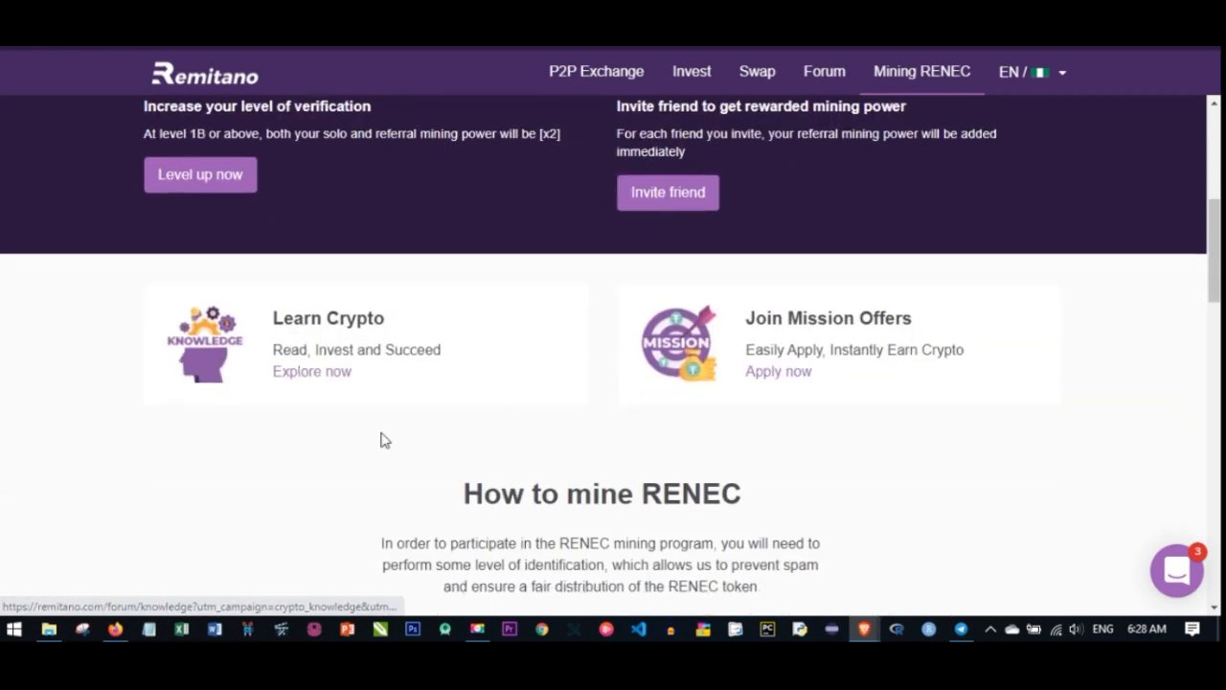
scroll(down, 3)
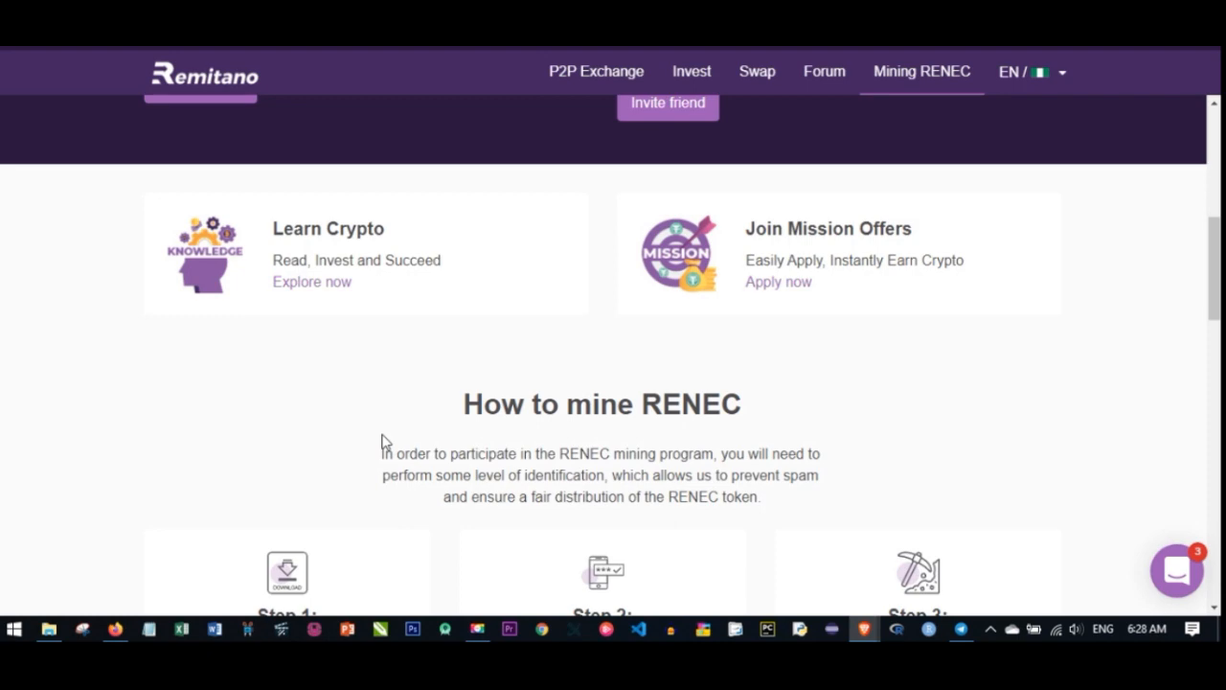
scroll(down, 3)
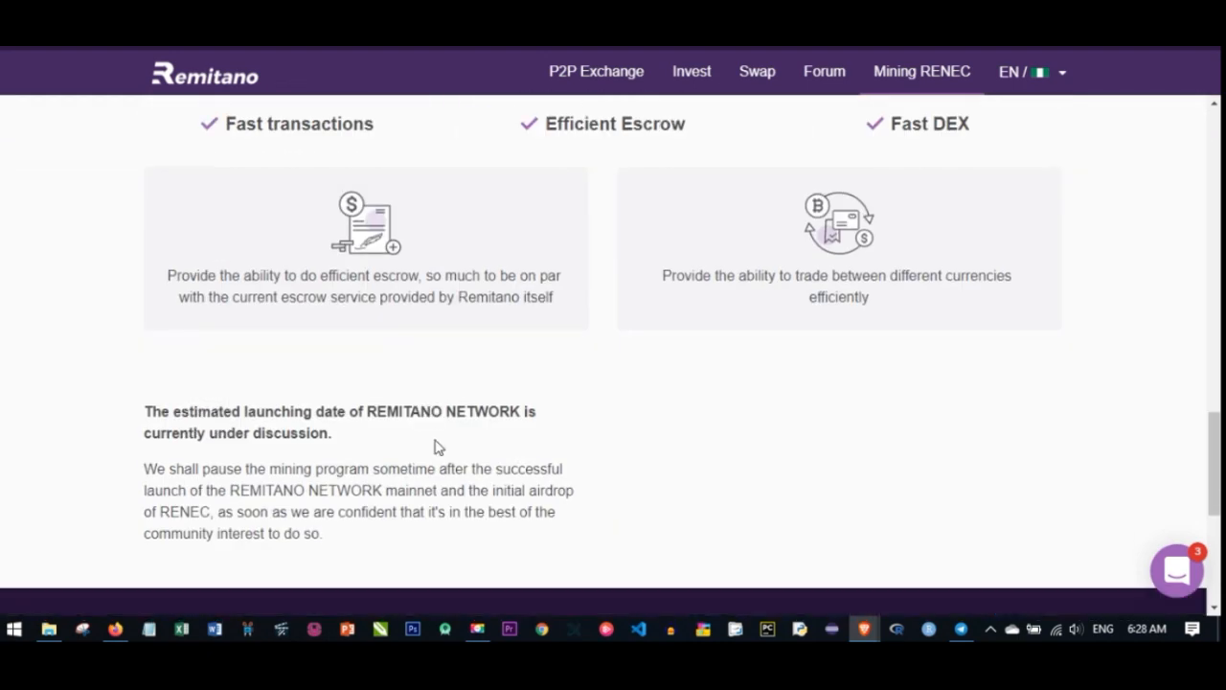
scroll(down, 3)
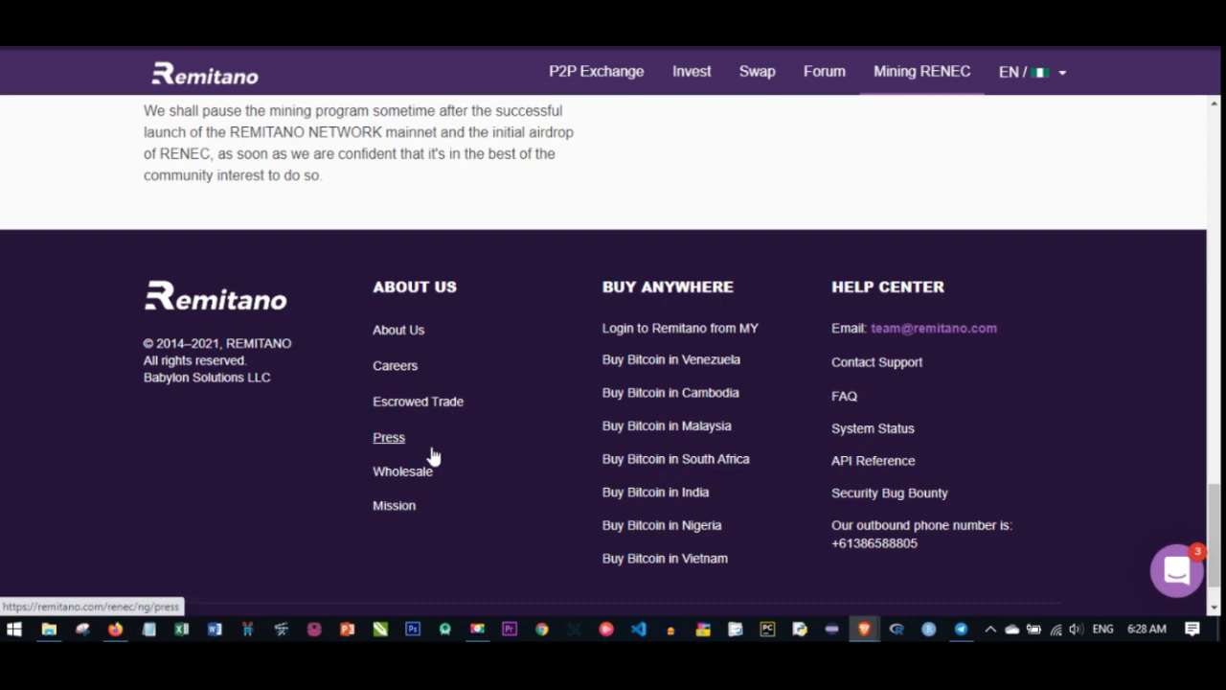
mouse_move(626, 417)
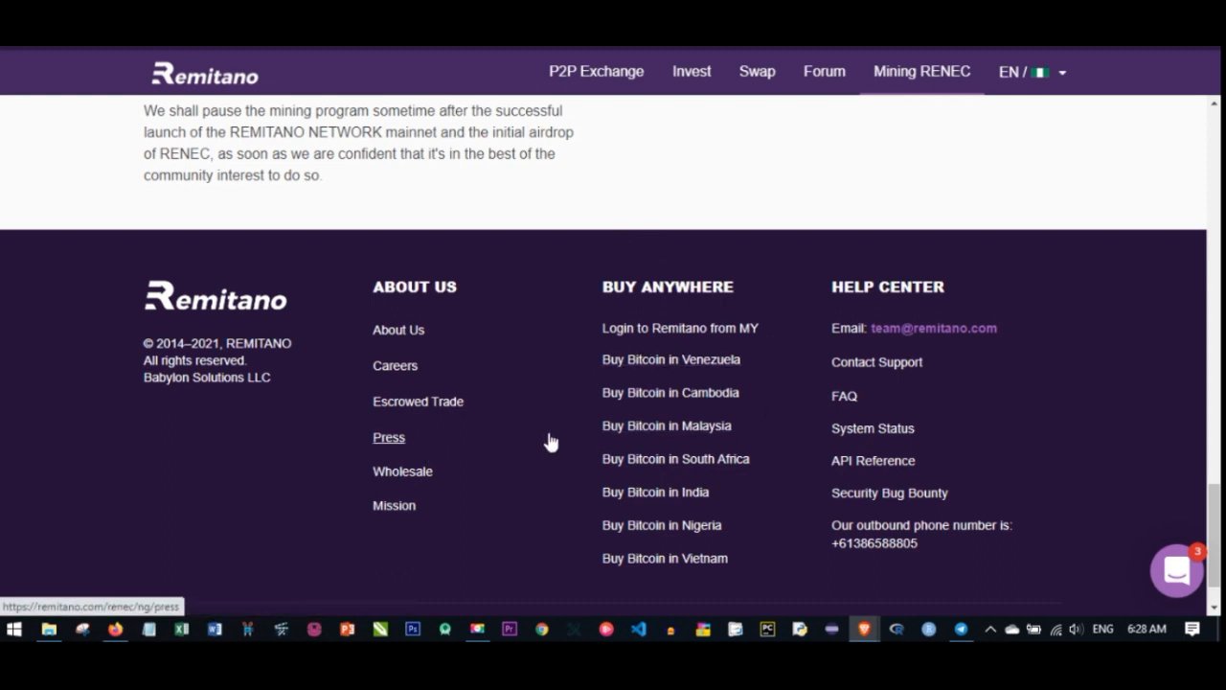
mouse_move(698, 437)
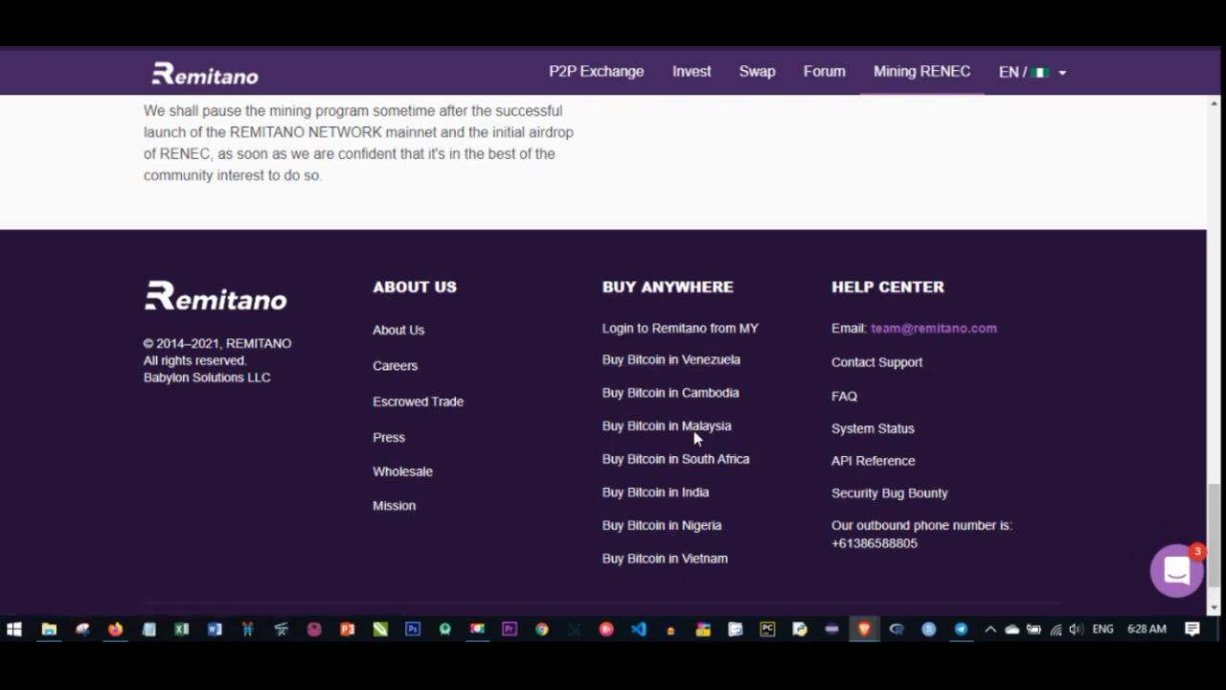
mouse_move(675, 517)
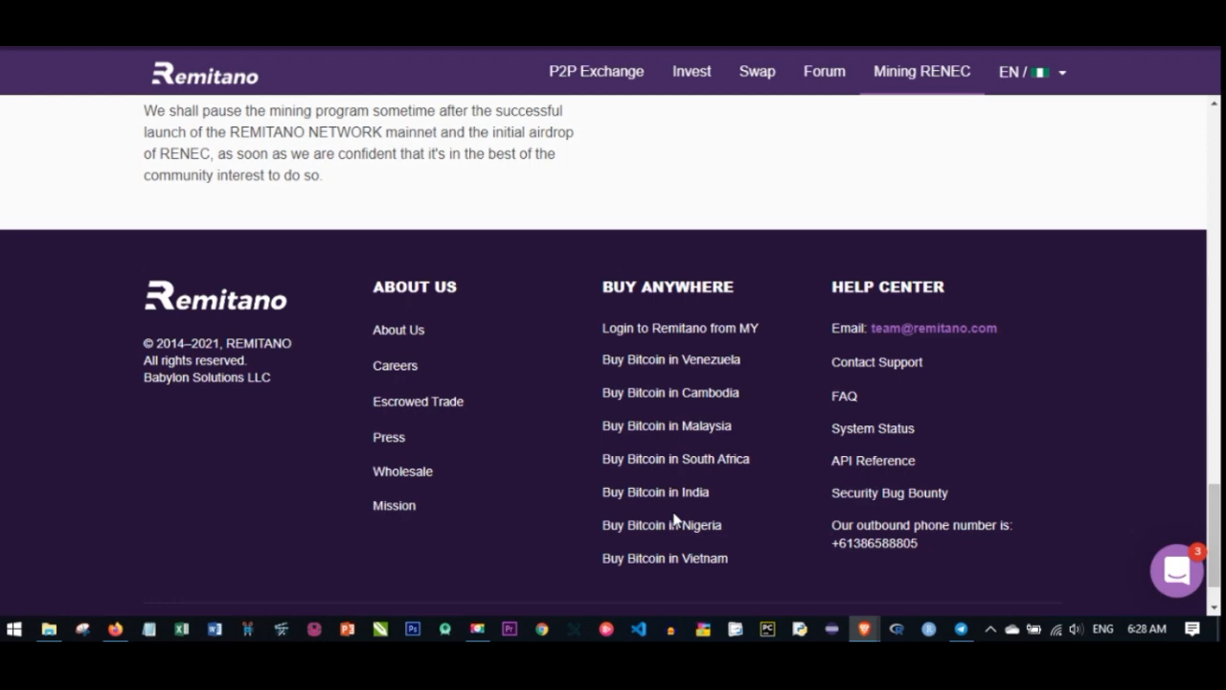
scroll(up, 3)
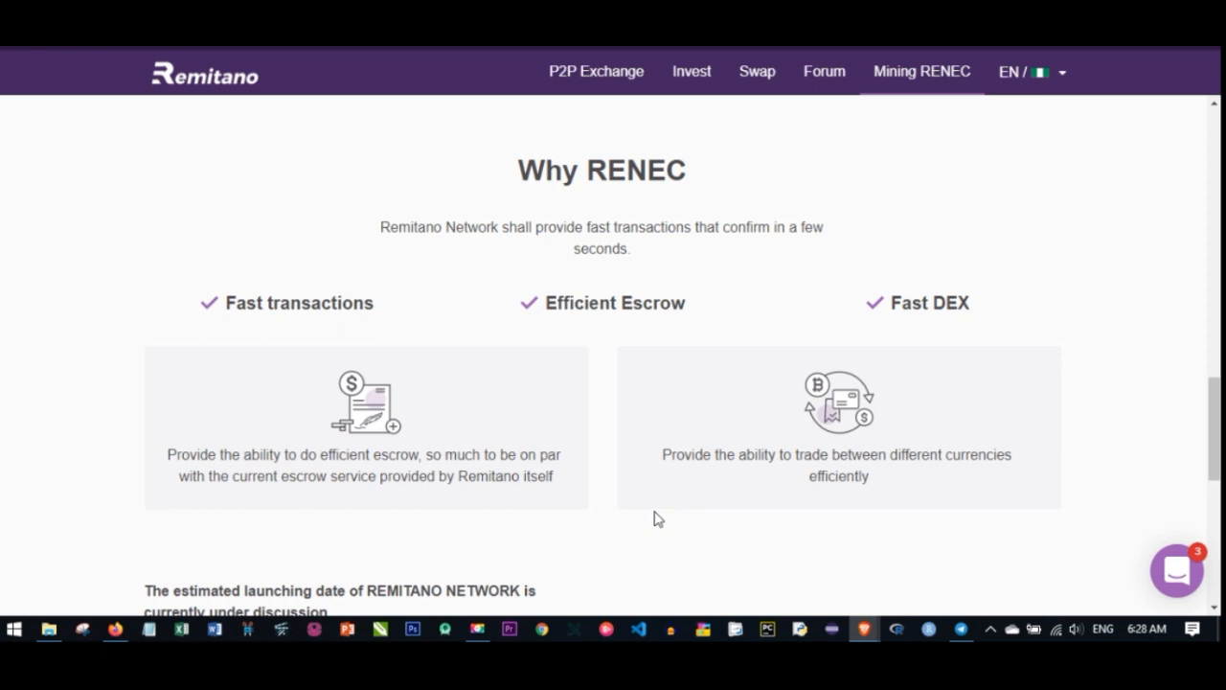
mouse_move(645, 498)
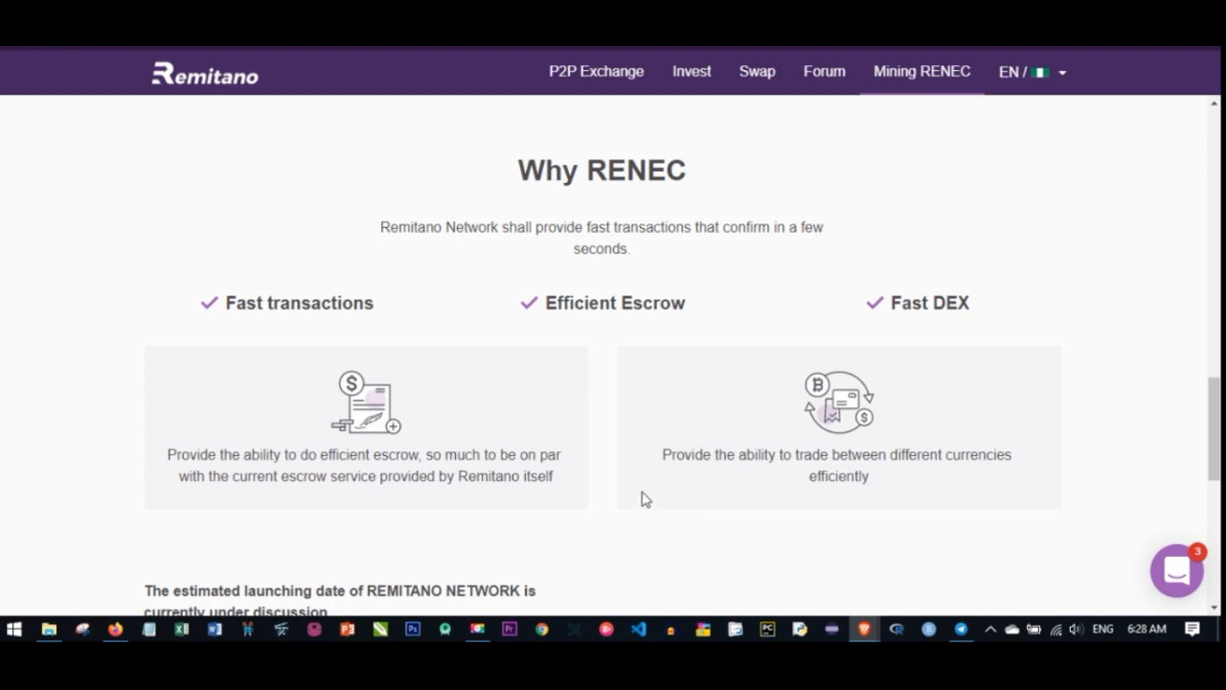
- Scroll back up to the Mine RENEC panel showing the 4.512 RENEC balance and mining rates
scroll(up, 3)
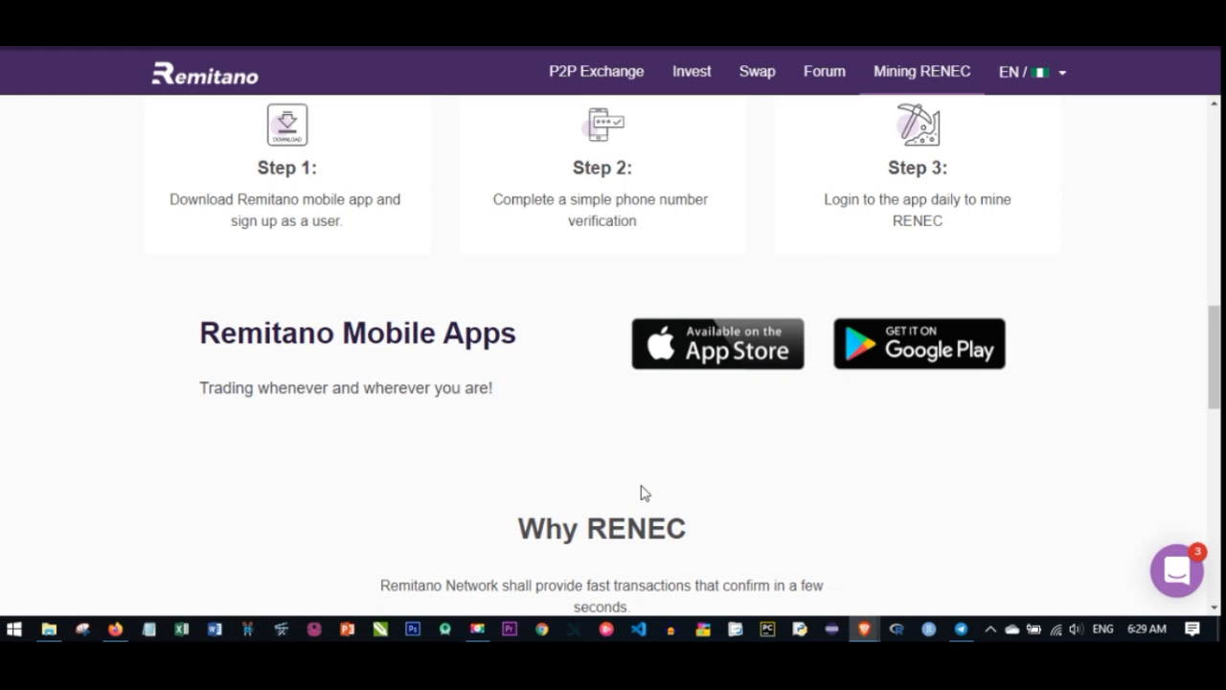
scroll(up, 3)
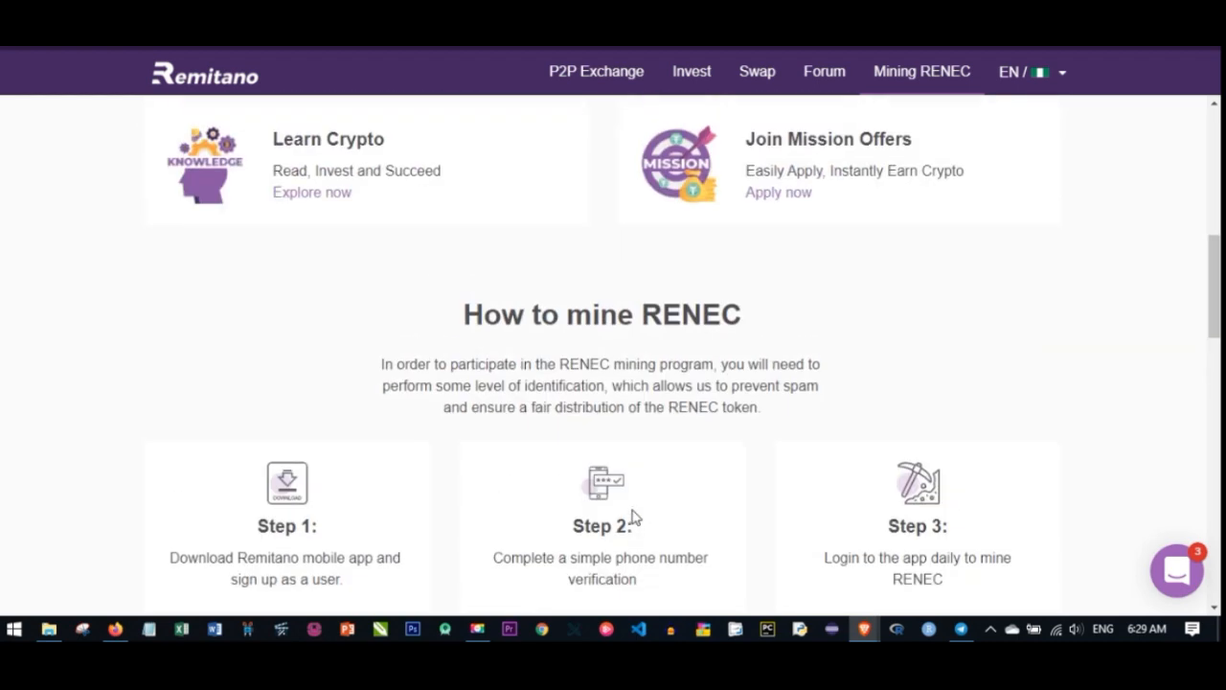
scroll(up, 3)
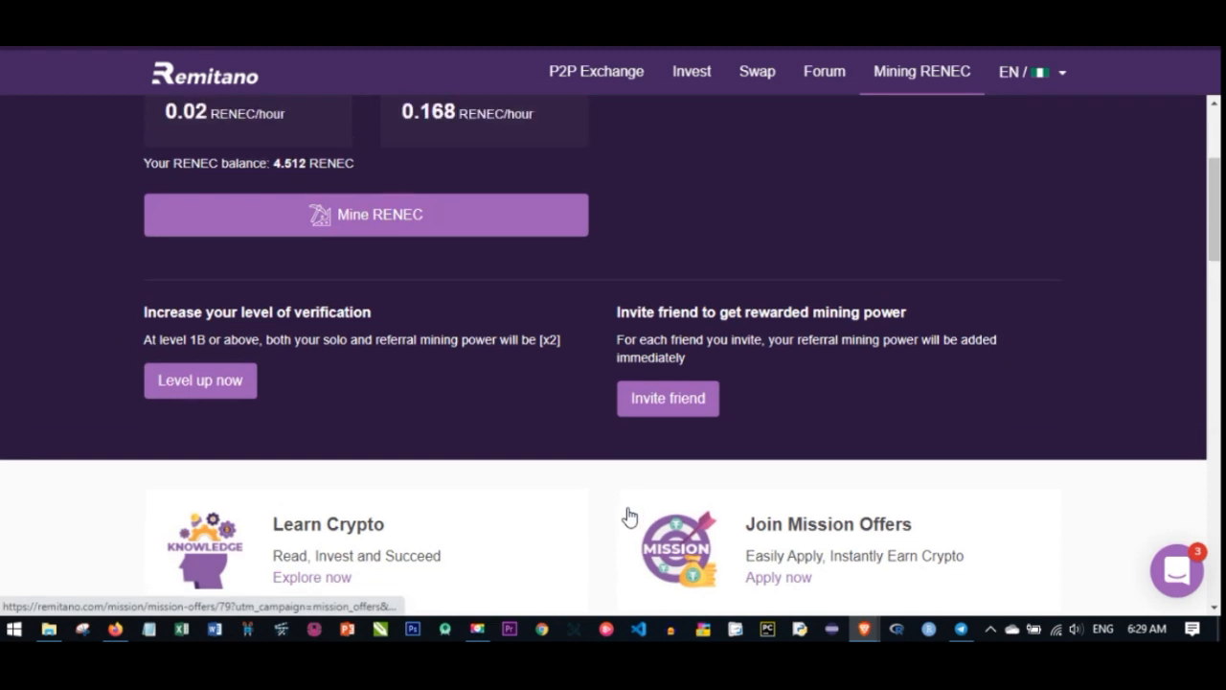
scroll(up, 3)
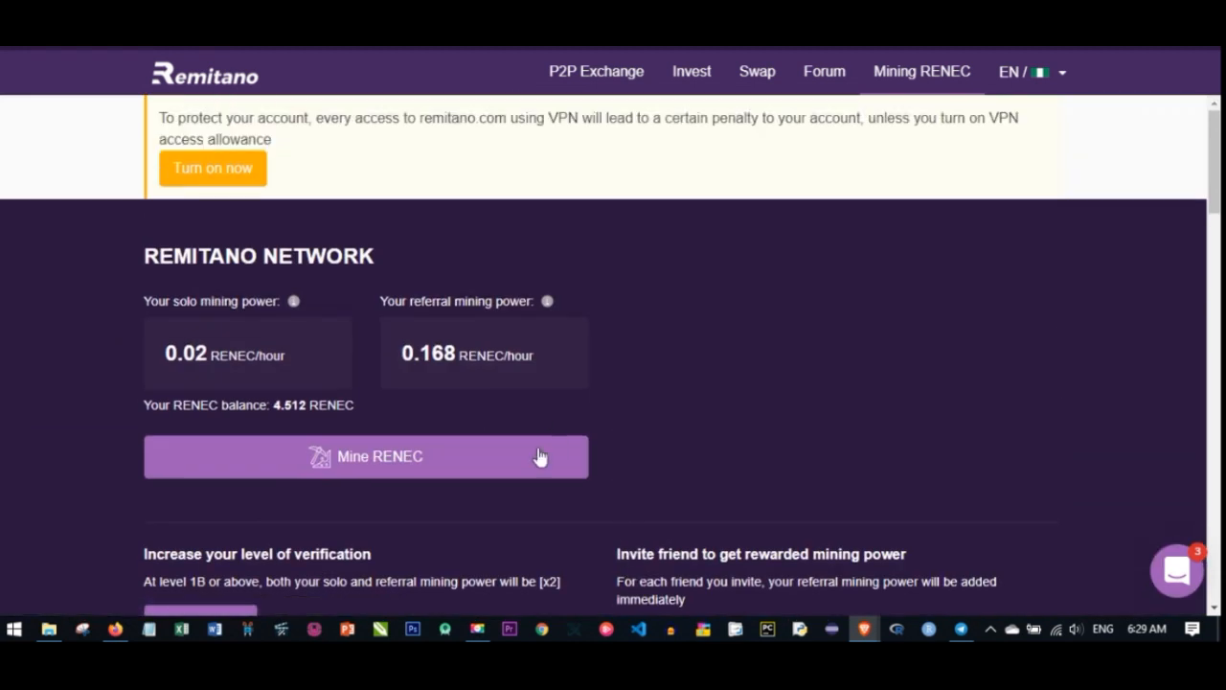
mouse_move(669, 240)
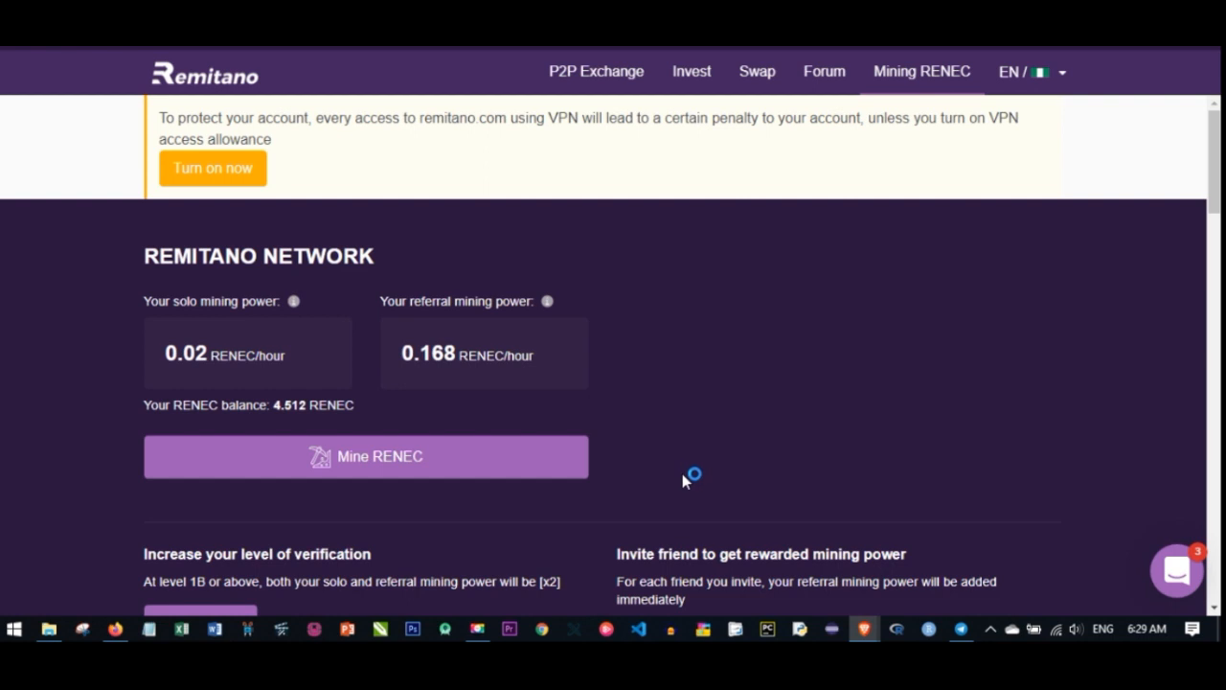
mouse_move(684, 481)
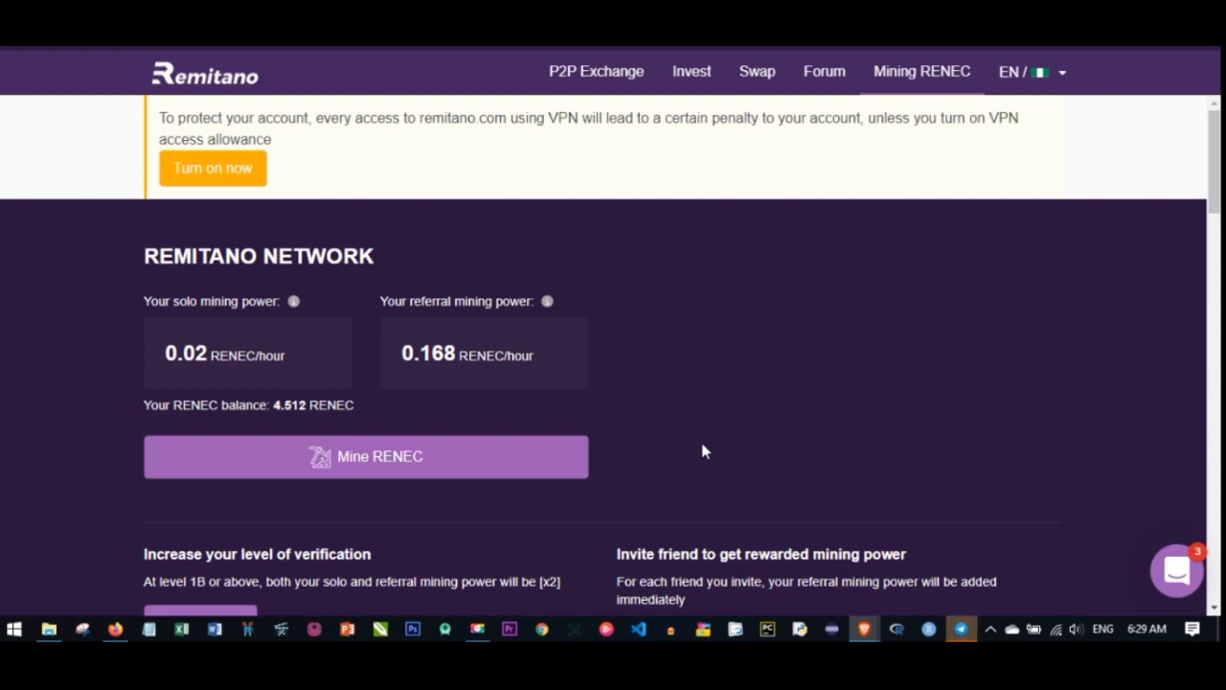
scroll(down, 3)
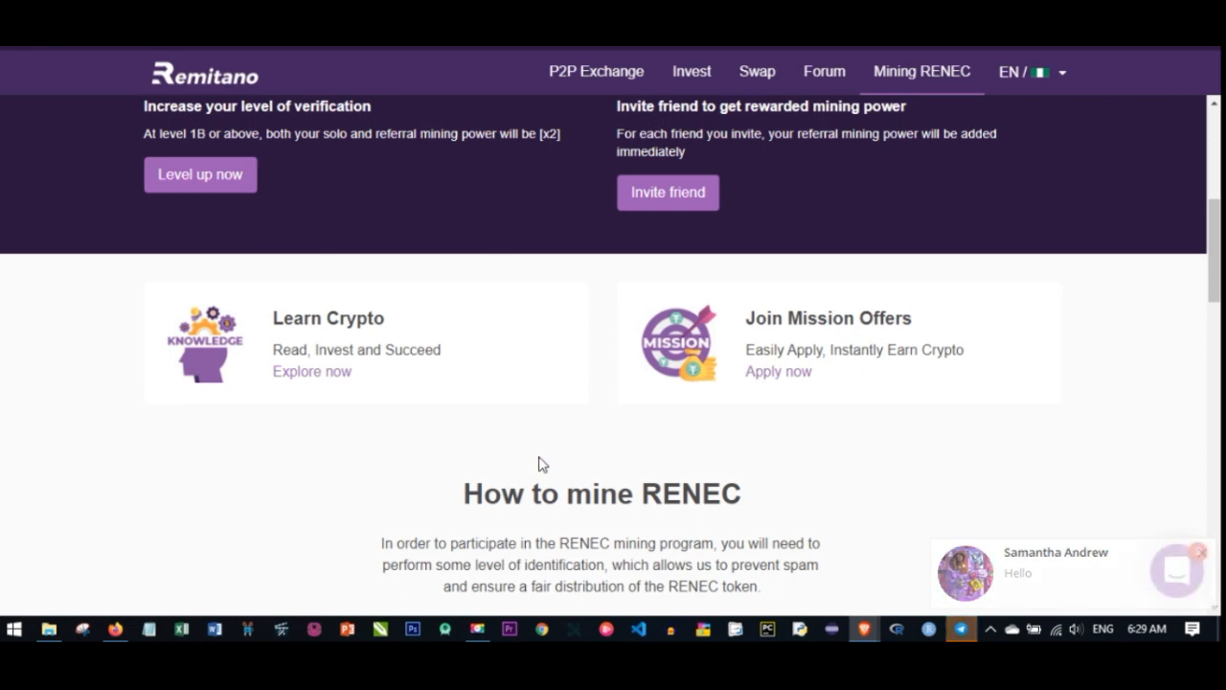
- Scroll down the Mining RENEC page past Learn Crypto and Join Mission Offers
click(1200, 552)
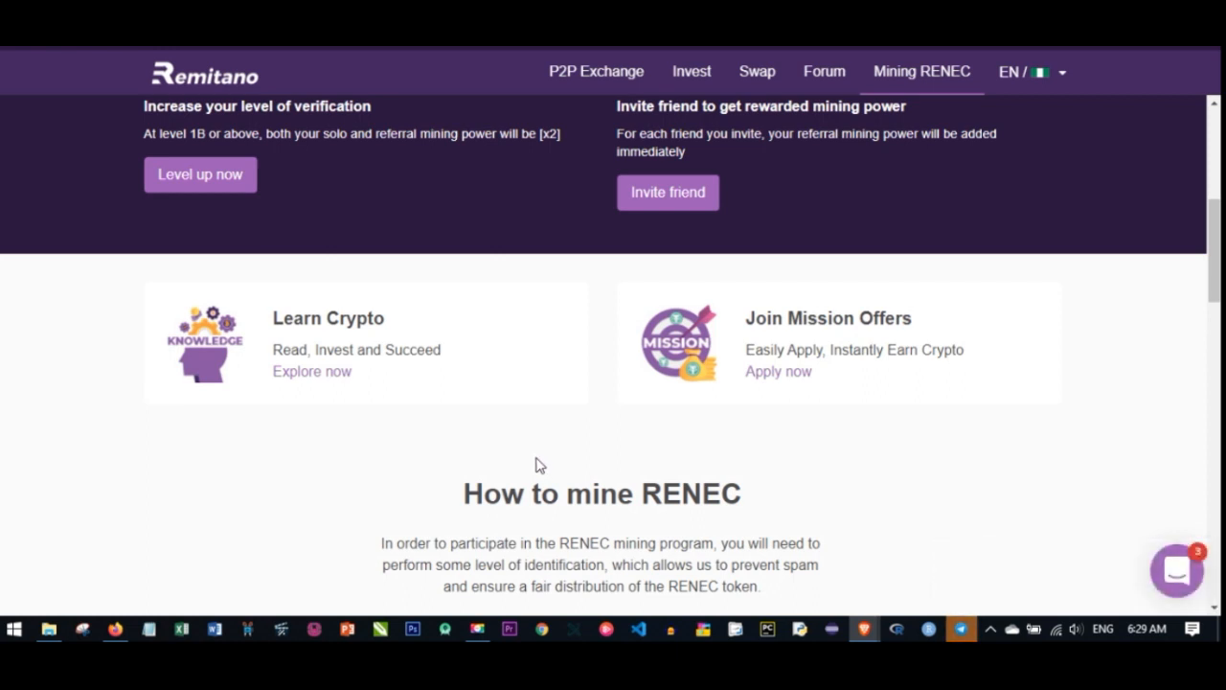
scroll(up, 3)
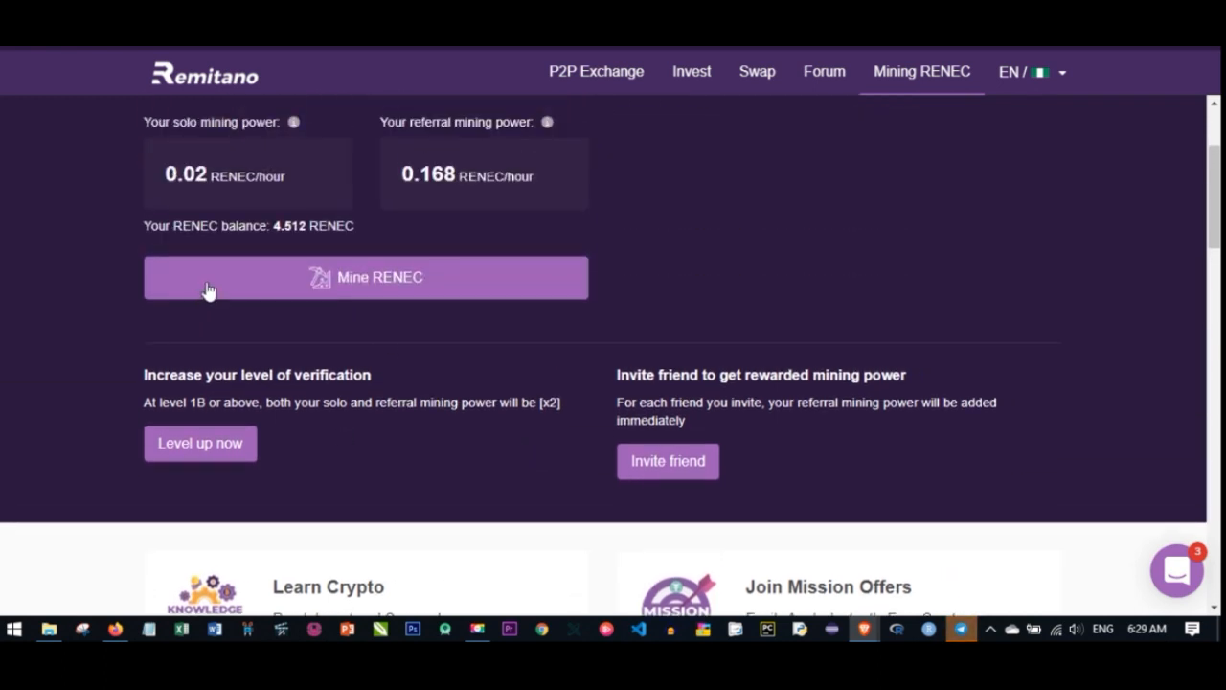
mouse_move(412, 295)
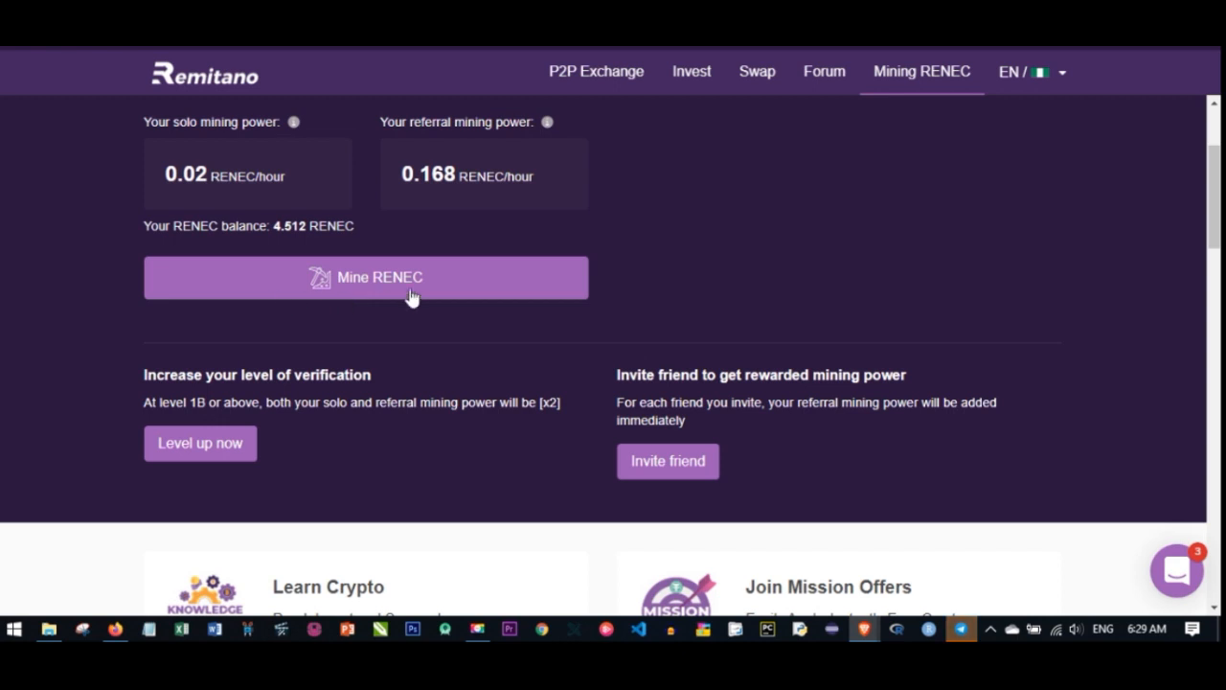
mouse_move(360, 295)
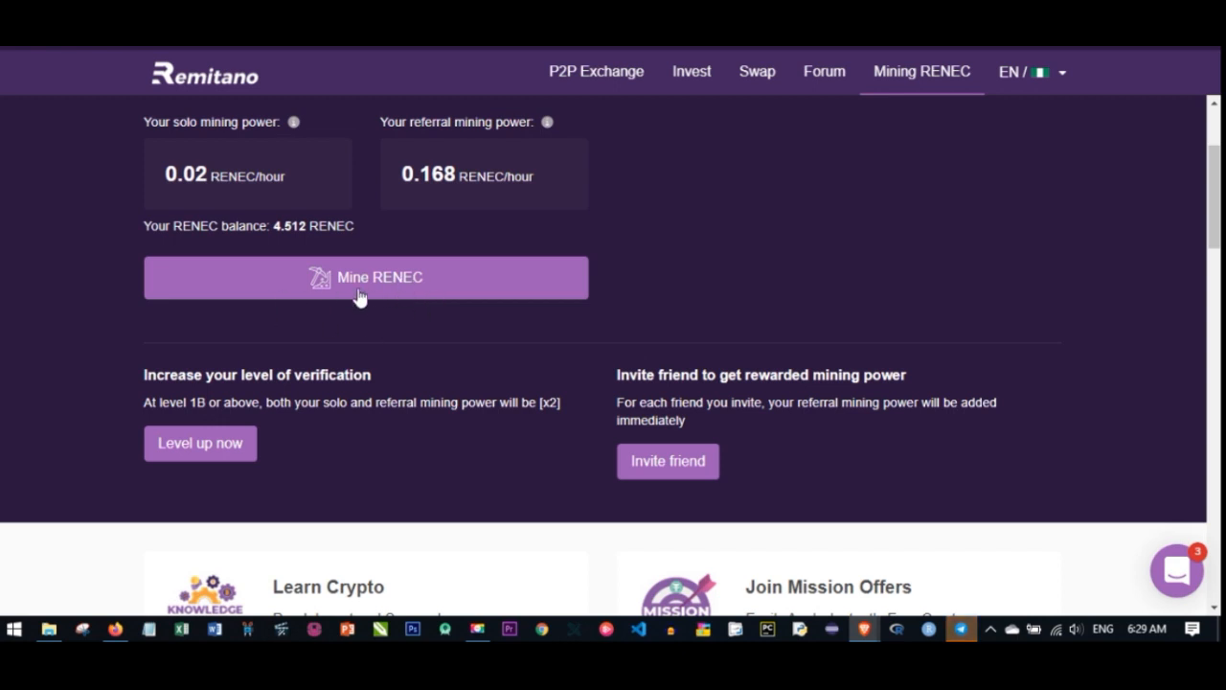
scroll(down, 3)
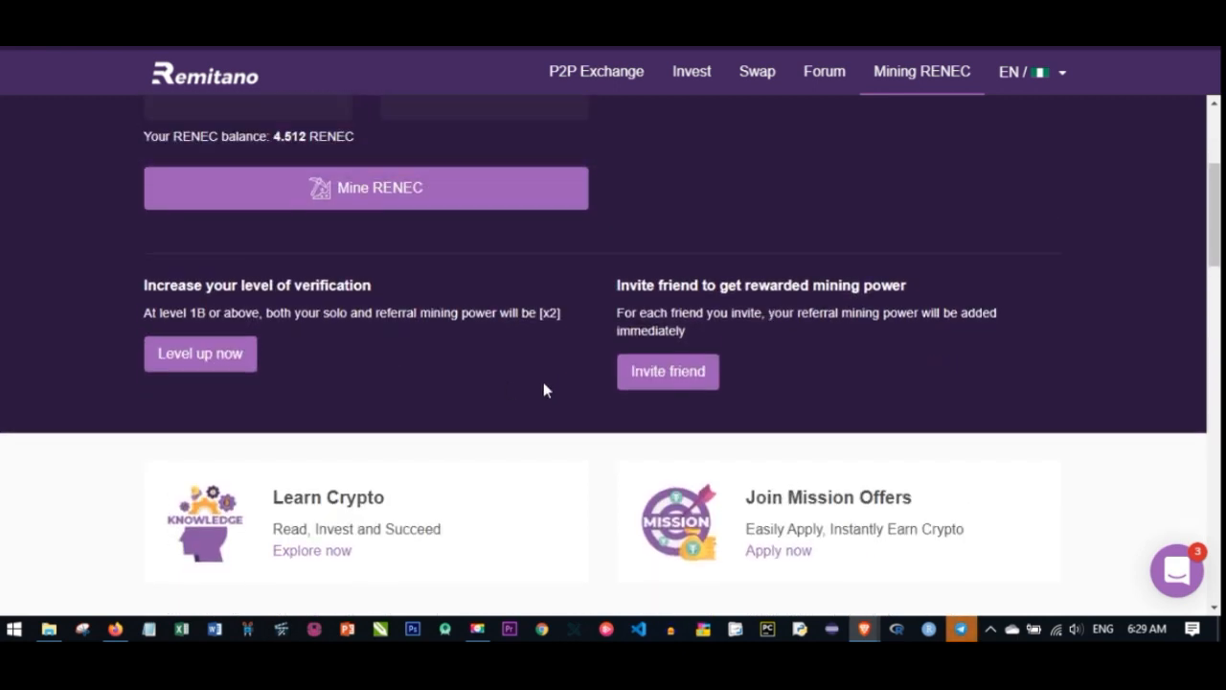
scroll(up, 3)
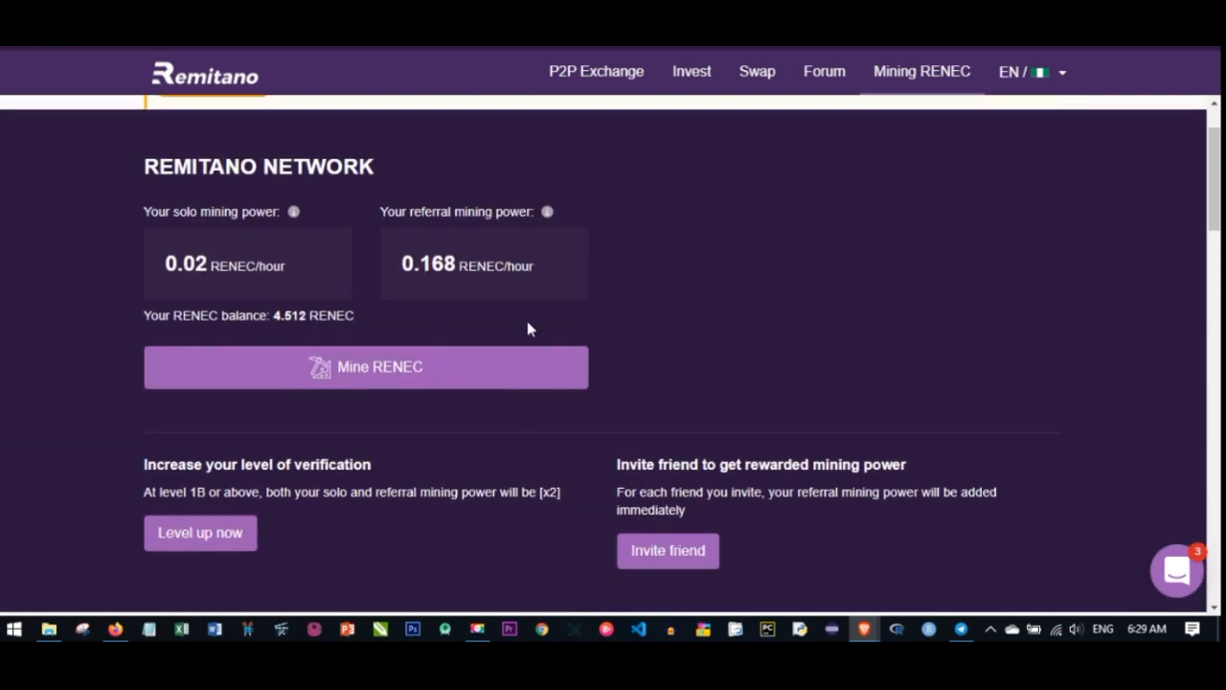
scroll(down, 3)
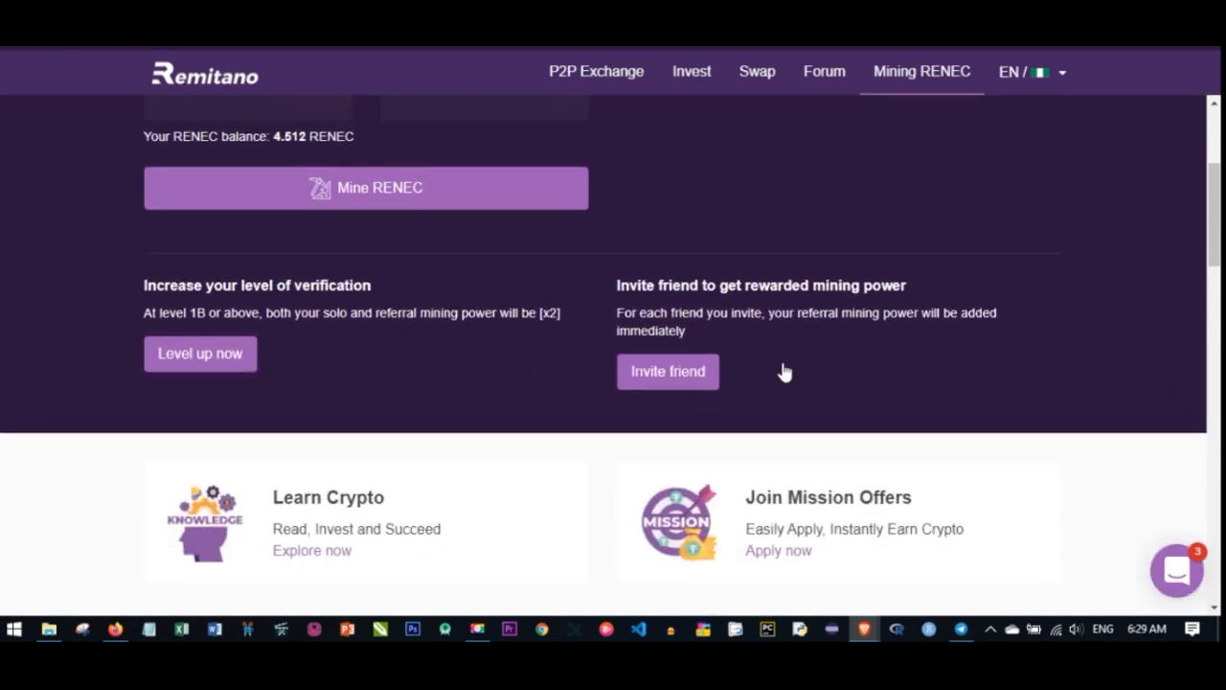
scroll(down, 3)
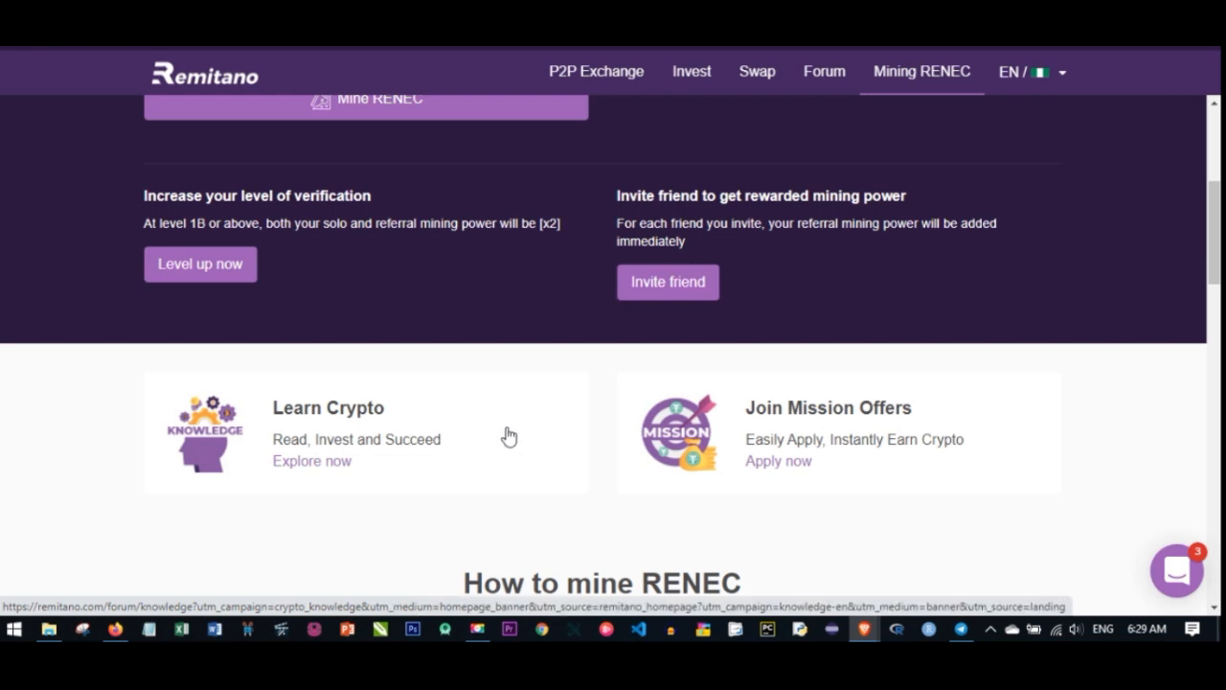
- Continue down to the three How to mine RENEC steps with mobile app links below
scroll(down, 3)
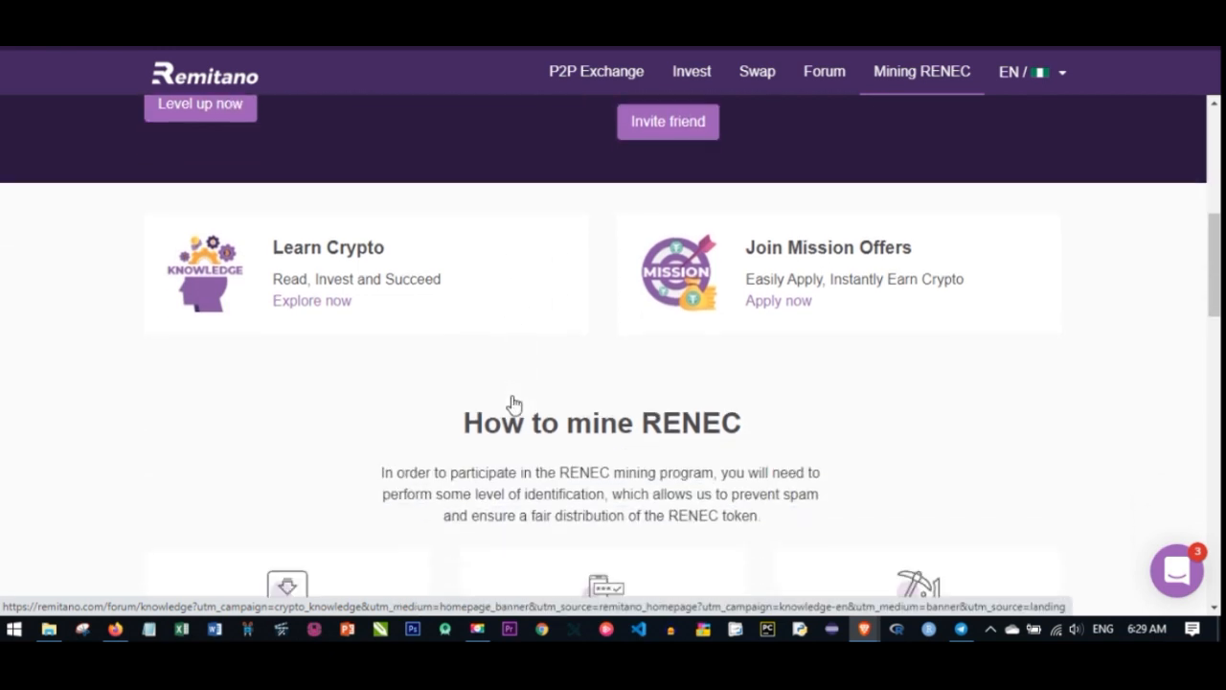
scroll(up, 3)
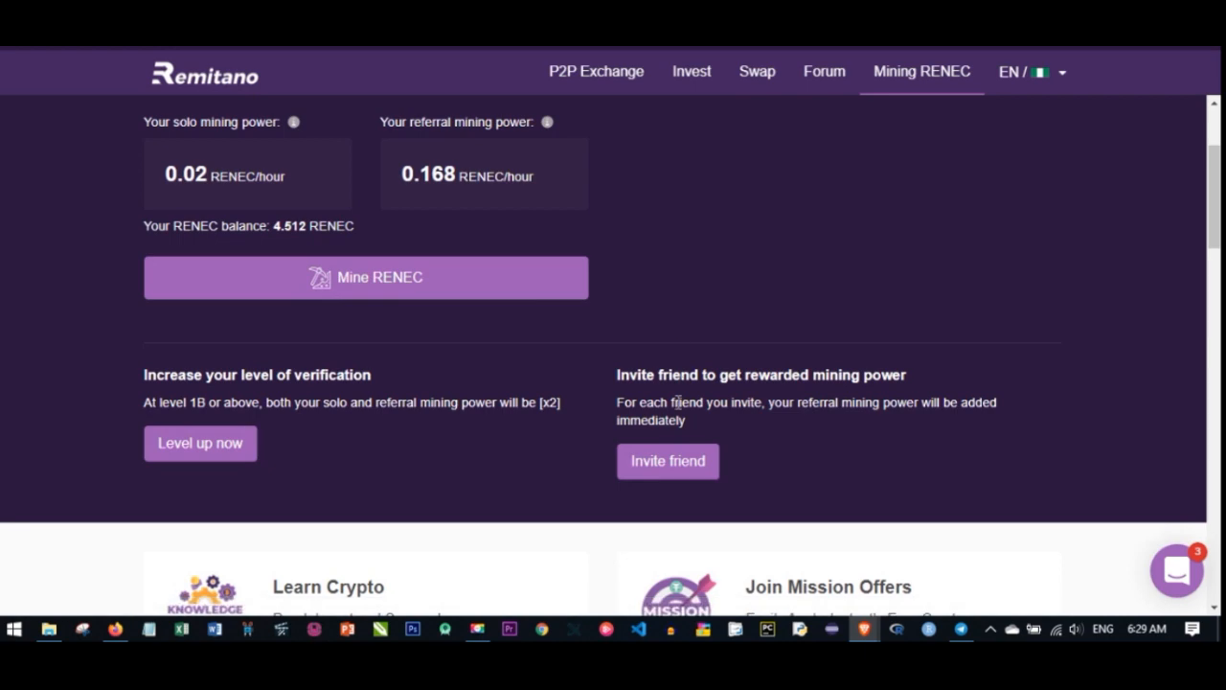
mouse_move(508, 372)
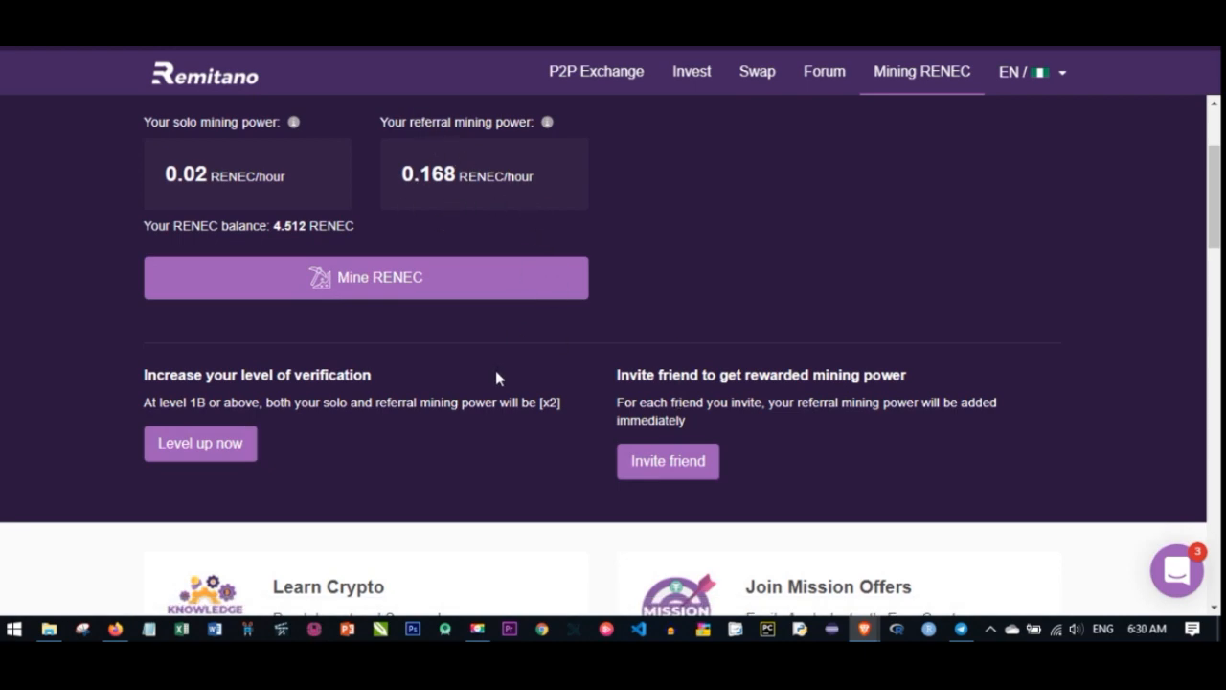
scroll(down, 3)
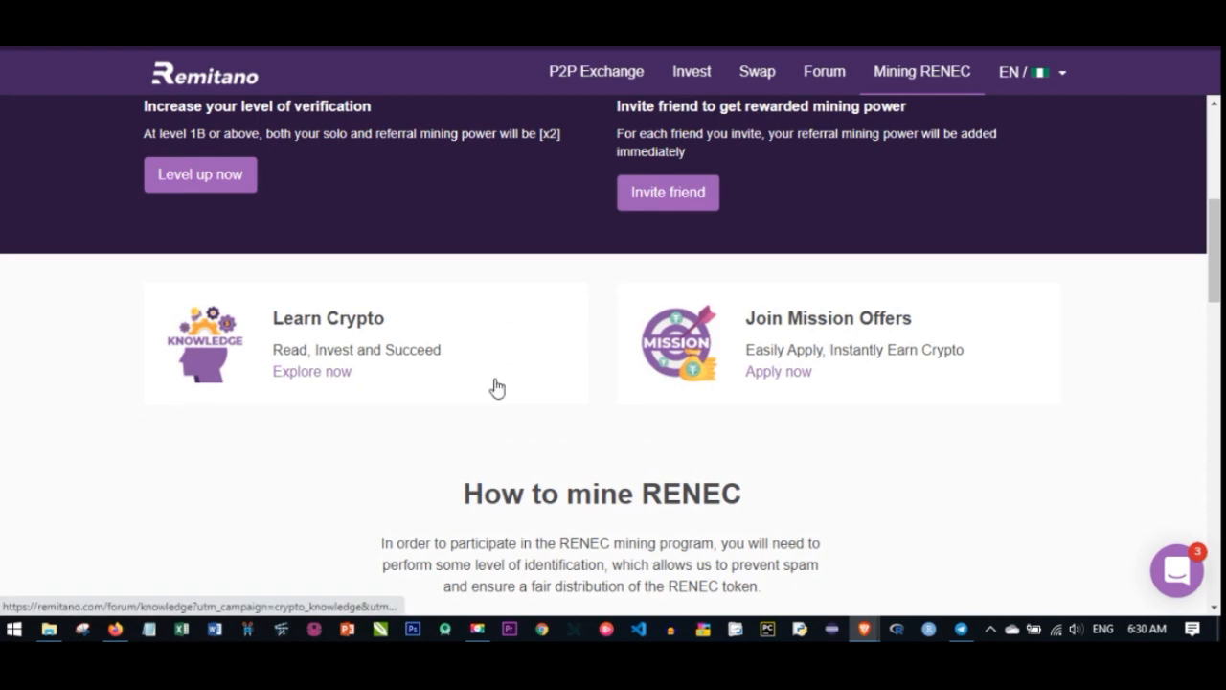
scroll(down, 3)
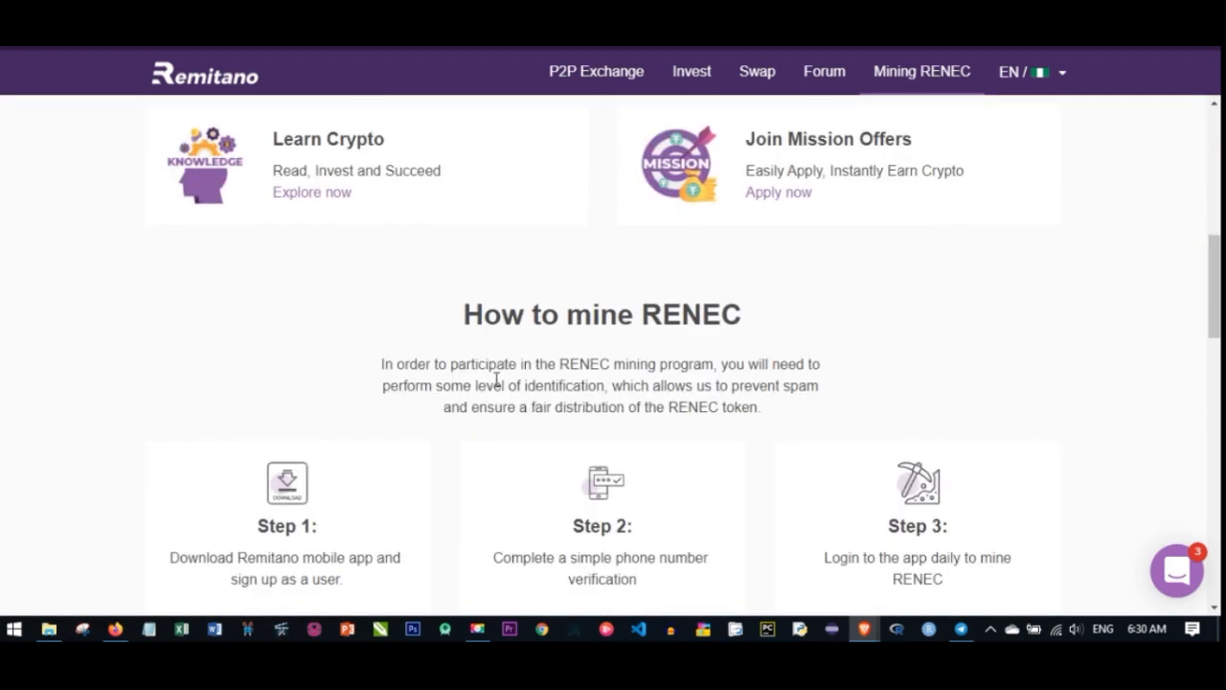
scroll(down, 3)
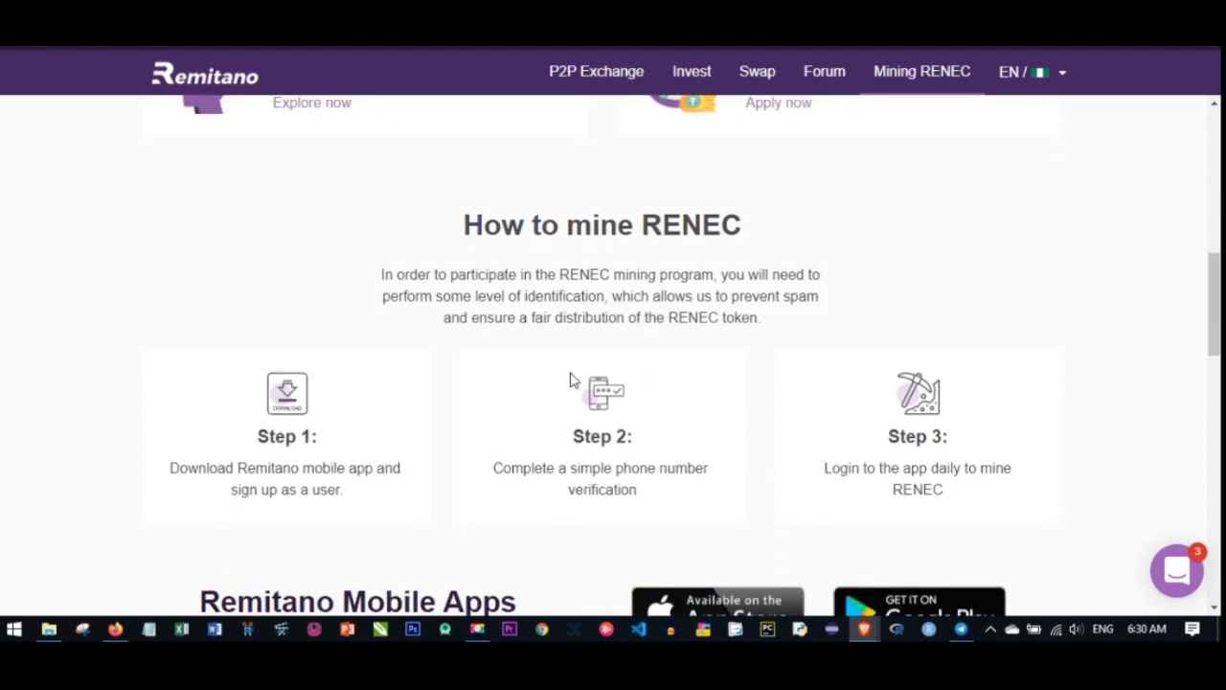
scroll(down, 3)
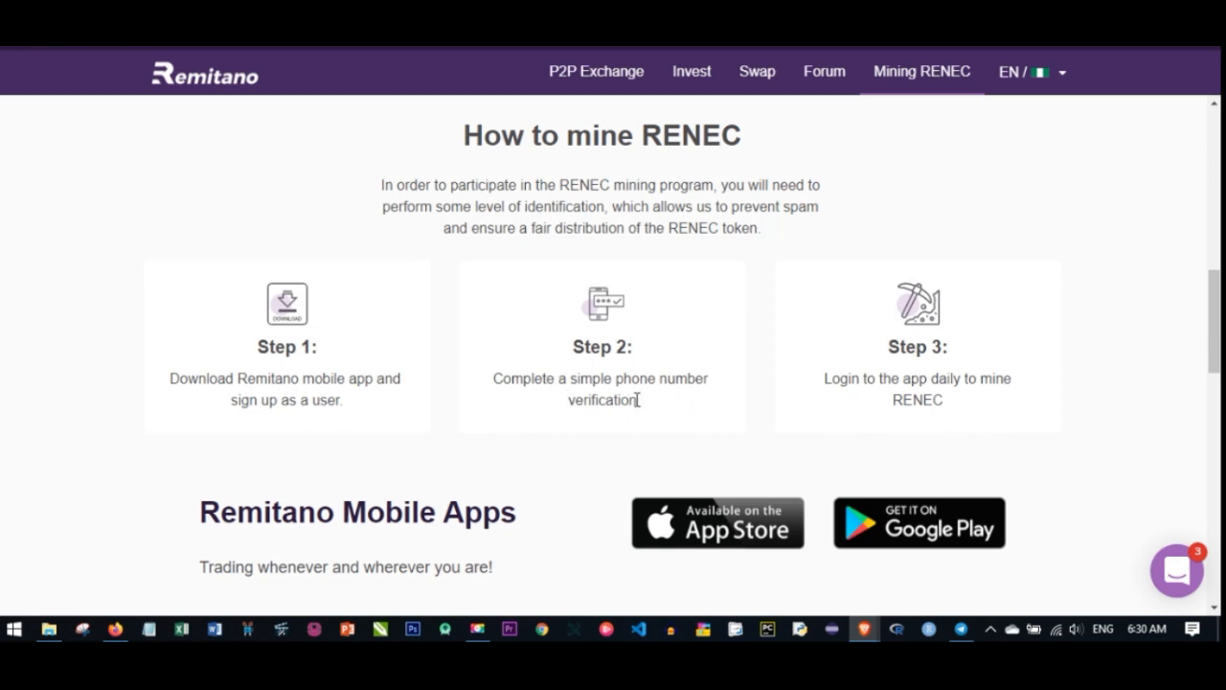
mouse_move(586, 426)
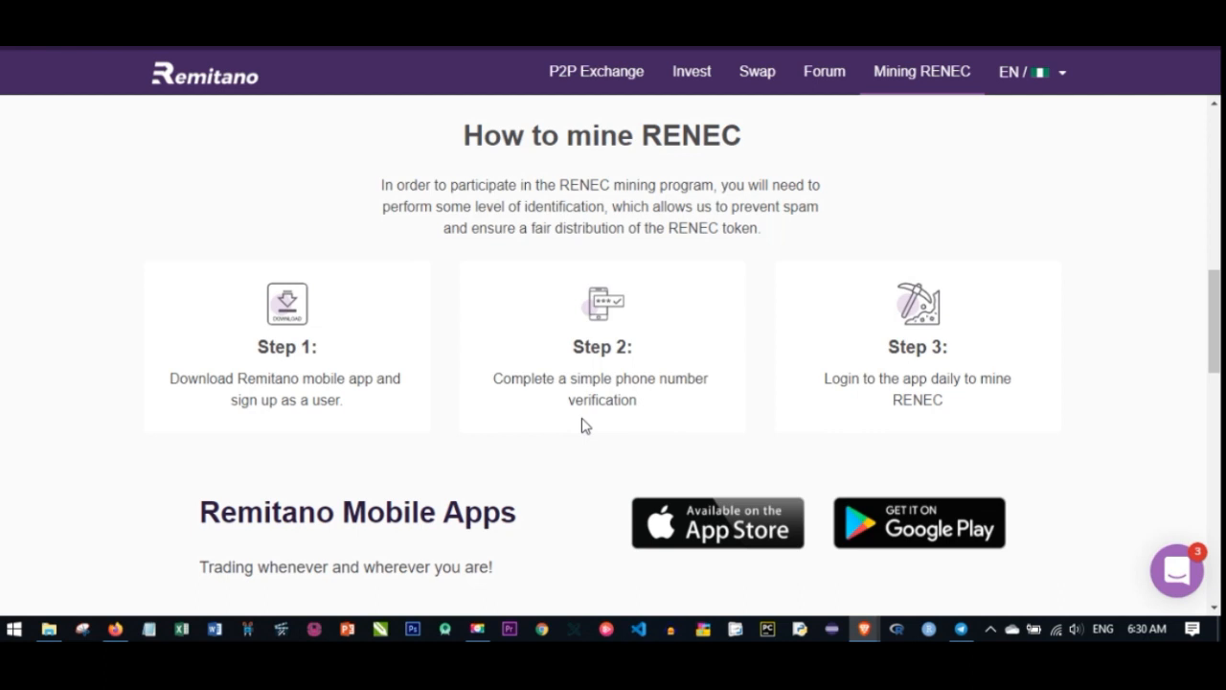
mouse_move(747, 426)
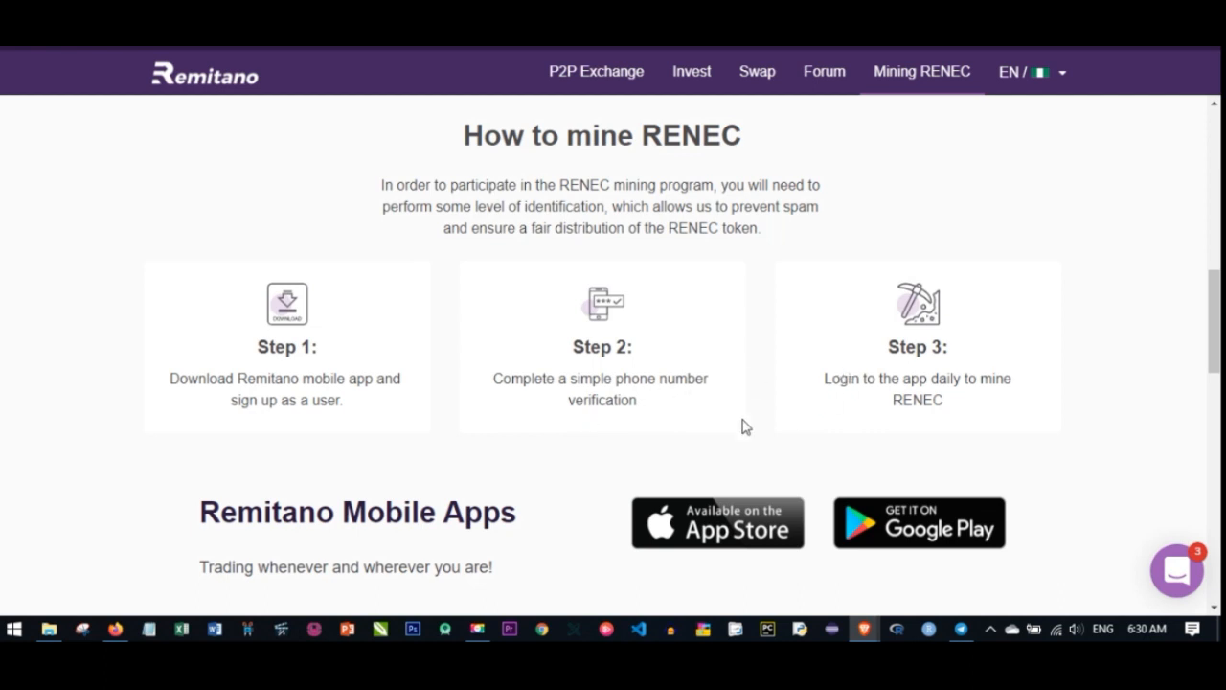
mouse_move(918, 400)
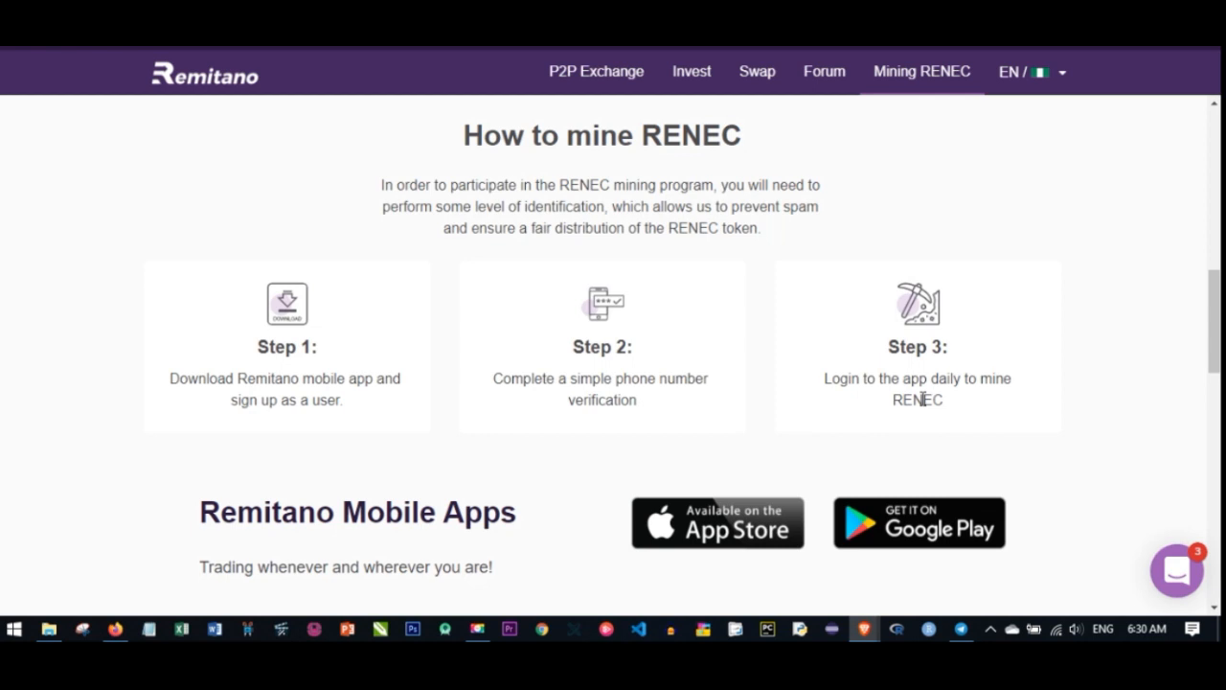
mouse_move(905, 394)
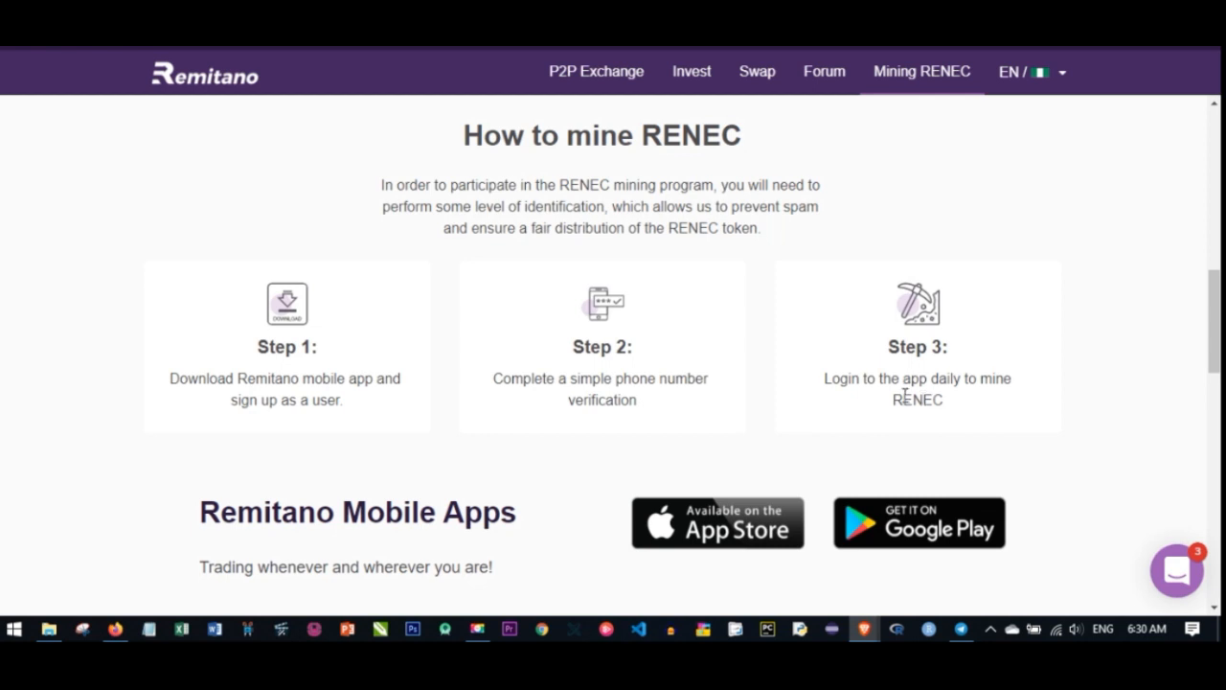
mouse_move(891, 371)
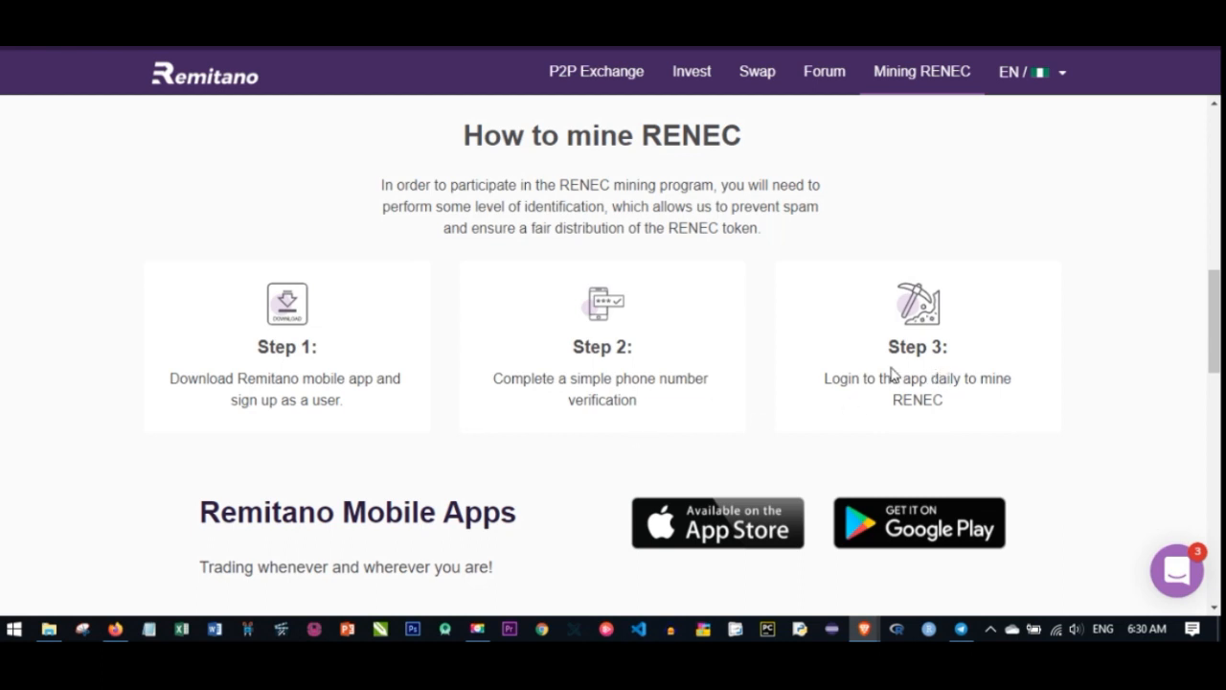
mouse_move(721, 414)
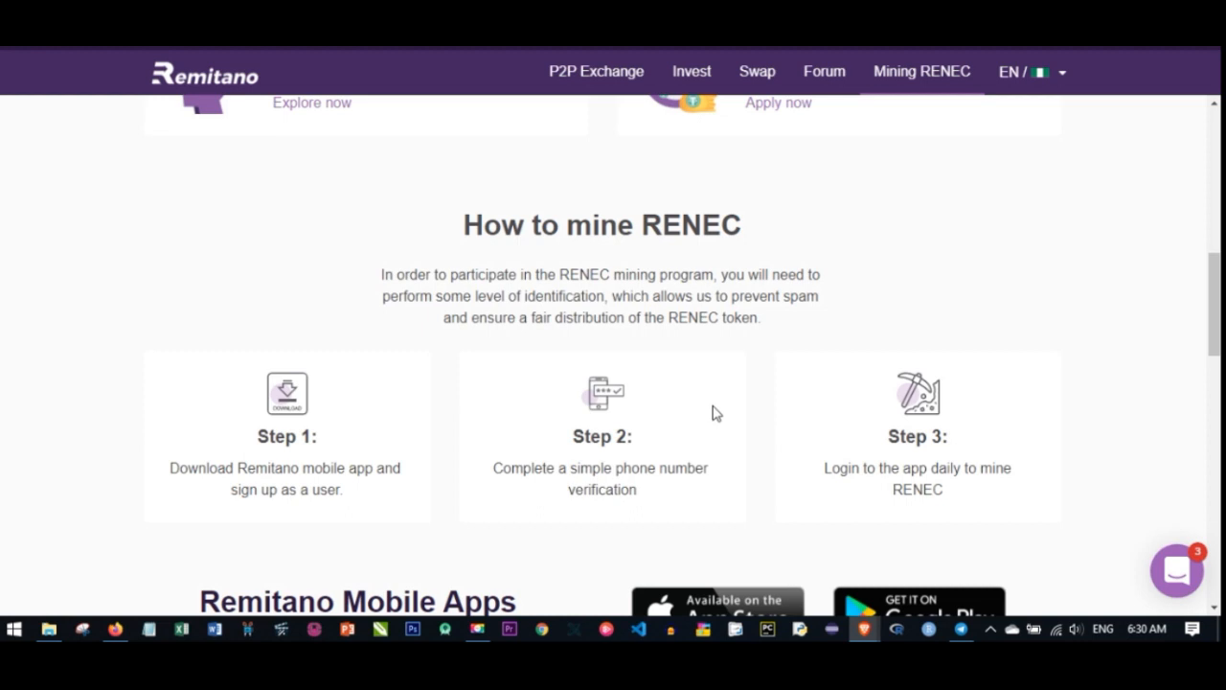
- Scroll down past Remitano Mobile Apps to Why RENEC: fast transactions, efficient escrow, fast DEX
scroll(down, 3)
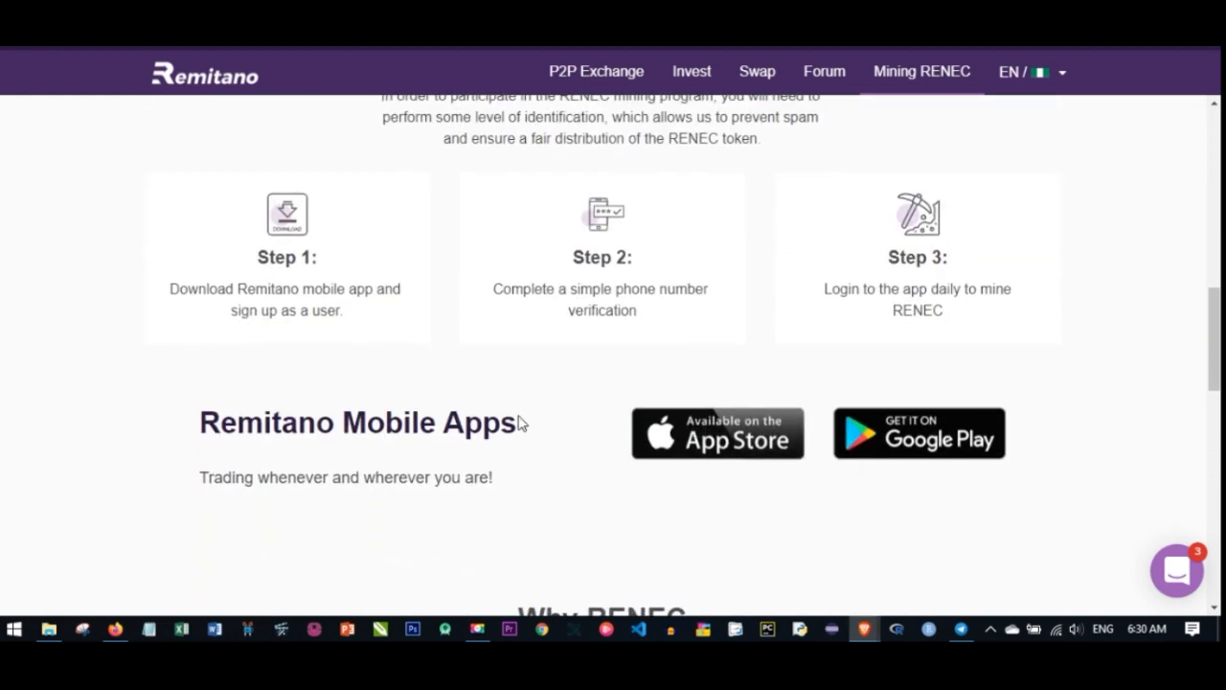
scroll(down, 3)
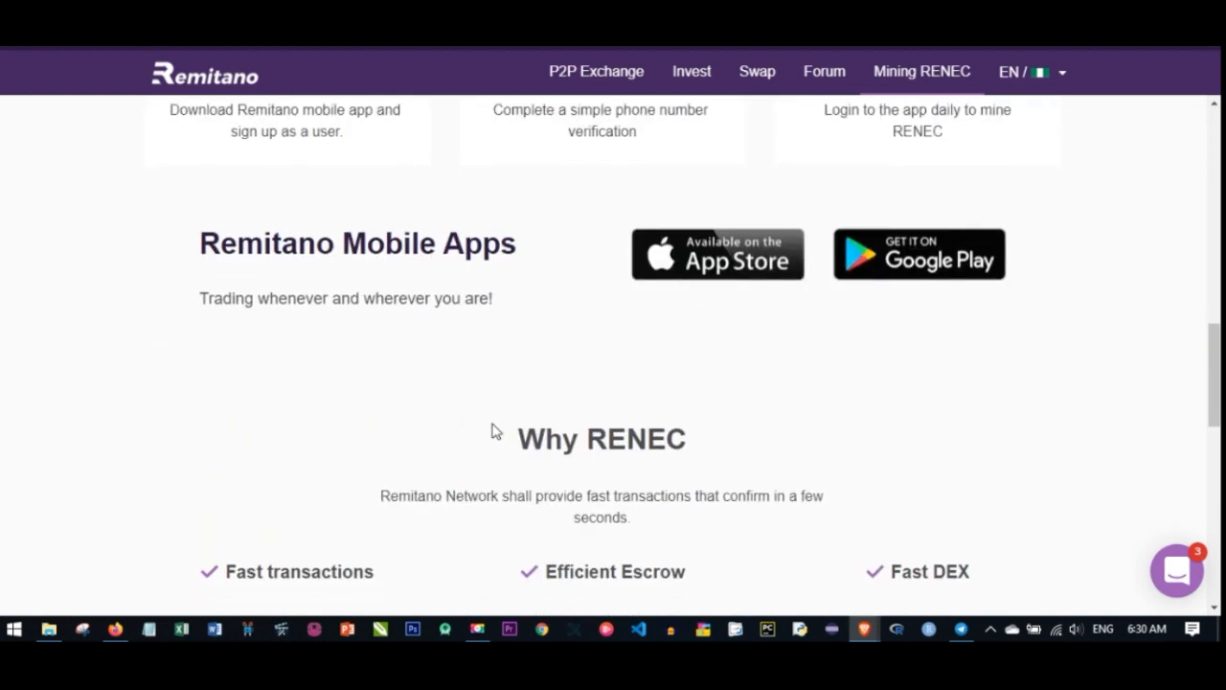
scroll(down, 3)
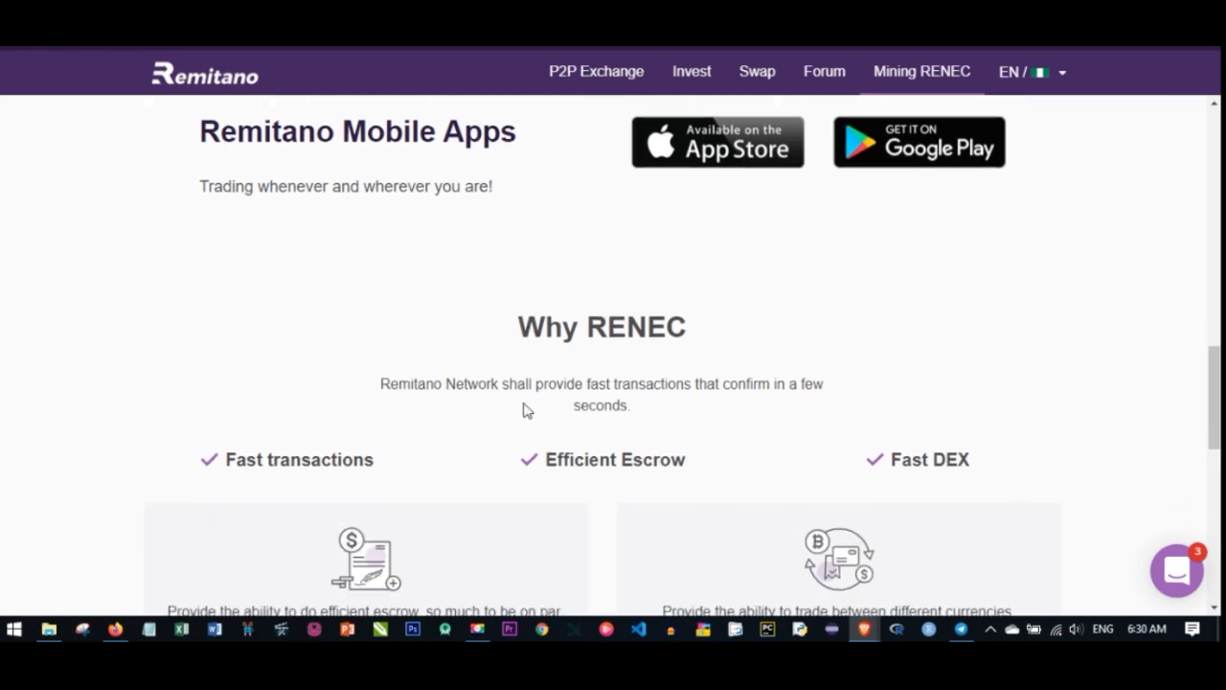
scroll(down, 3)
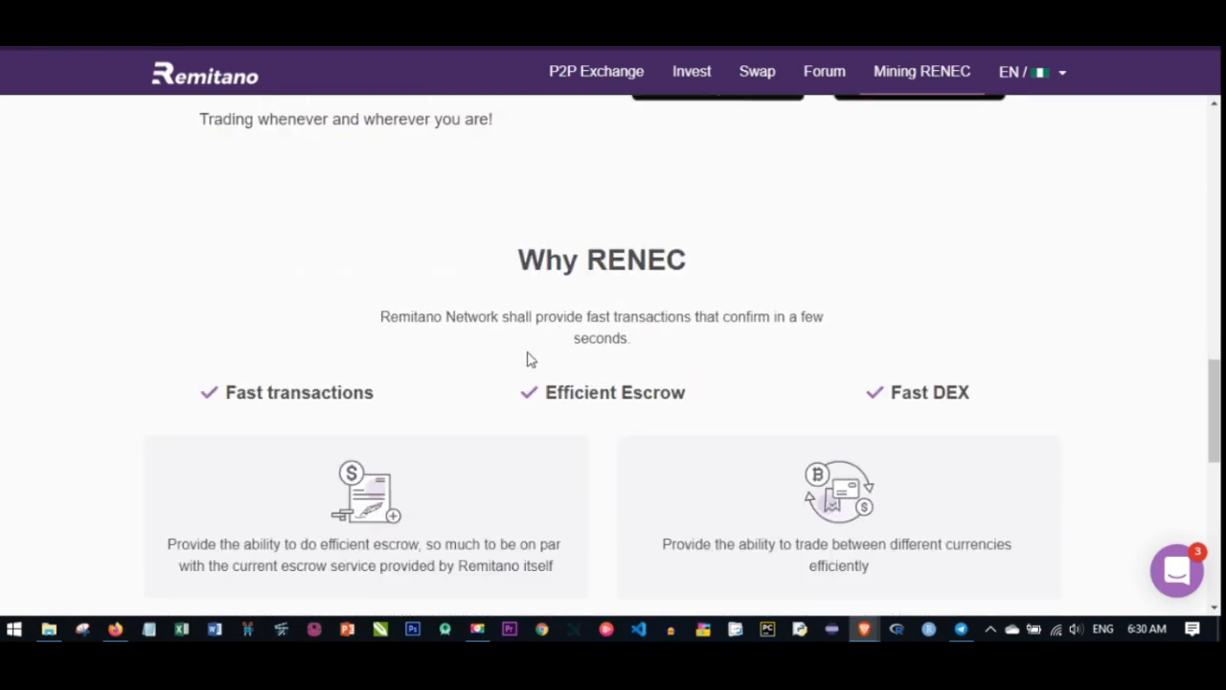
mouse_move(540, 360)
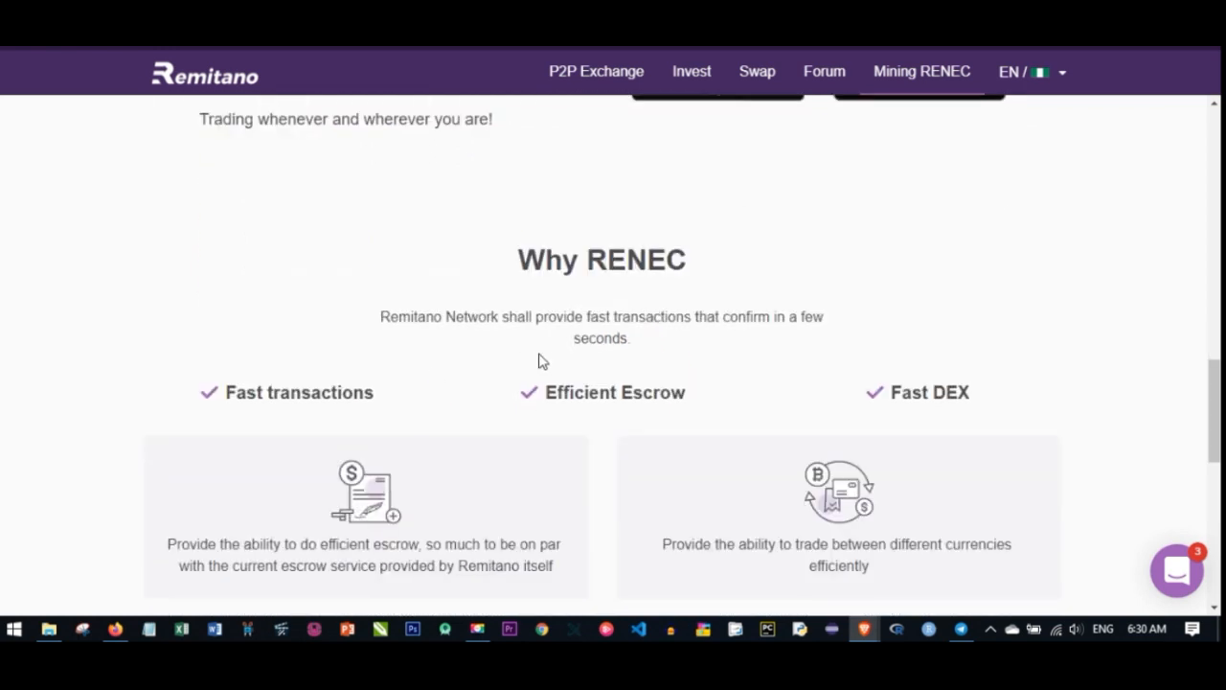
mouse_move(540, 372)
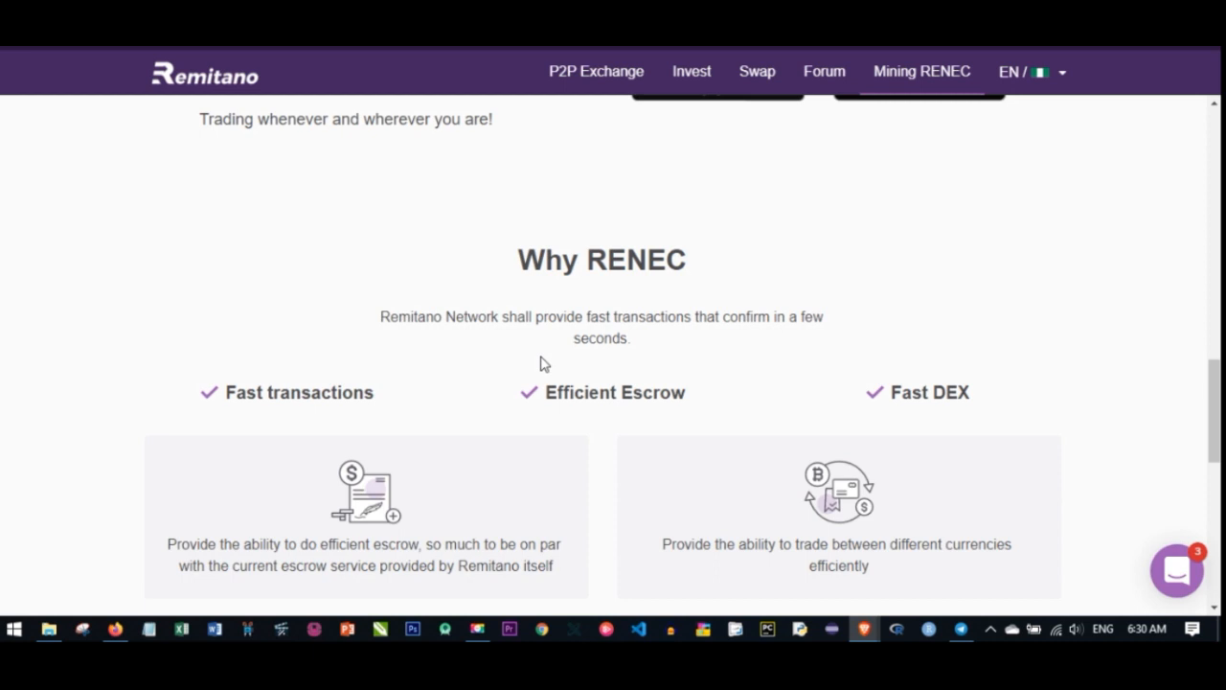
scroll(down, 3)
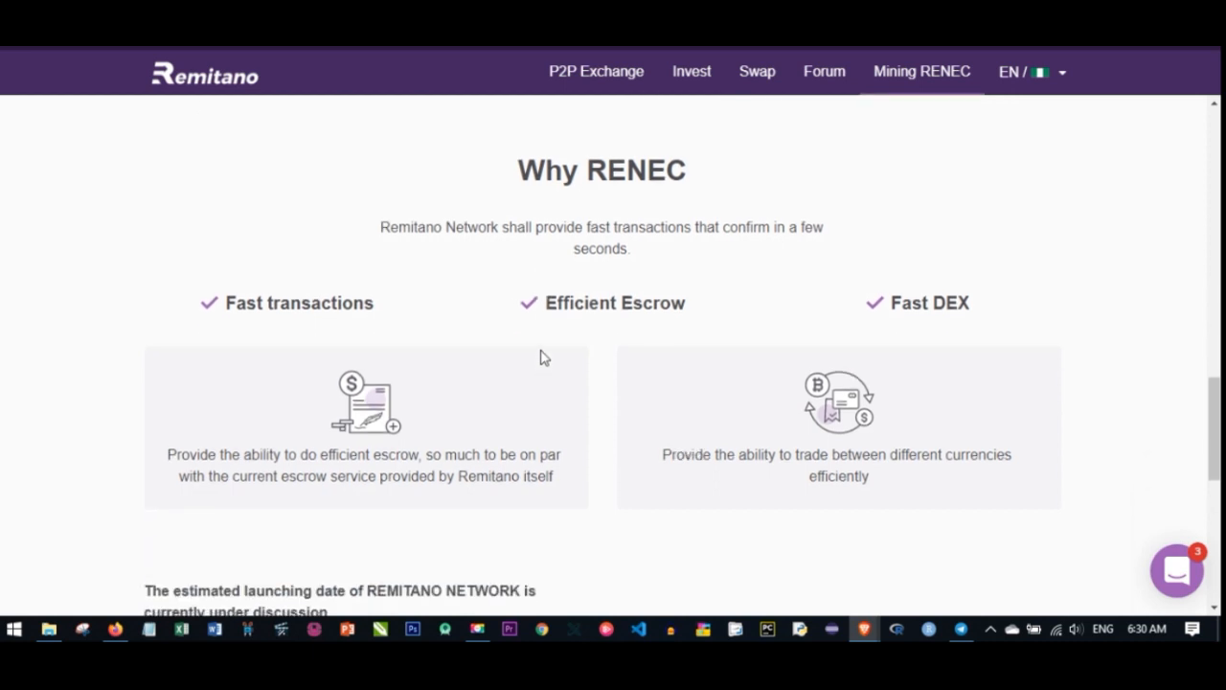
mouse_move(537, 350)
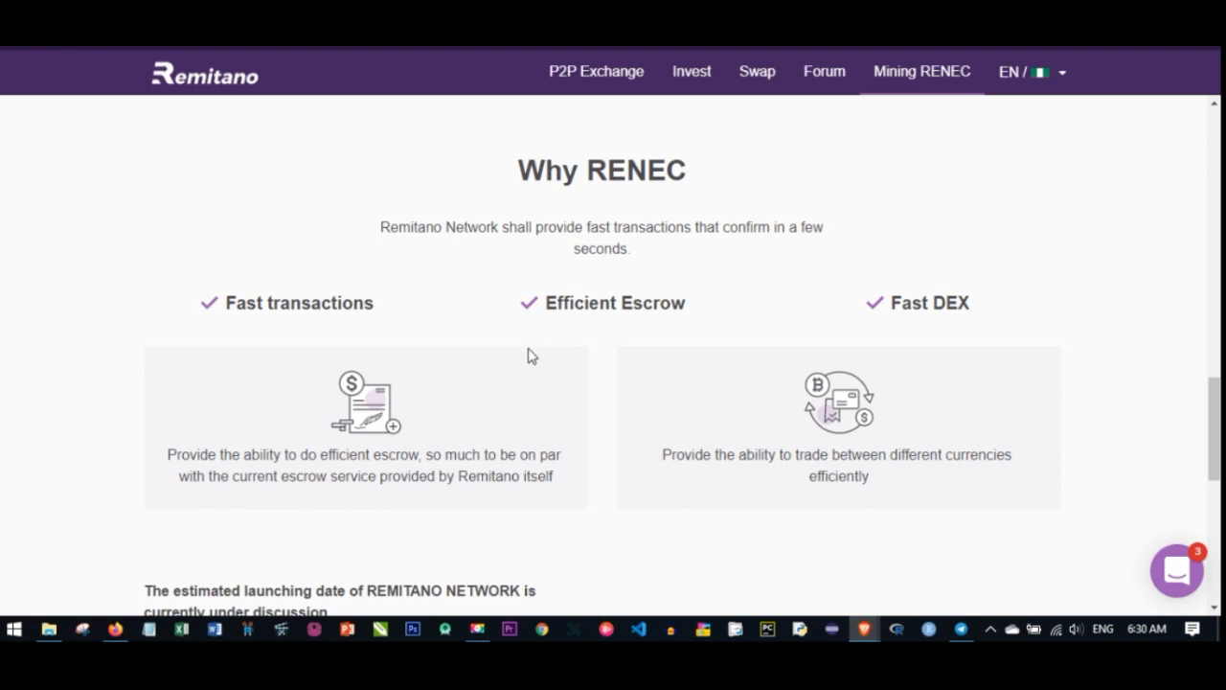
mouse_move(525, 359)
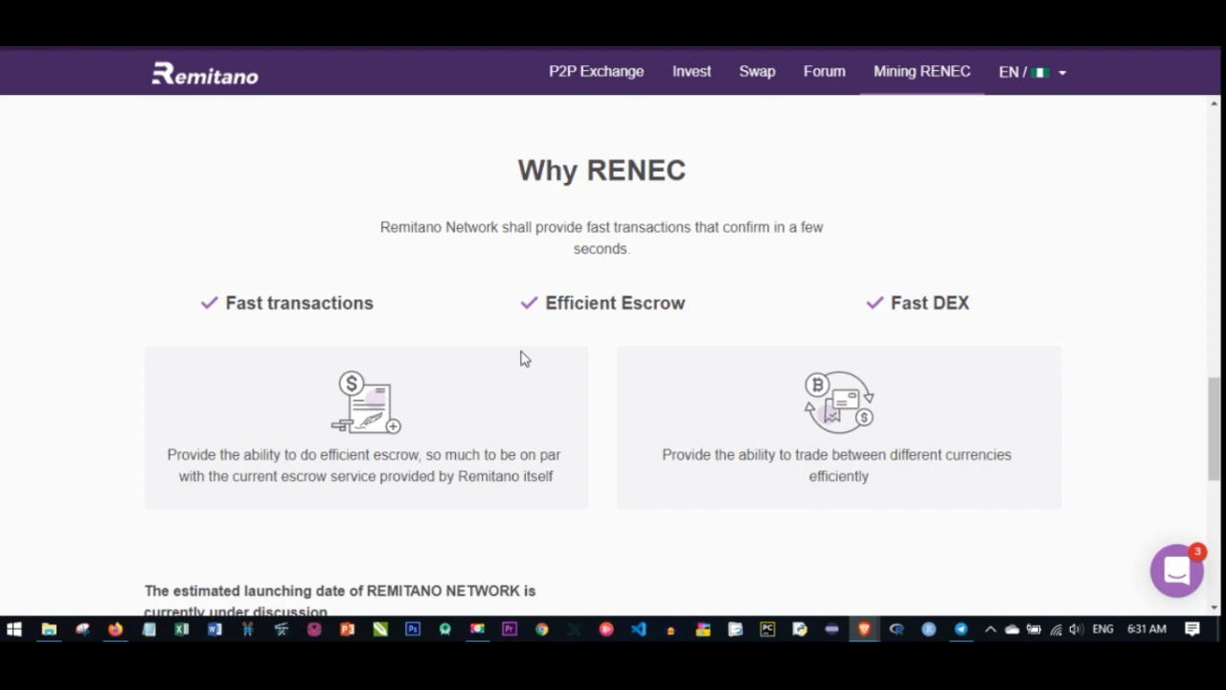
mouse_move(502, 368)
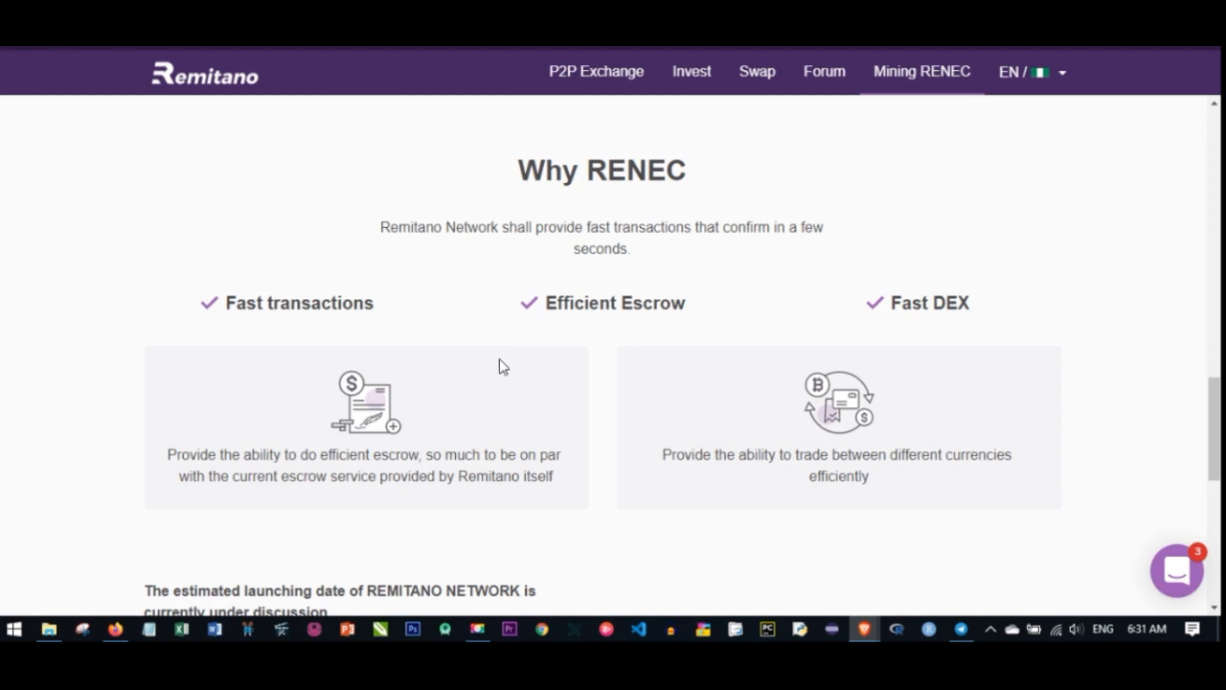
mouse_move(517, 345)
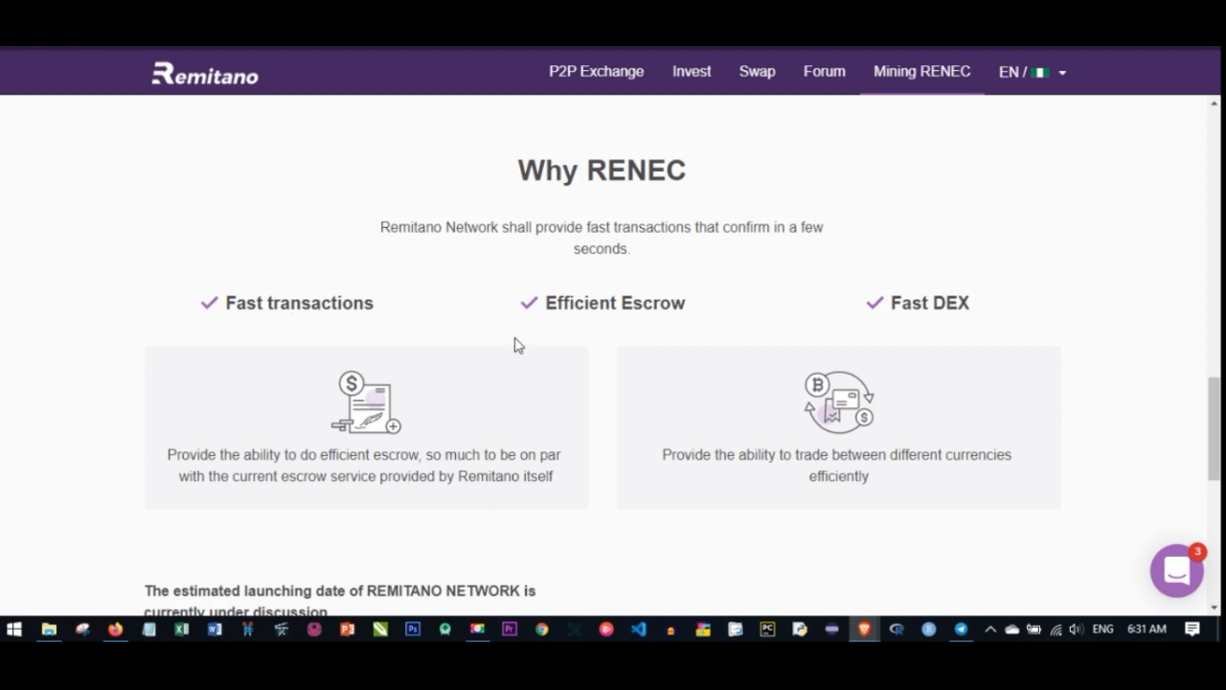
mouse_move(479, 391)
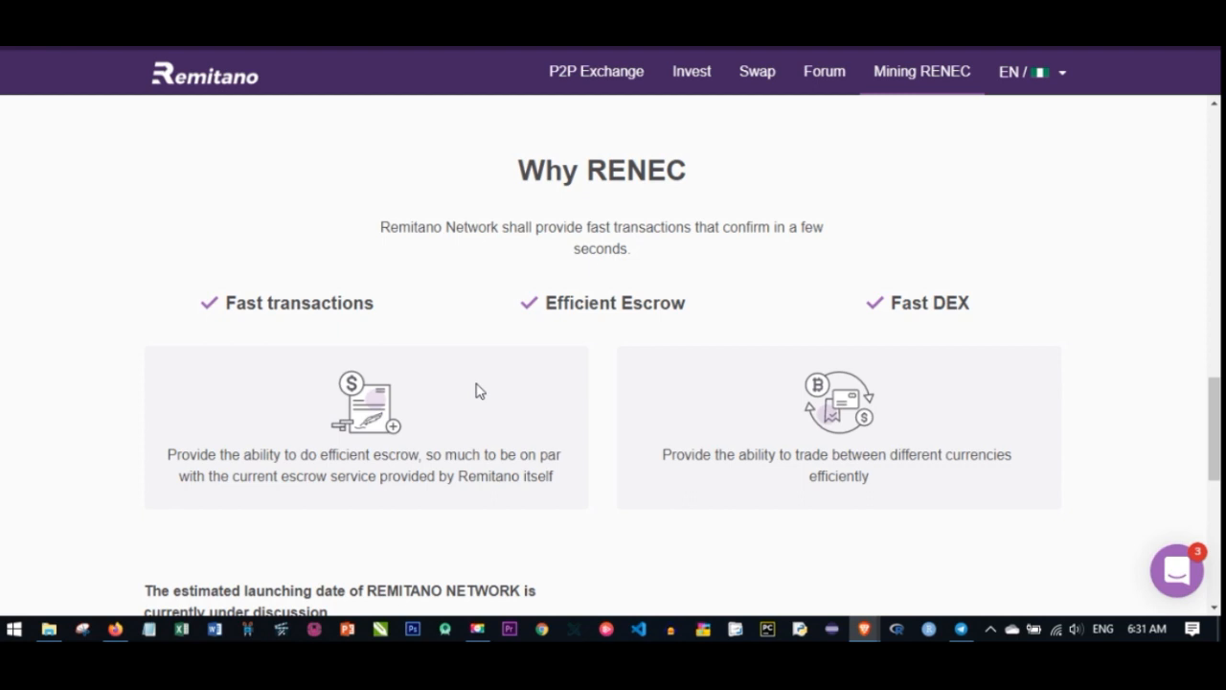
mouse_move(565, 377)
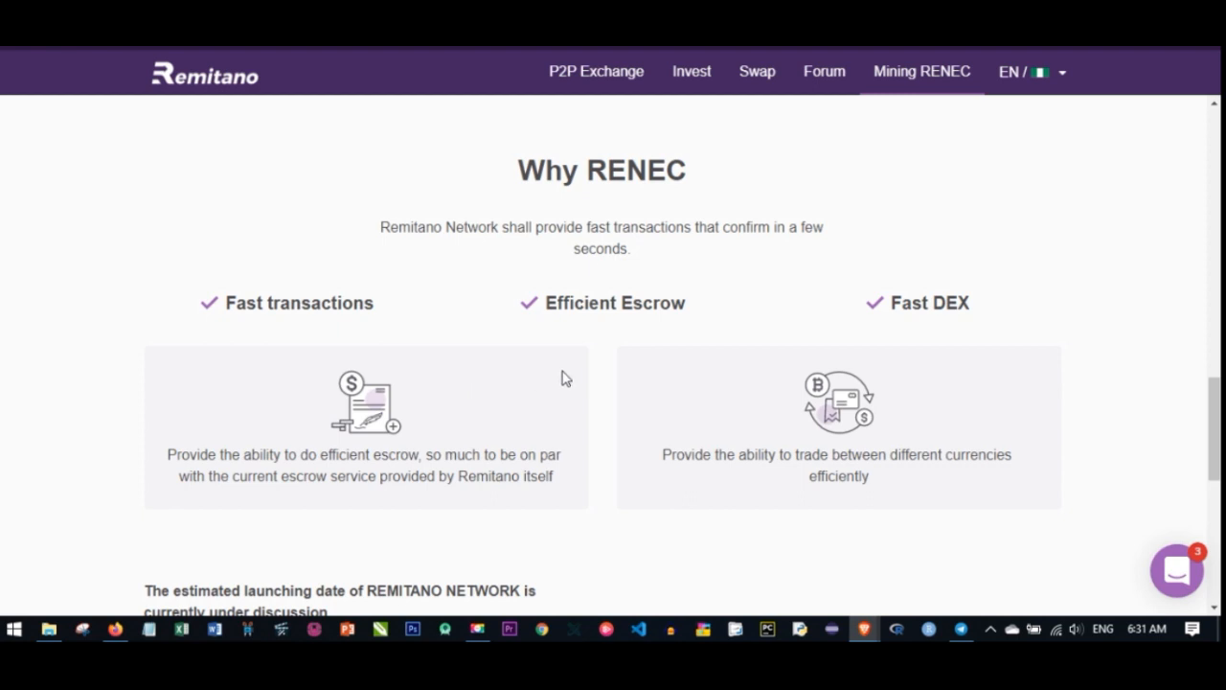
mouse_move(605, 467)
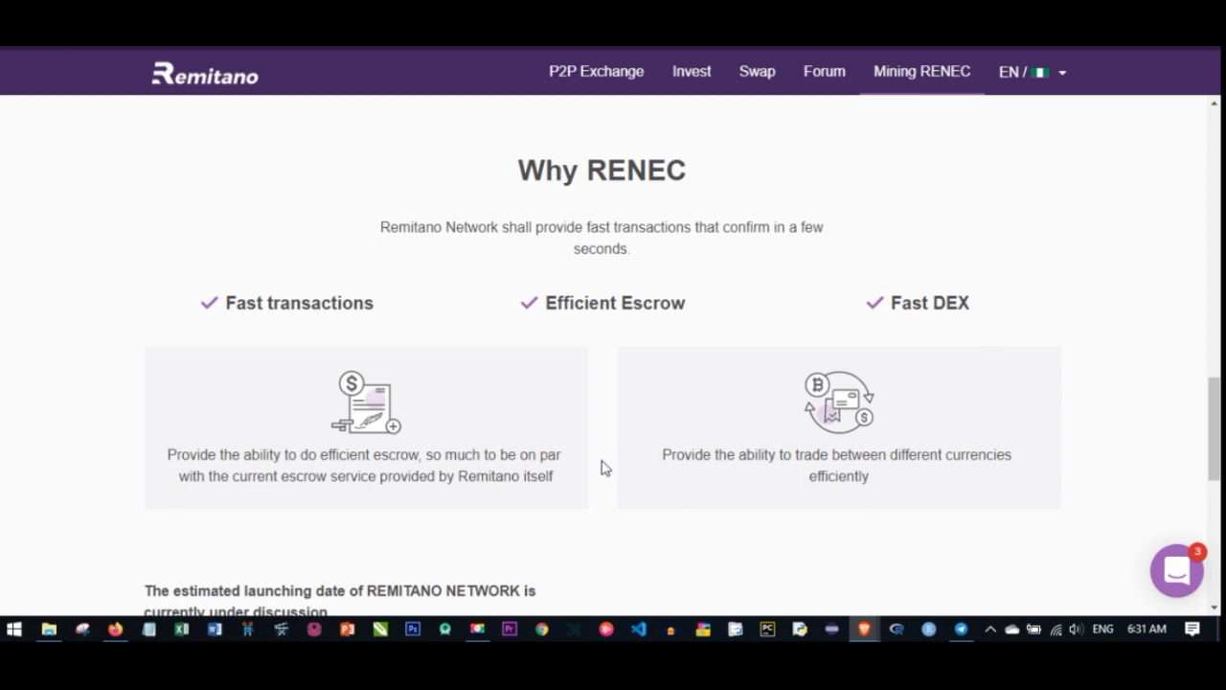
- Scroll to and highlight the note on the estimated REMITANO NETWORK launch date and mining pause
scroll(down, 3)
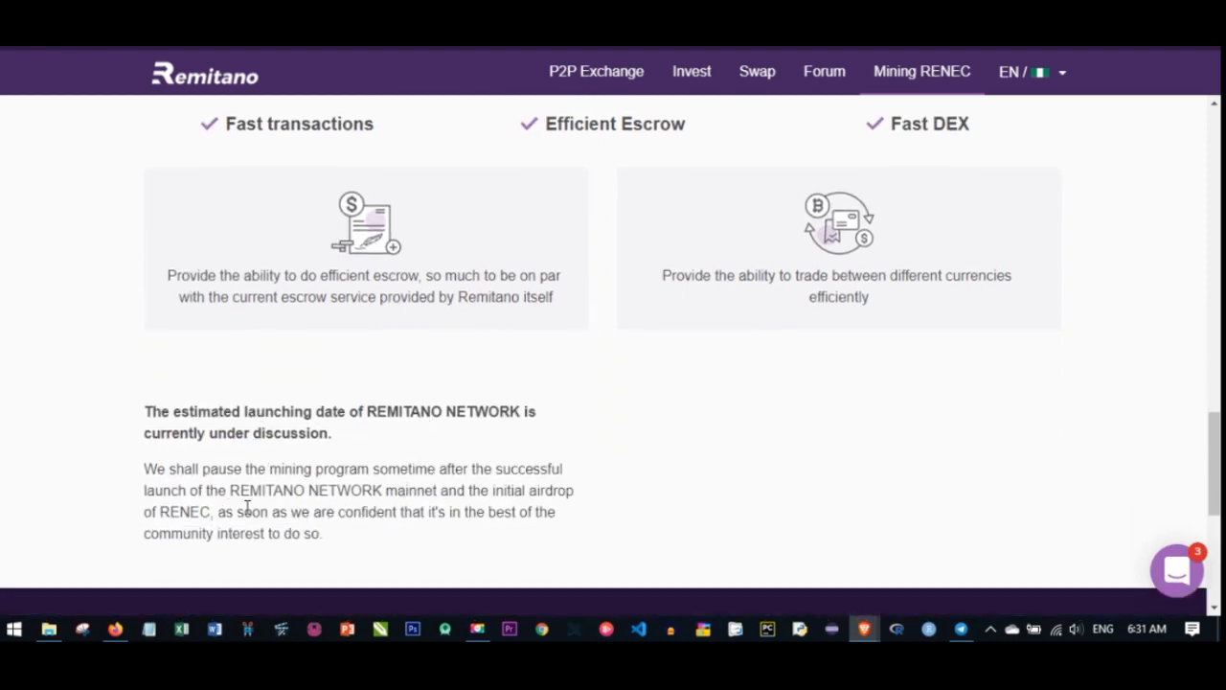
mouse_move(345, 433)
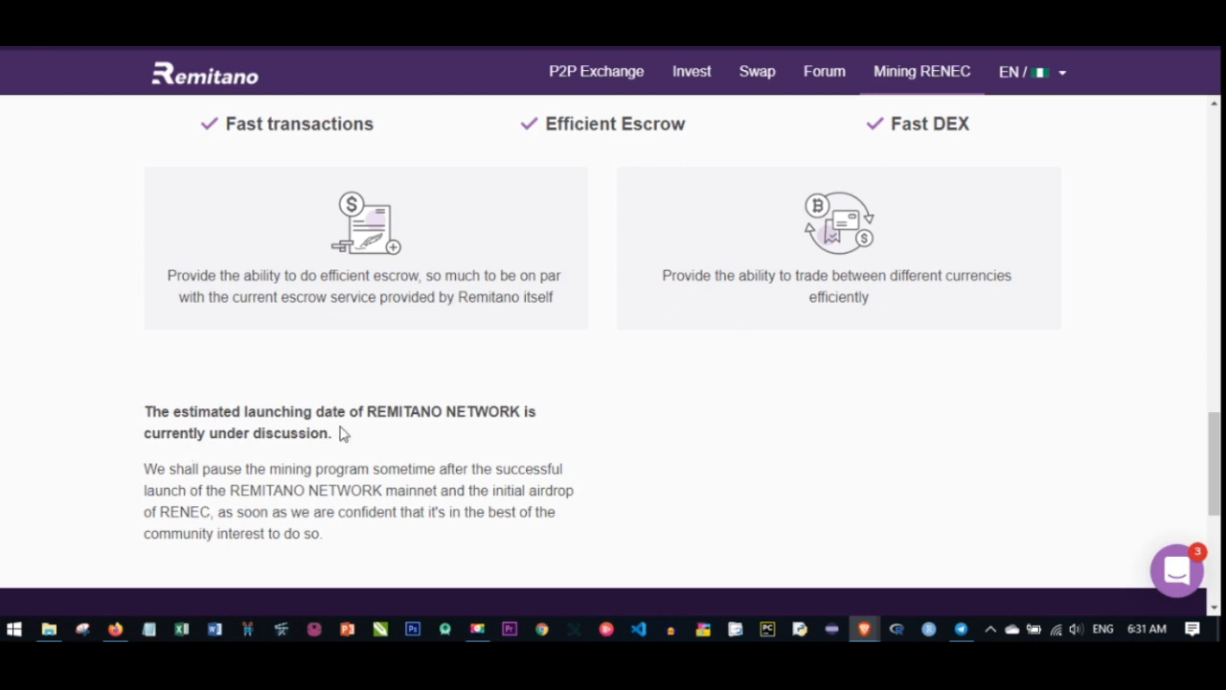
mouse_move(393, 441)
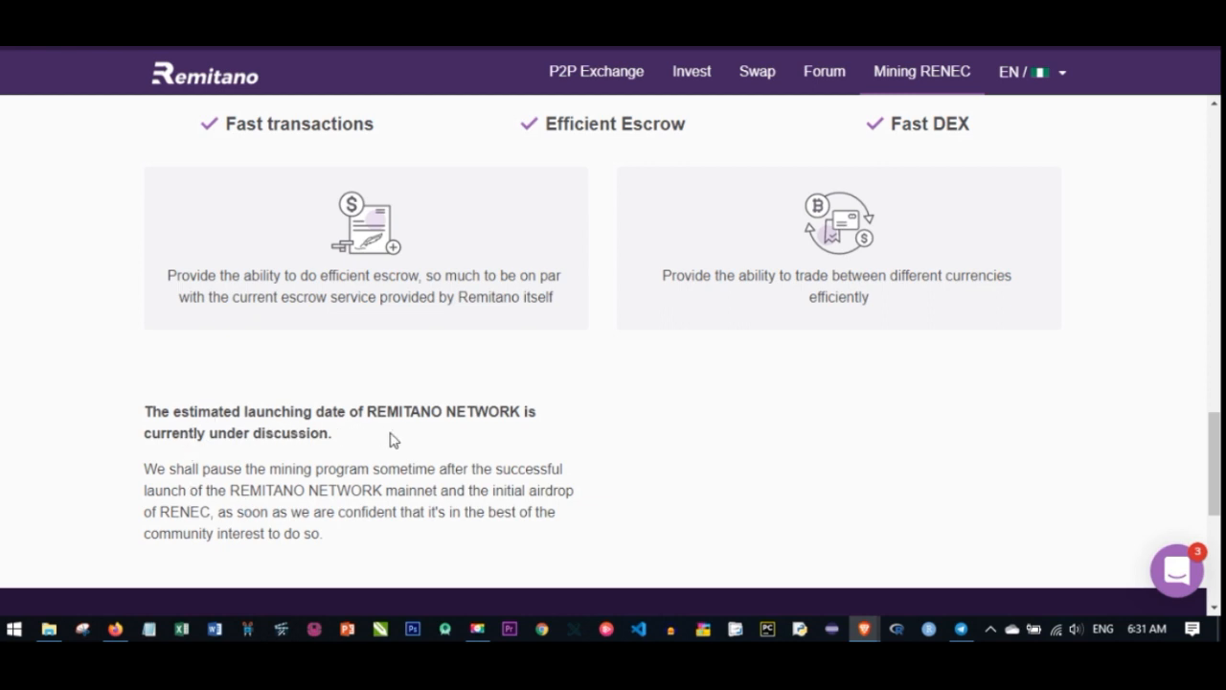
mouse_move(391, 471)
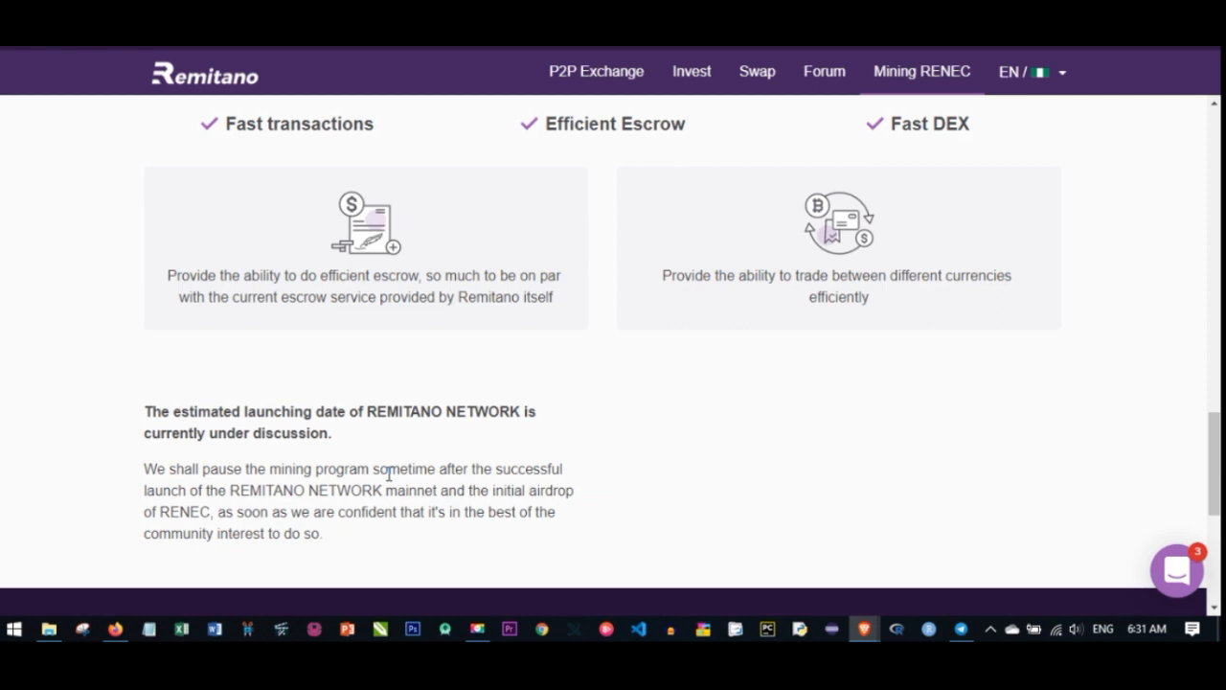
mouse_move(508, 475)
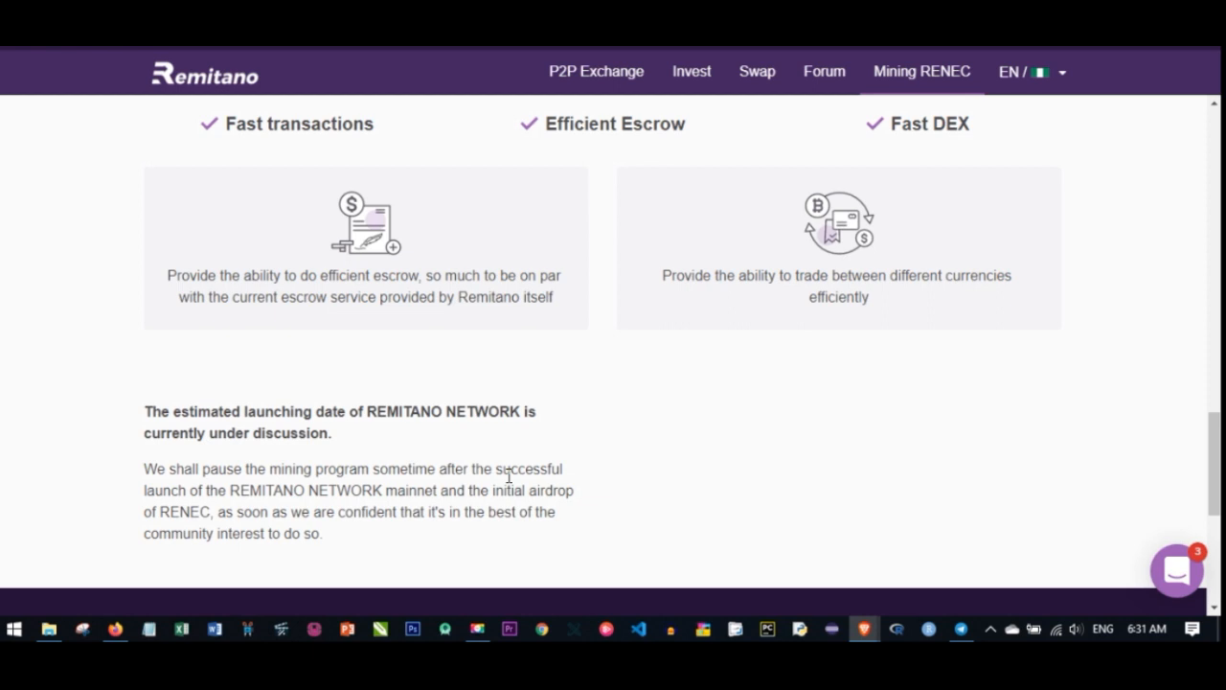
mouse_move(630, 471)
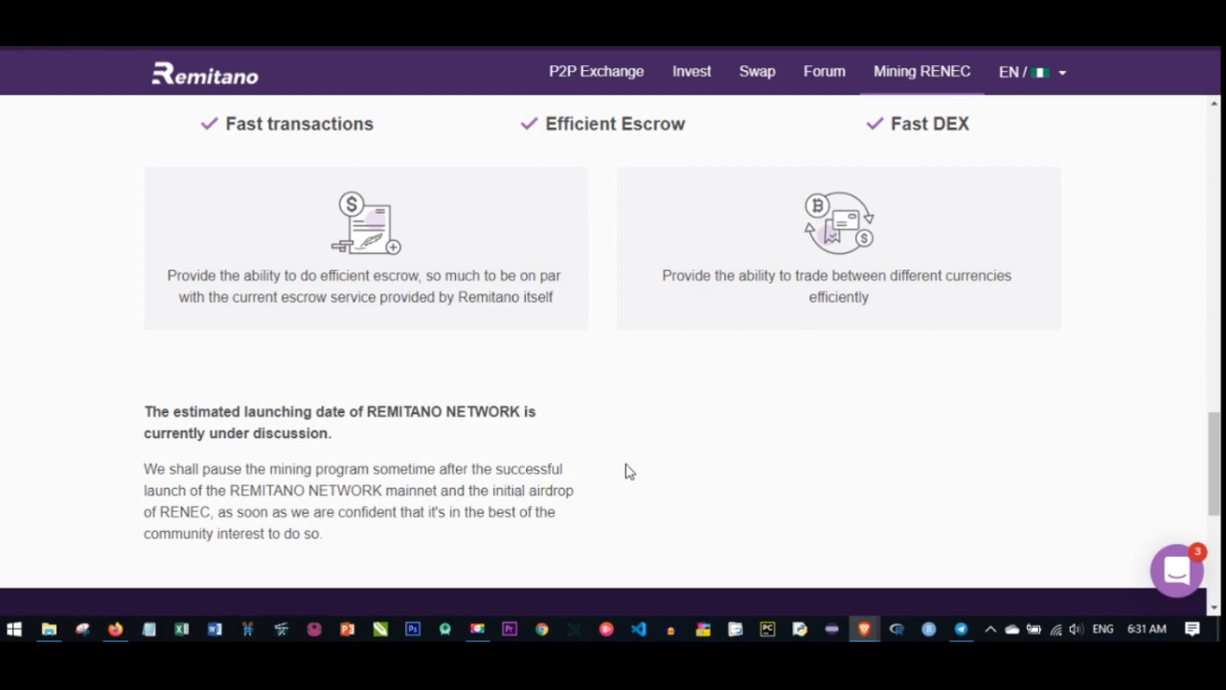
mouse_move(417, 511)
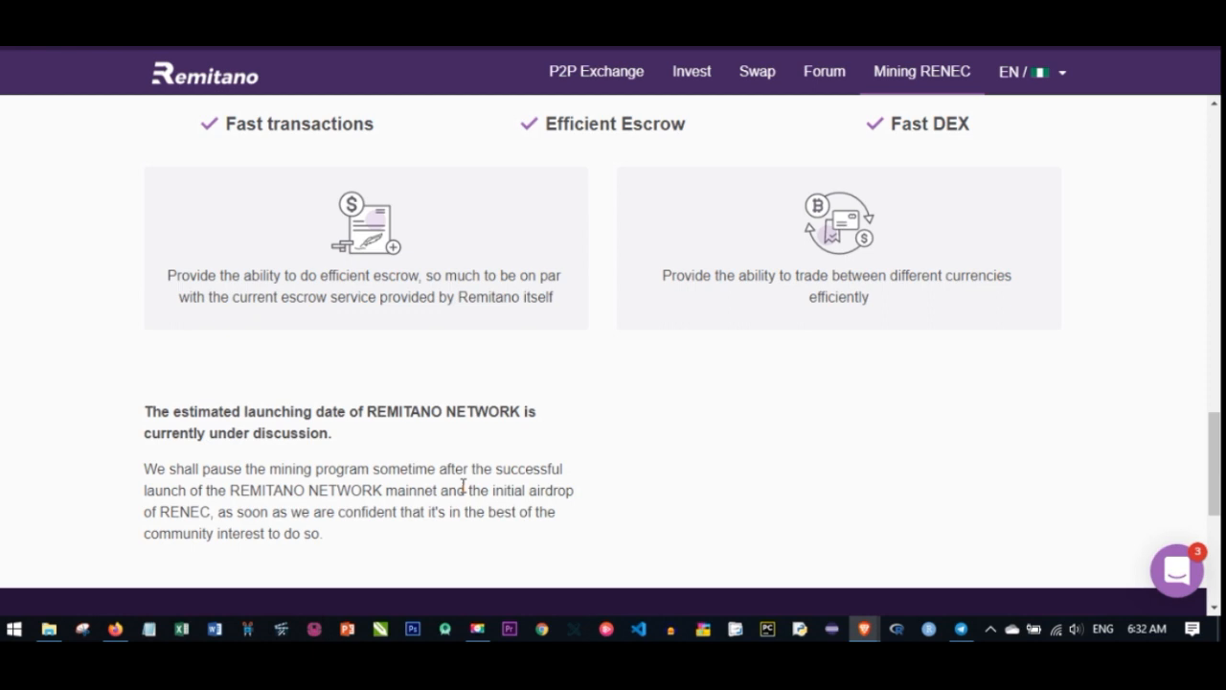
drag(144, 410, 276, 490)
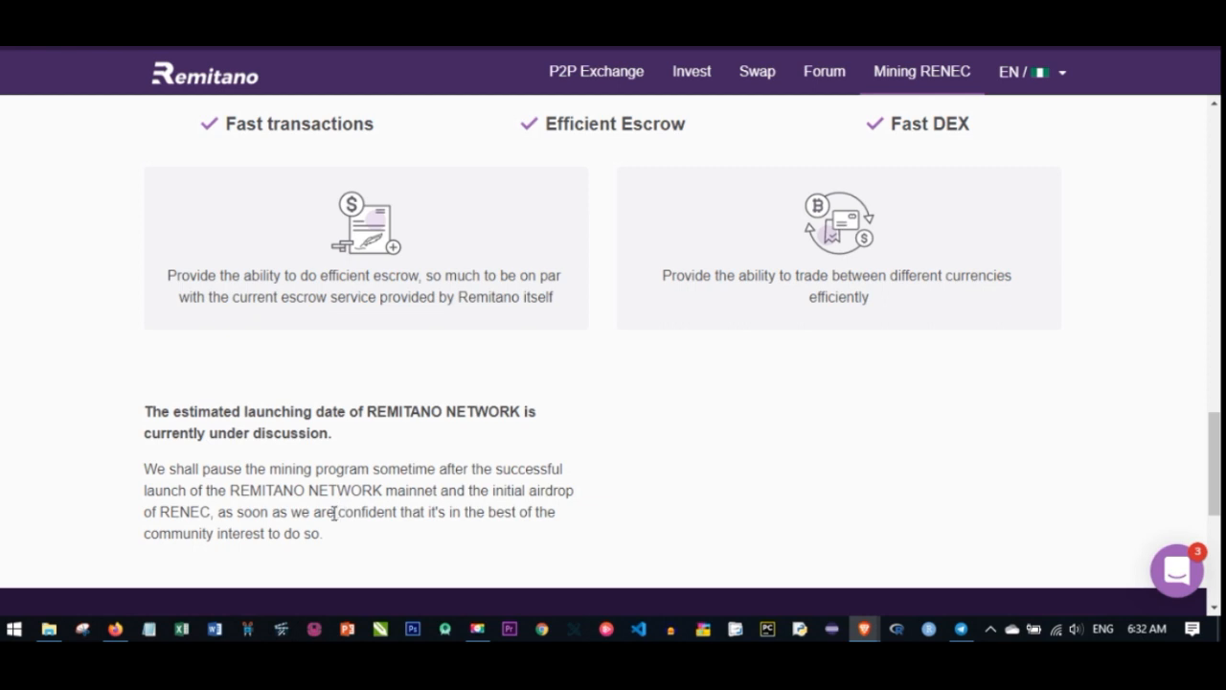
mouse_move(510, 468)
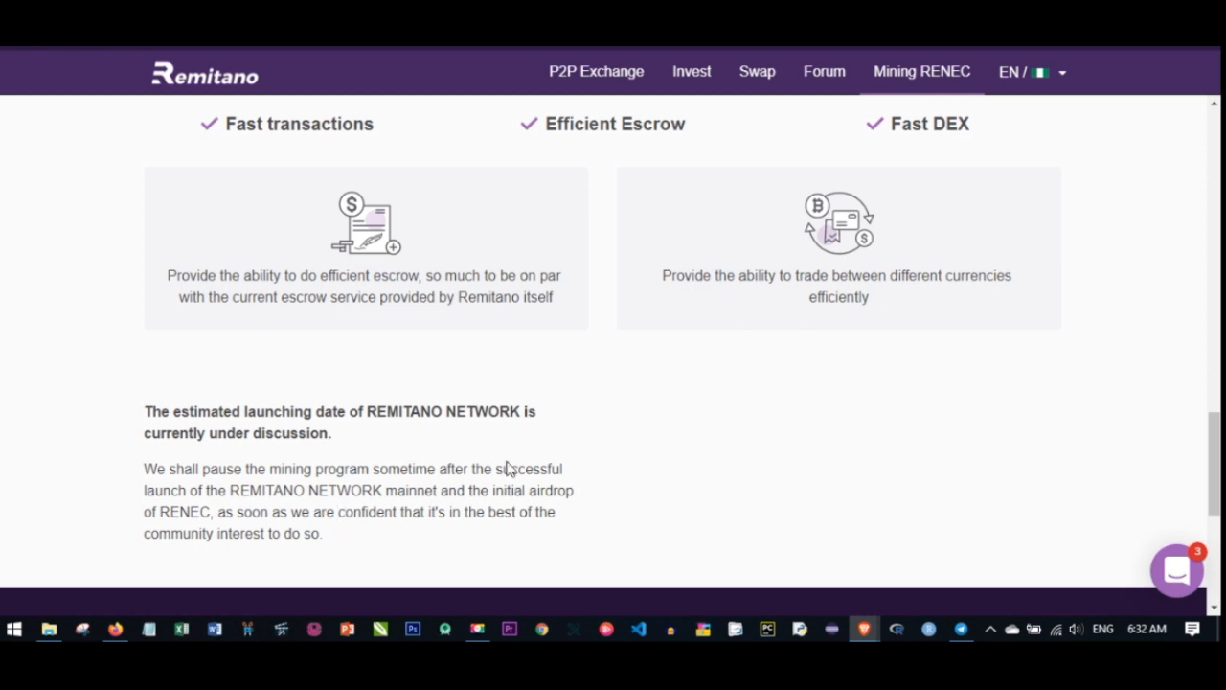
- Scroll back to the mining panel with RENEC balance, verification level-up and friend invitation options
scroll(down, 3)
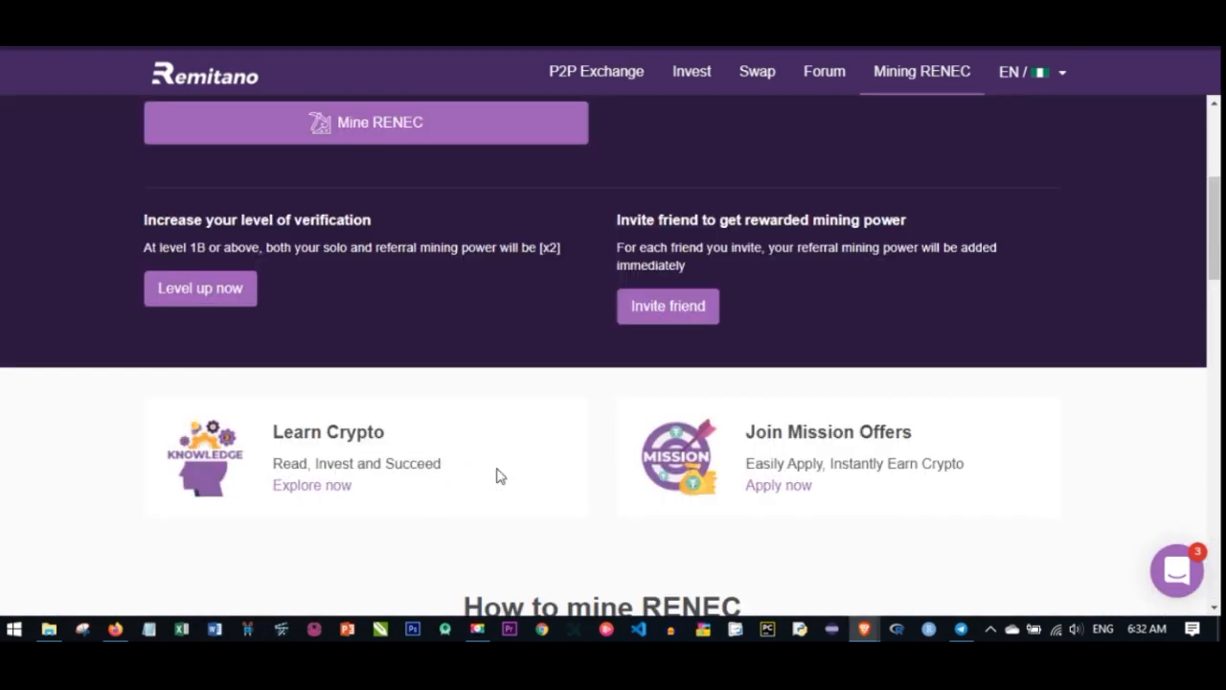
scroll(up, 3)
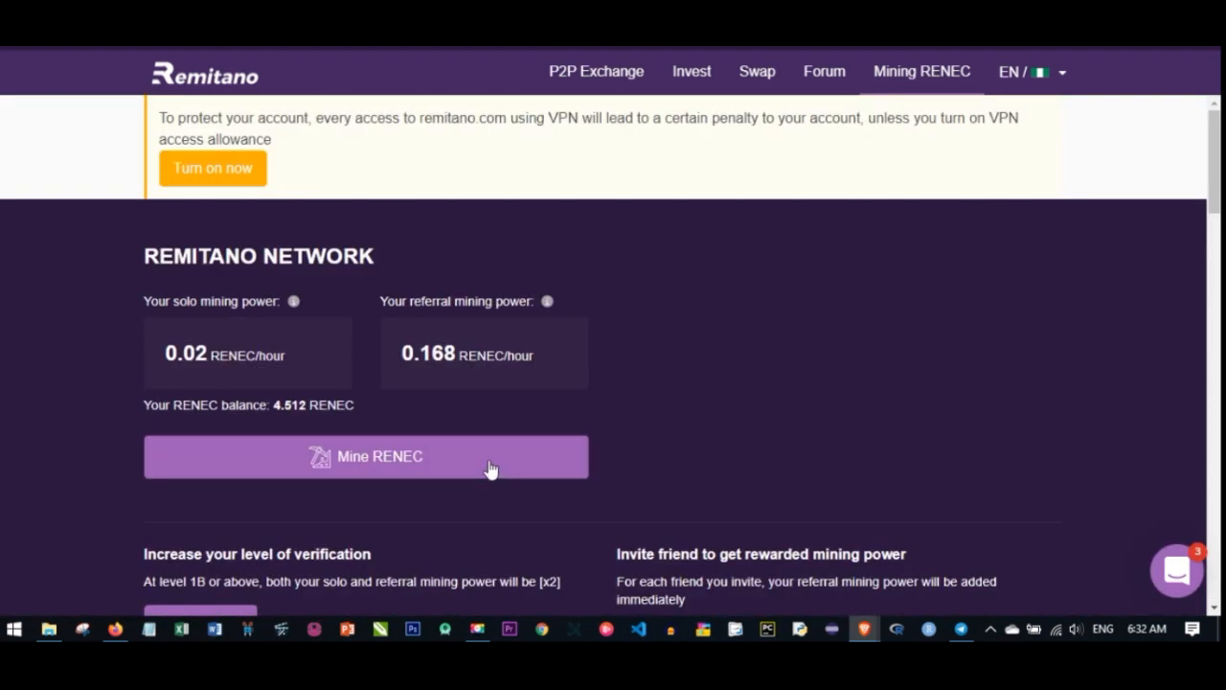
mouse_move(498, 467)
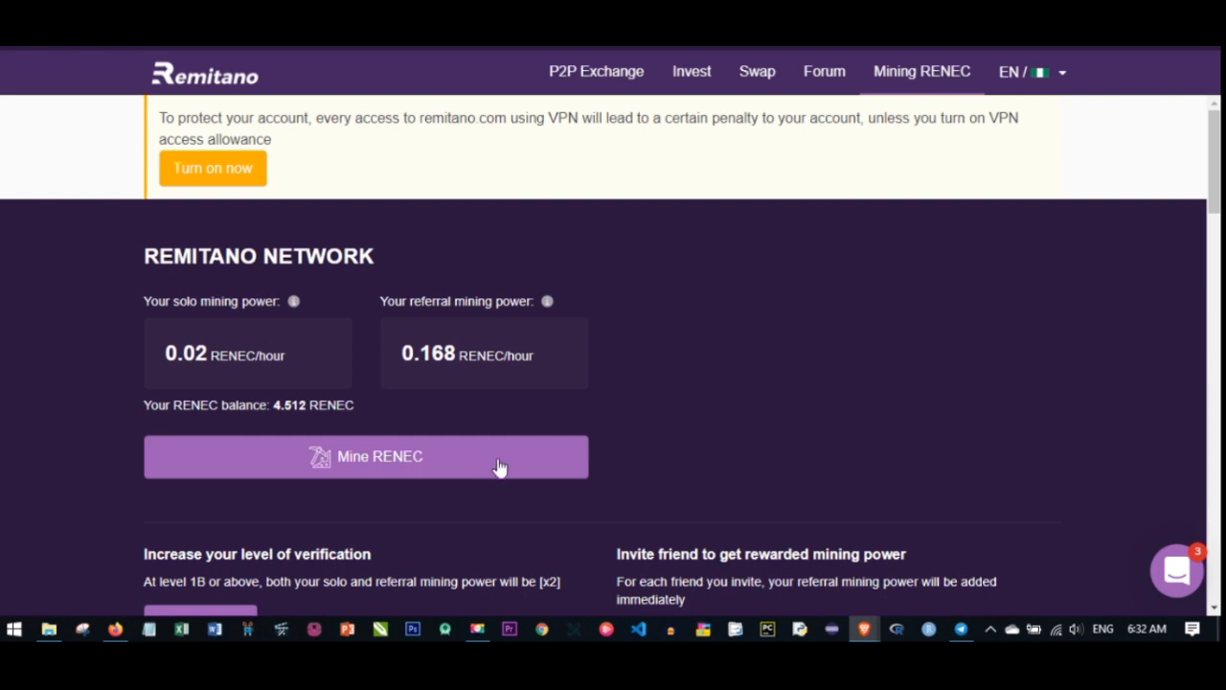
mouse_move(489, 460)
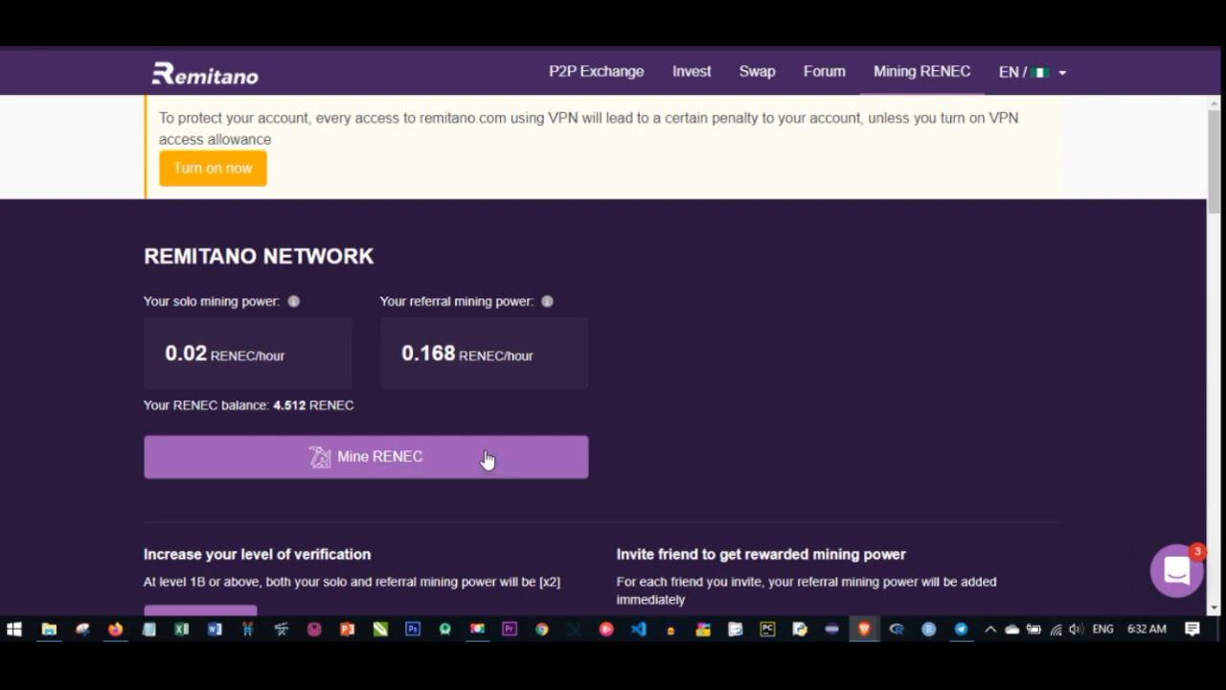
mouse_move(494, 452)
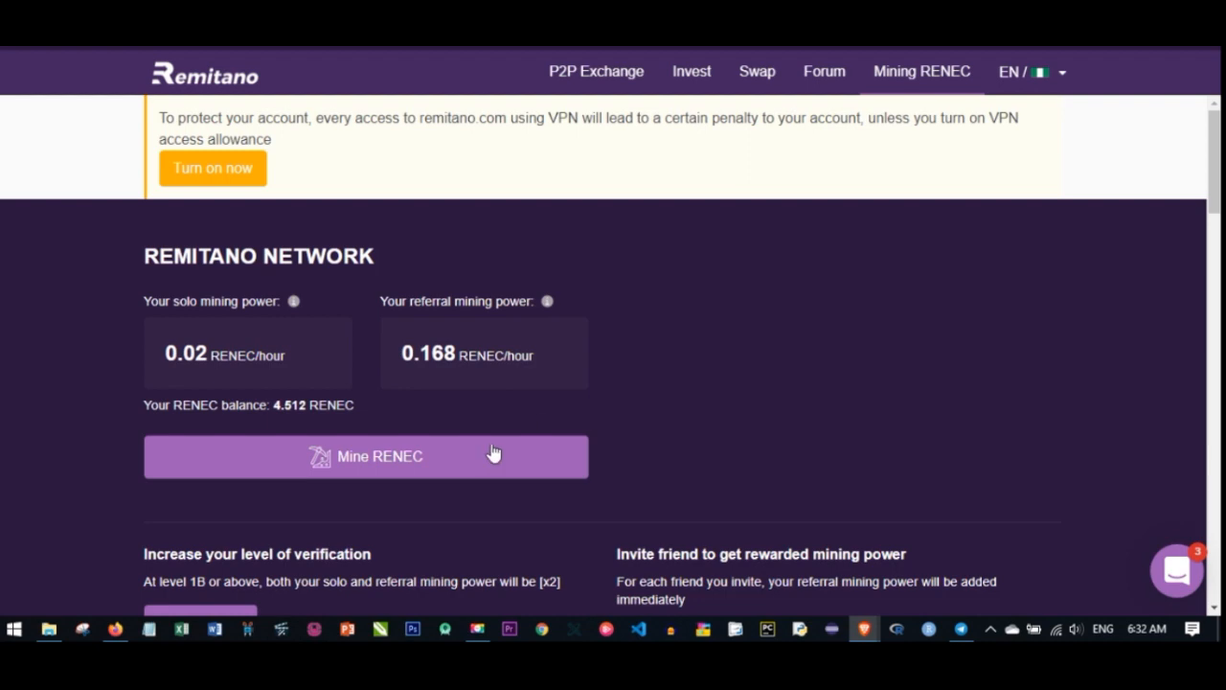
click(365, 456)
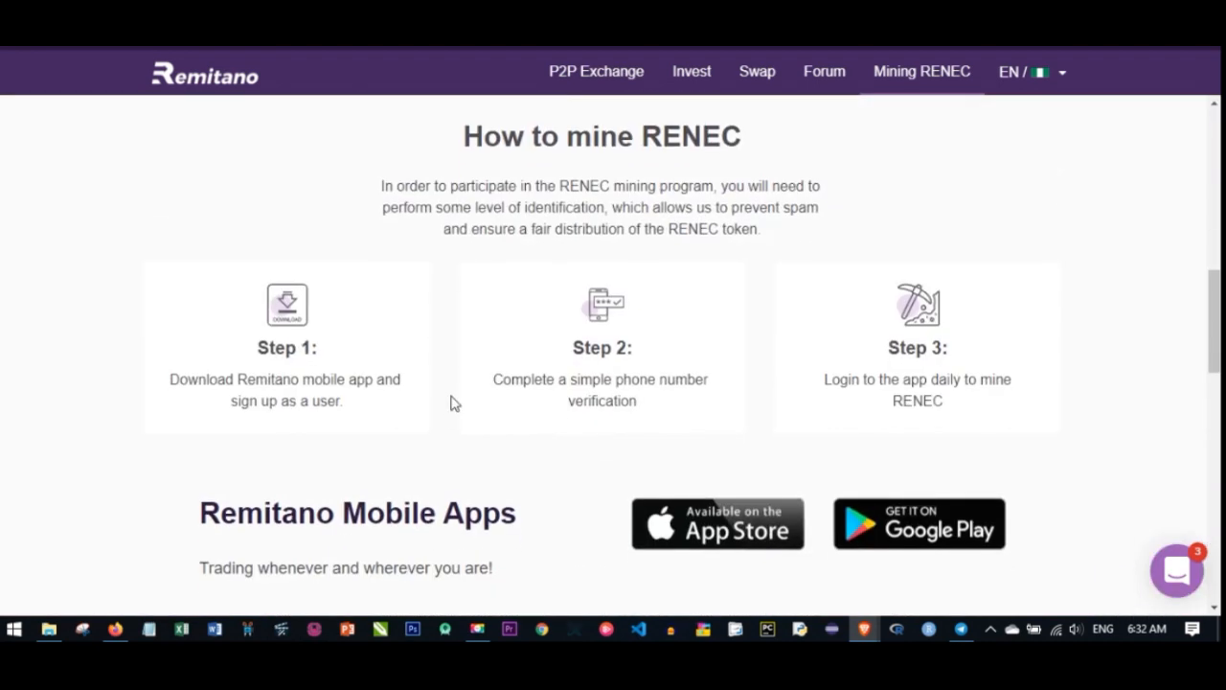
scroll(down, 3)
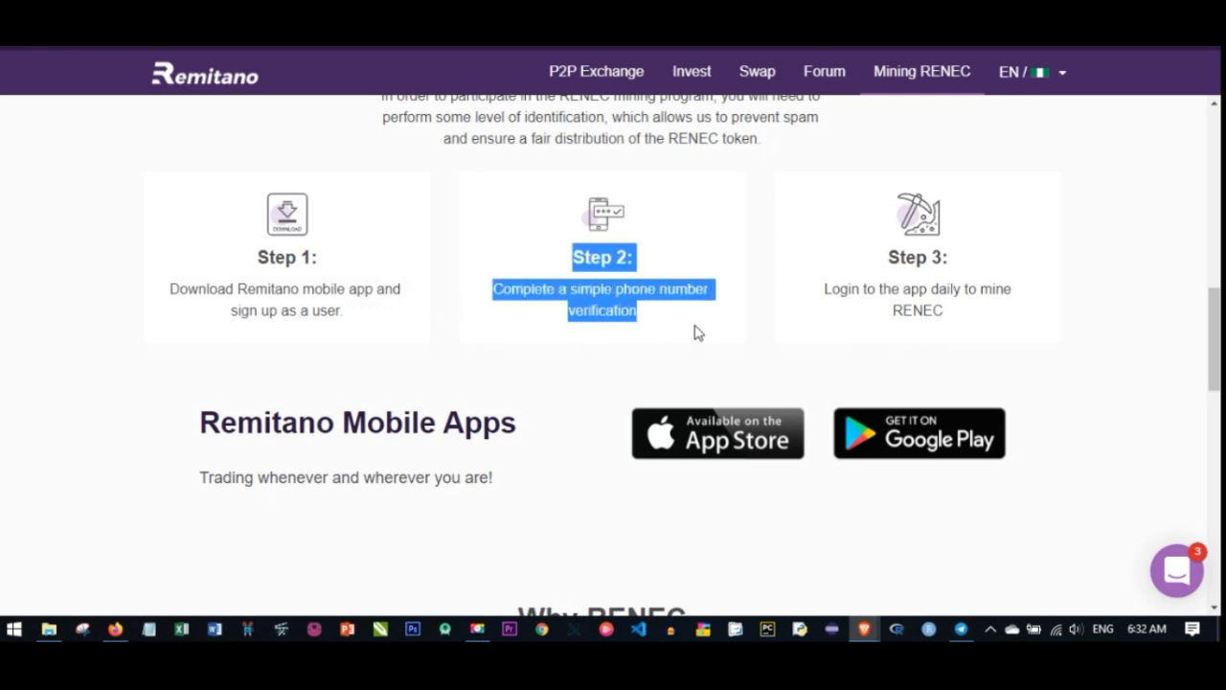
click(836, 306)
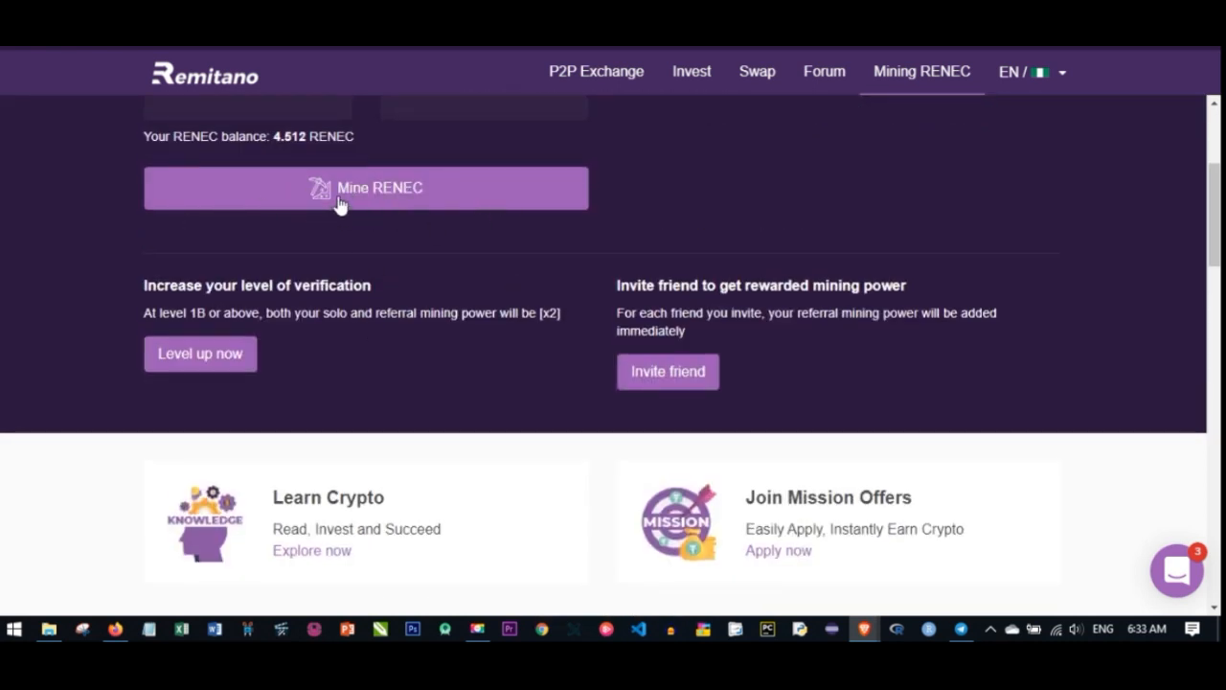
mouse_move(565, 346)
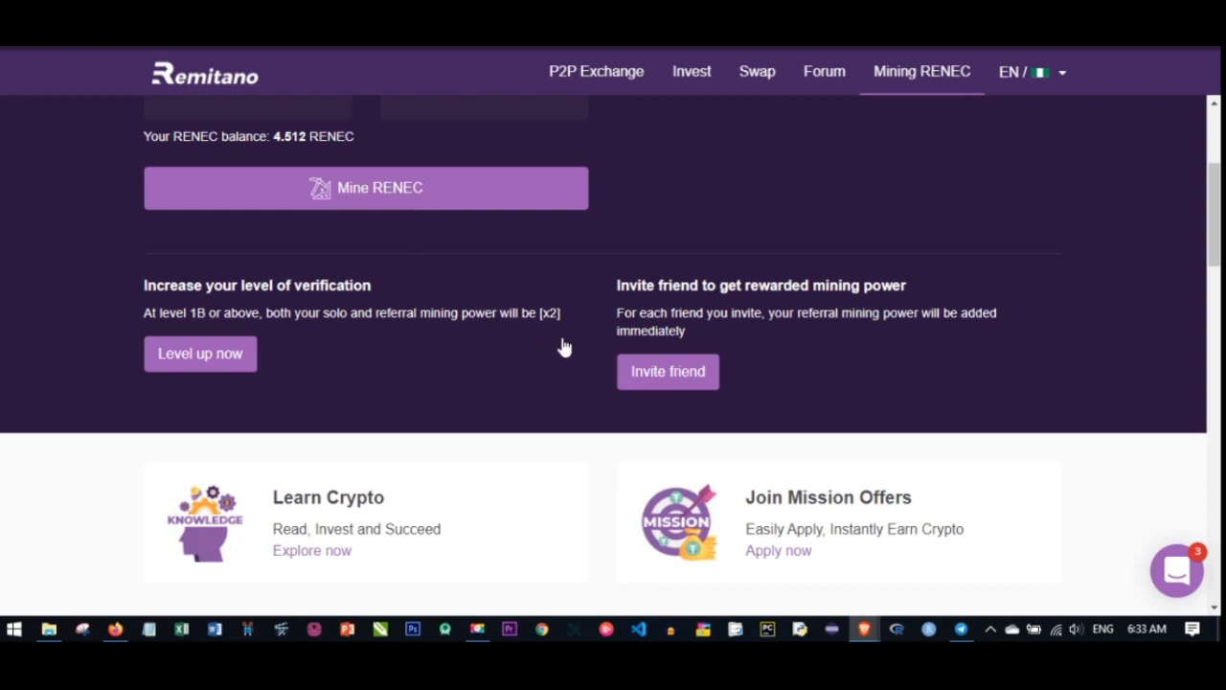
mouse_move(551, 337)
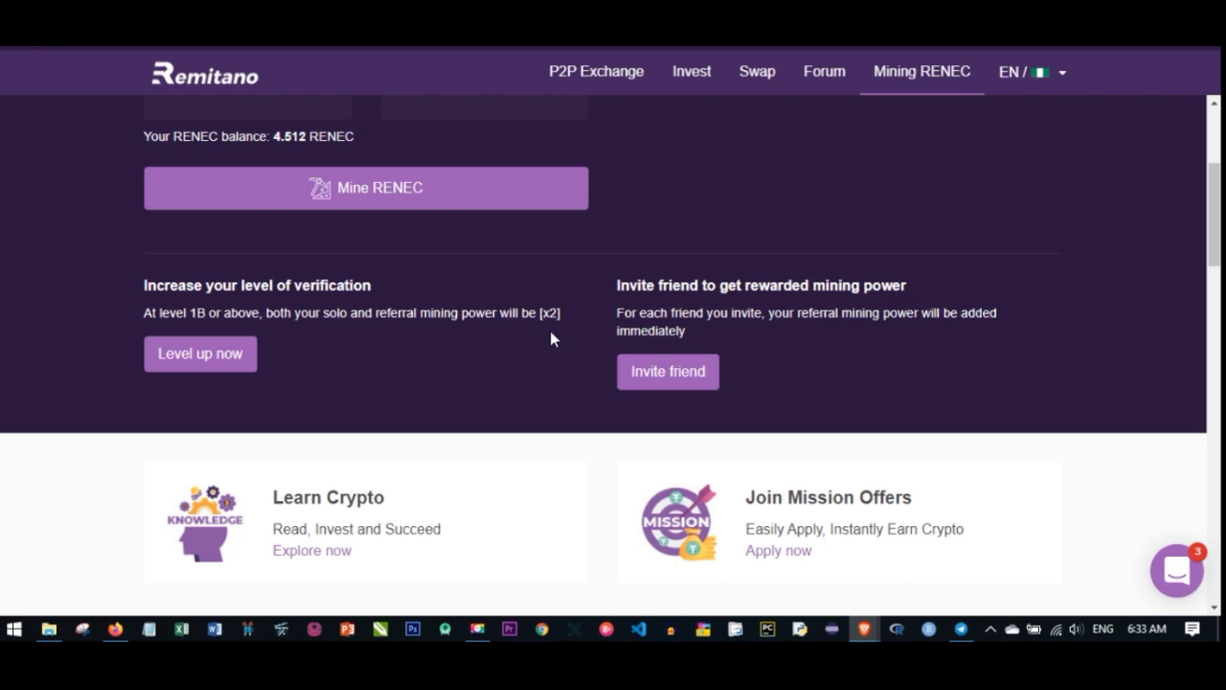
- Scroll to the top of the network panel showing the VPN notice, mining power boxes and balance
scroll(up, 3)
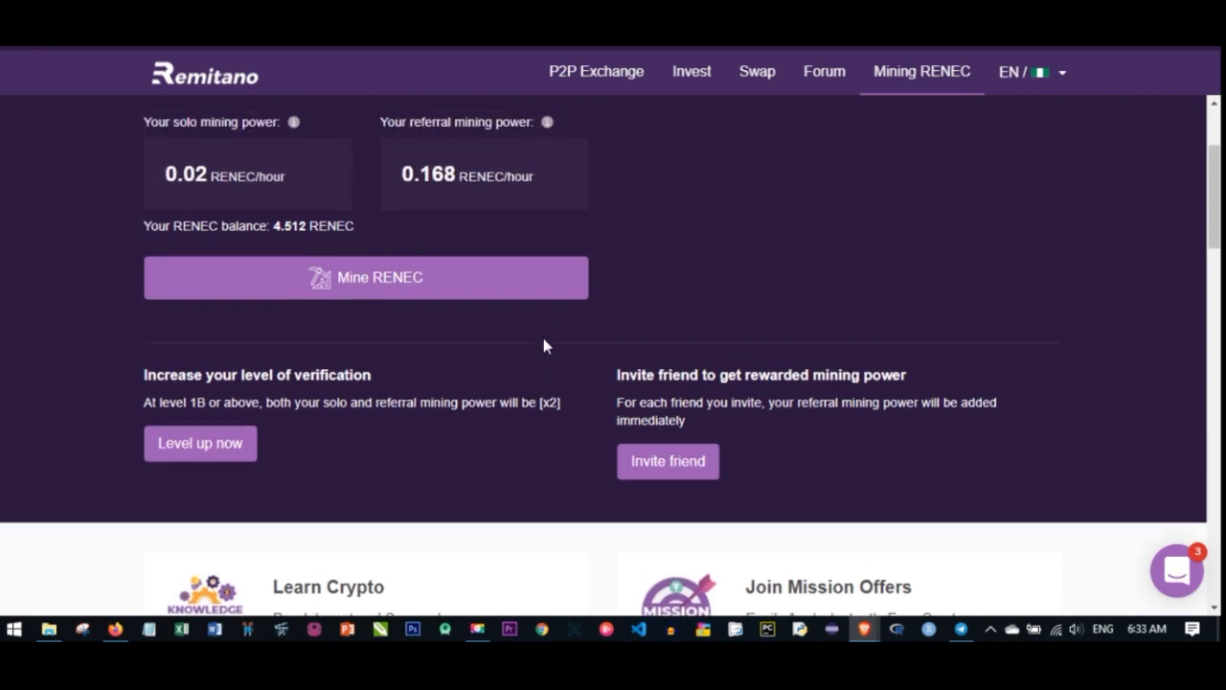
scroll(up, 3)
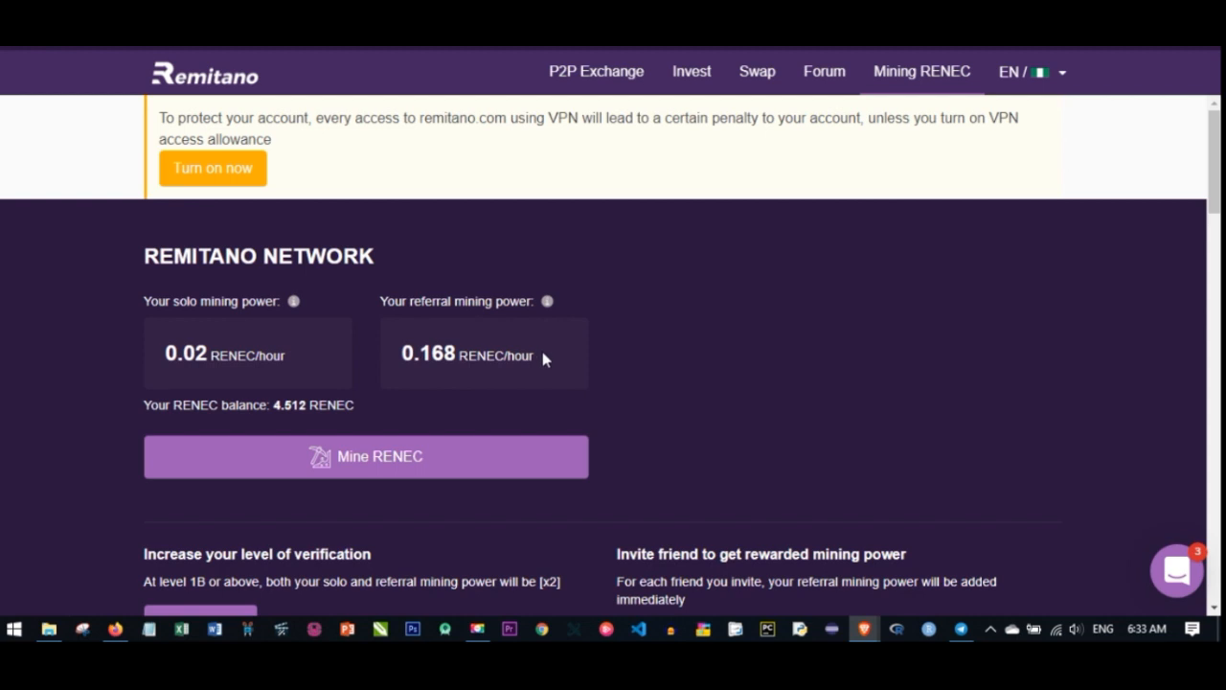
mouse_move(546, 356)
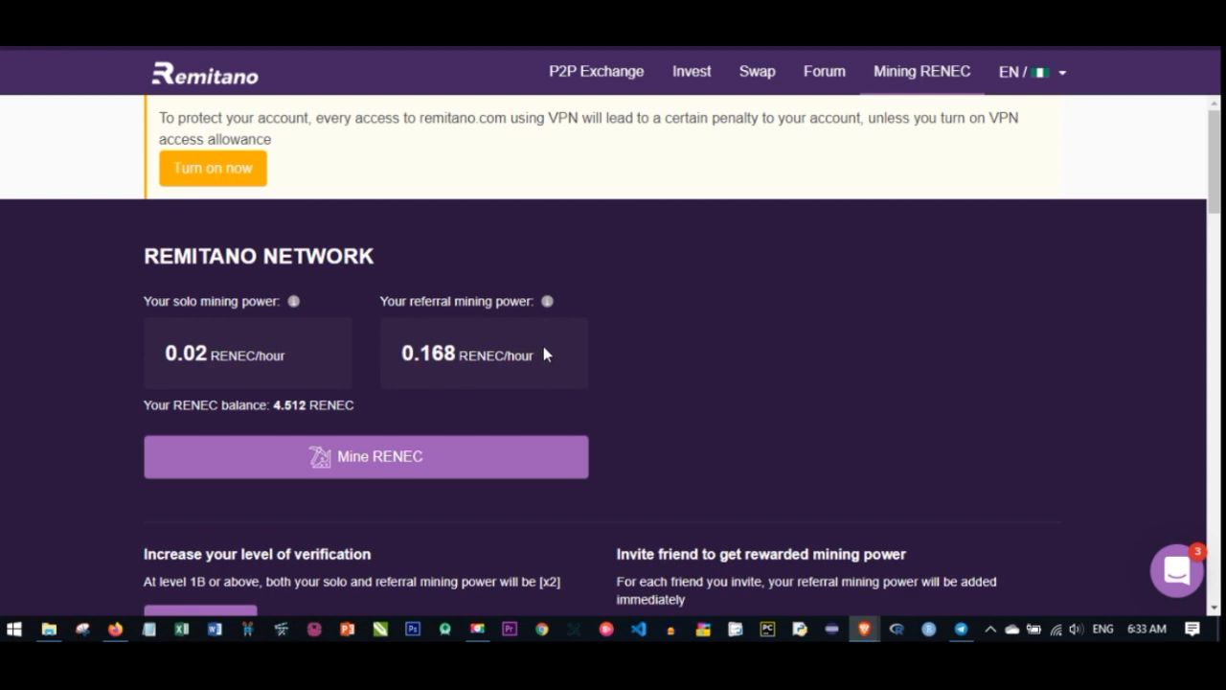
mouse_move(546, 360)
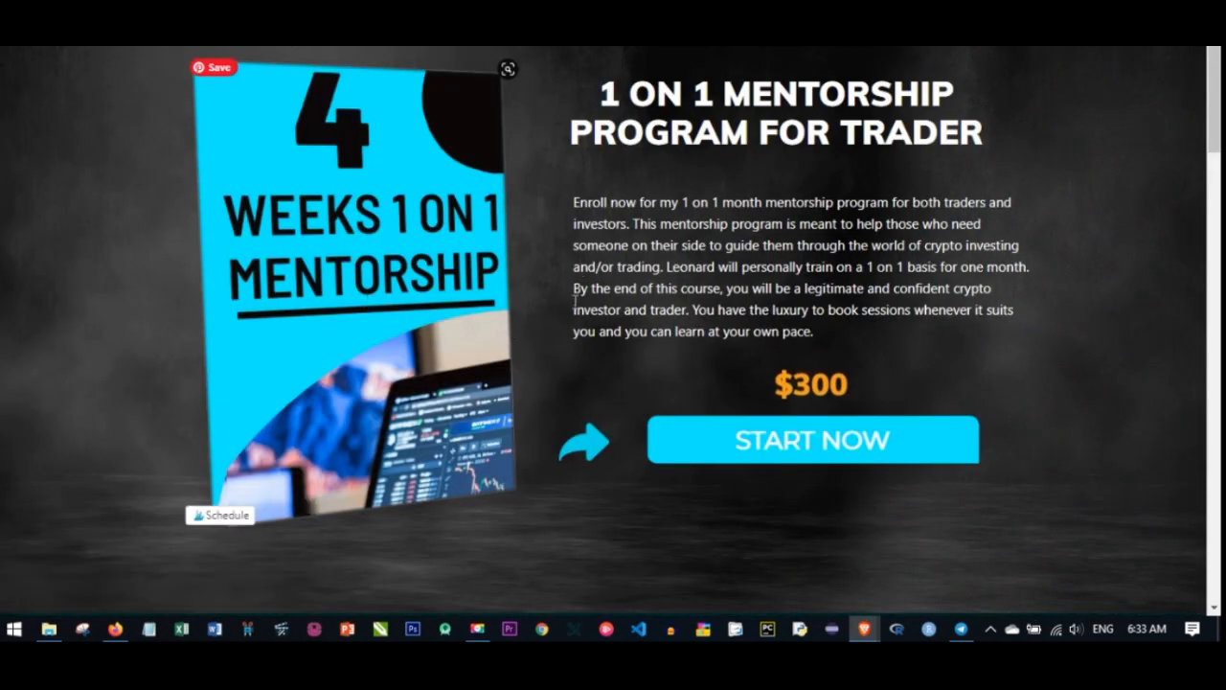
mouse_move(544, 494)
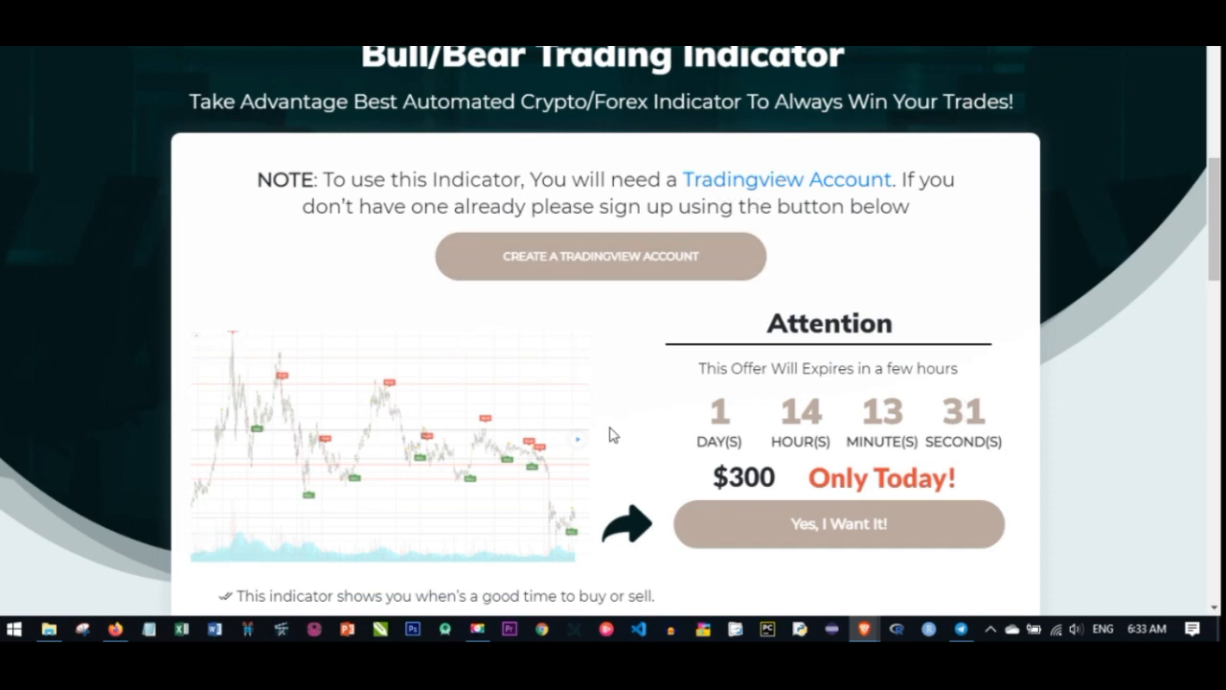
- Scroll through the 1-on-1 mentorship, Bull/Bear Trading Indicator, Contact Us form and Make Money Online sections
scroll(down, 3)
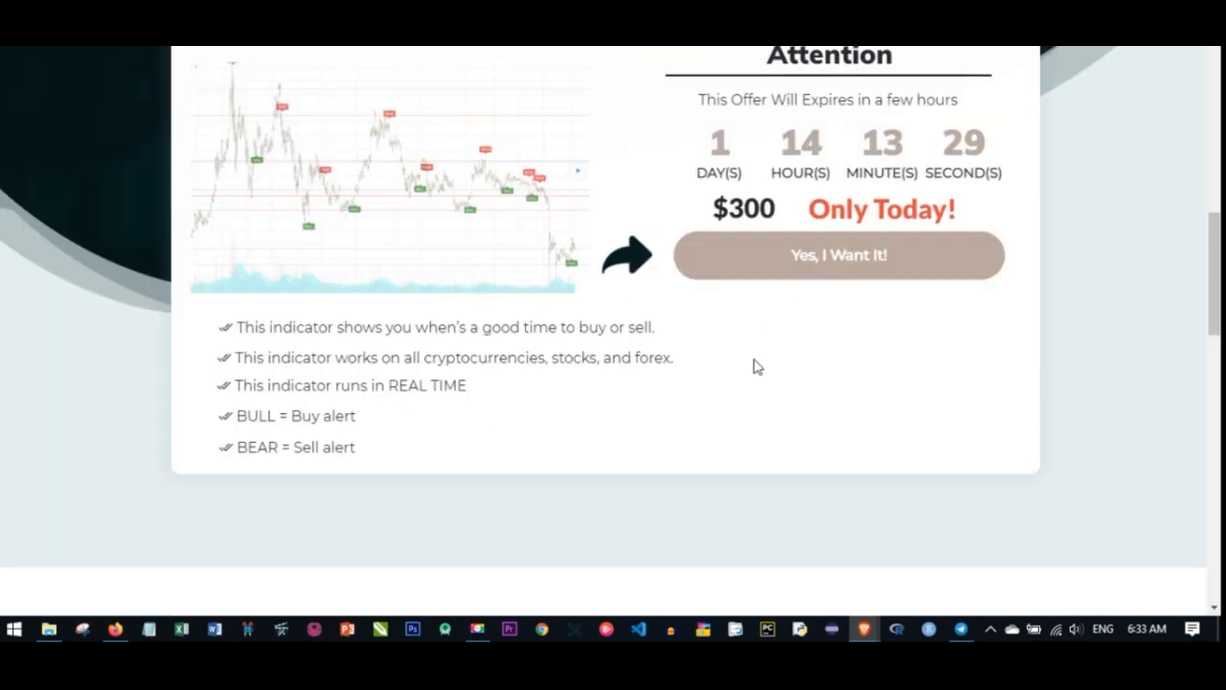
scroll(down, 3)
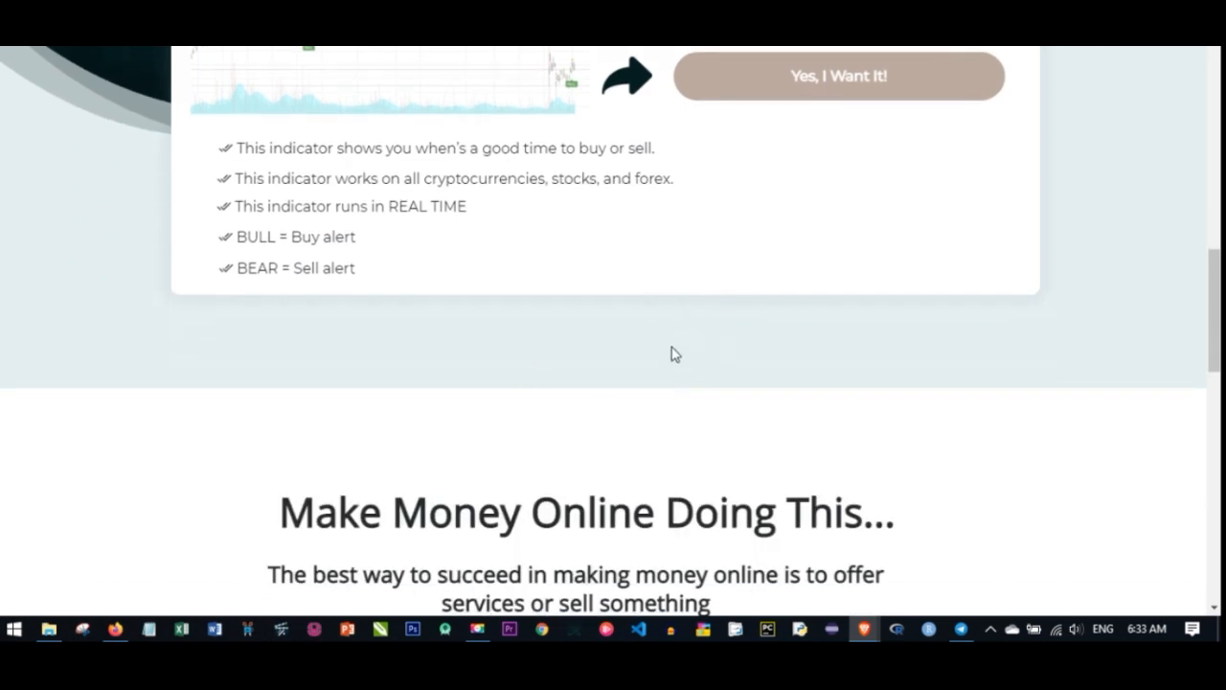
scroll(down, 3)
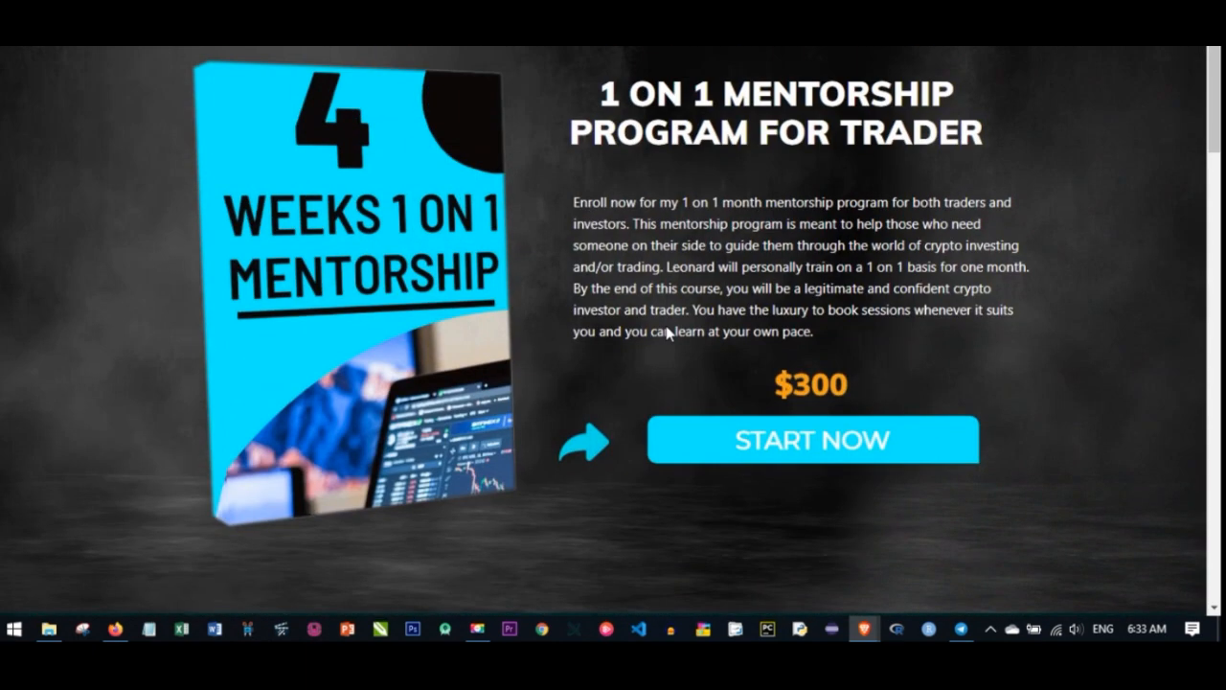
mouse_move(668, 333)
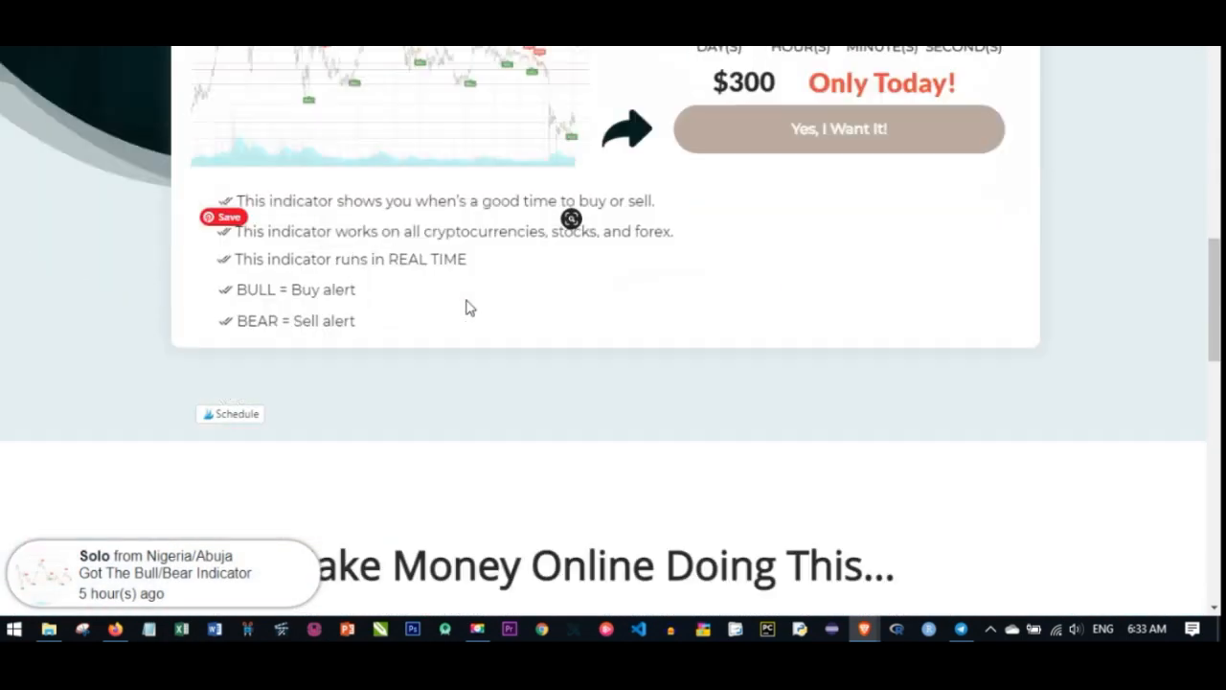
scroll(down, 3)
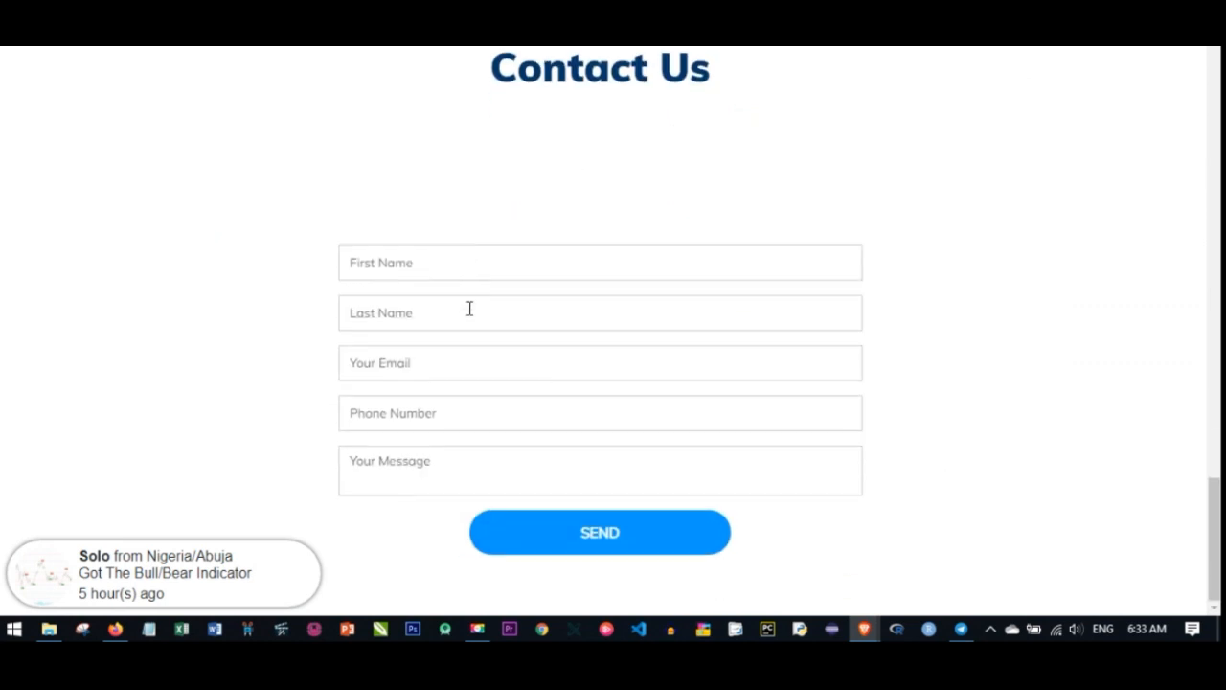
scroll(up, 3)
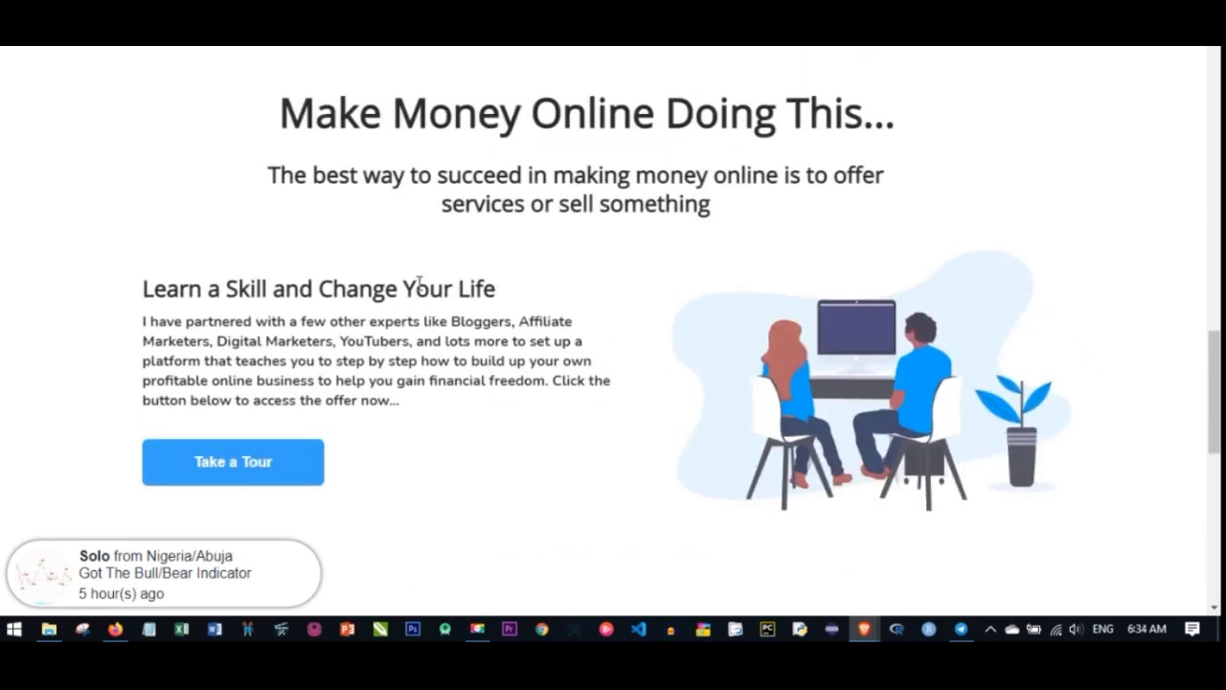
click(234, 459)
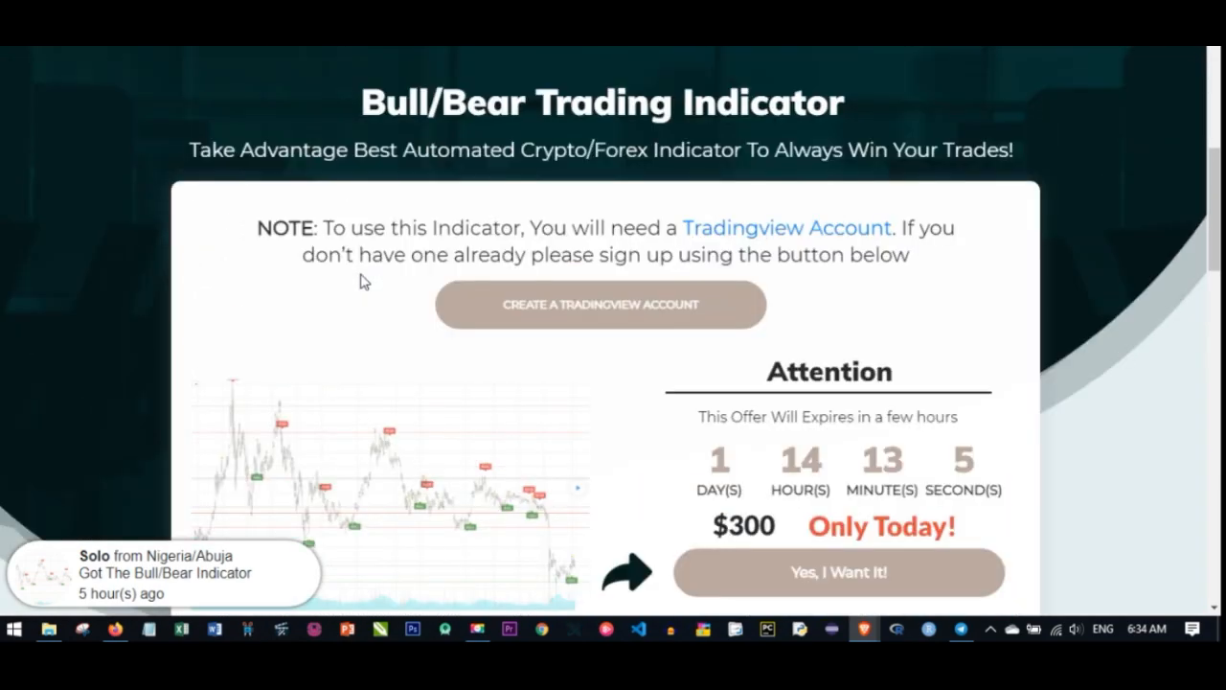